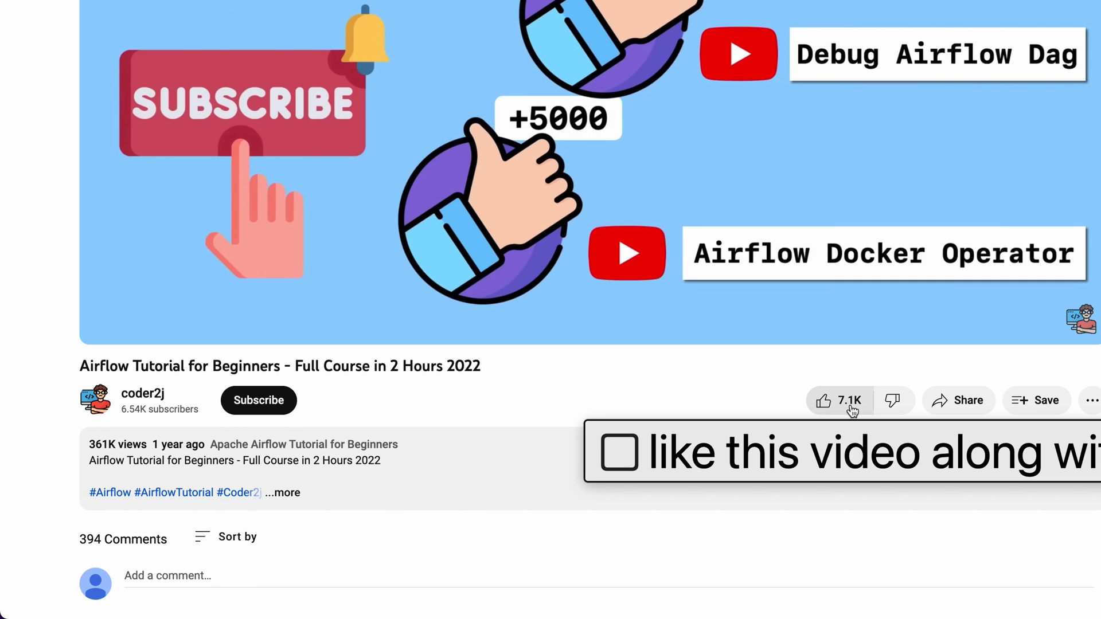
mouse_move(848, 411)
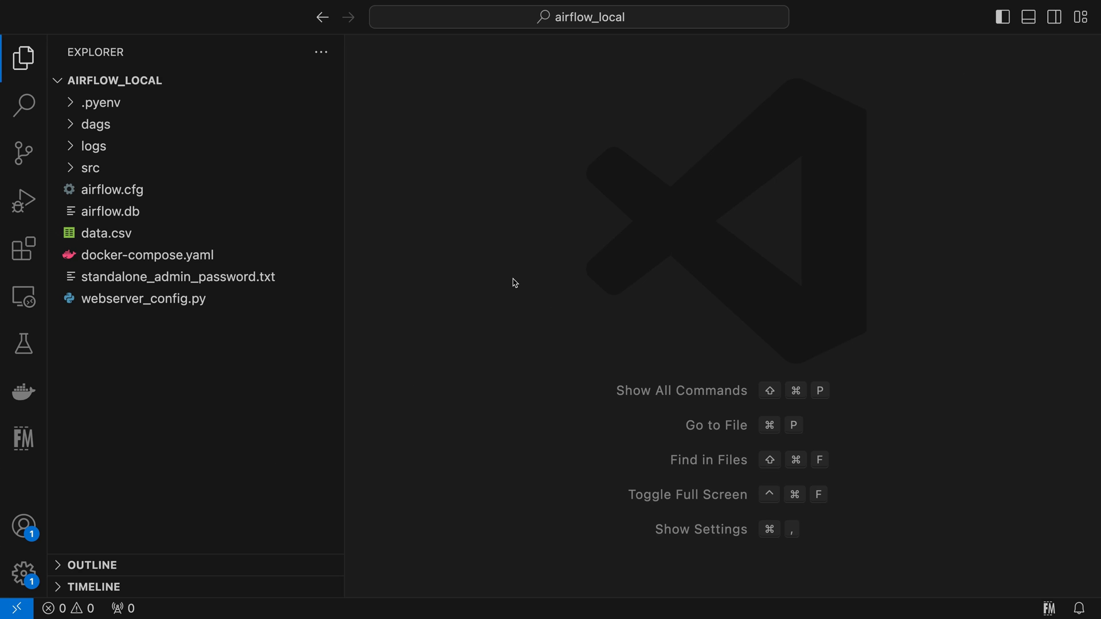
mouse_move(61, 81)
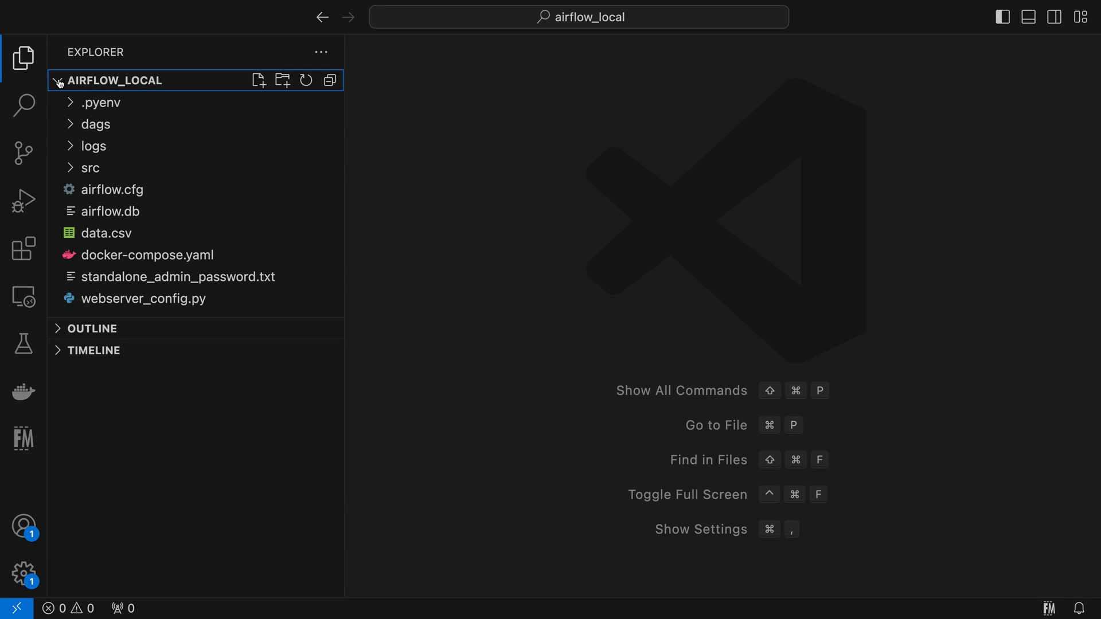
Step: Expand the src folder and review its Dockerfile in the editor
left_click(91, 168)
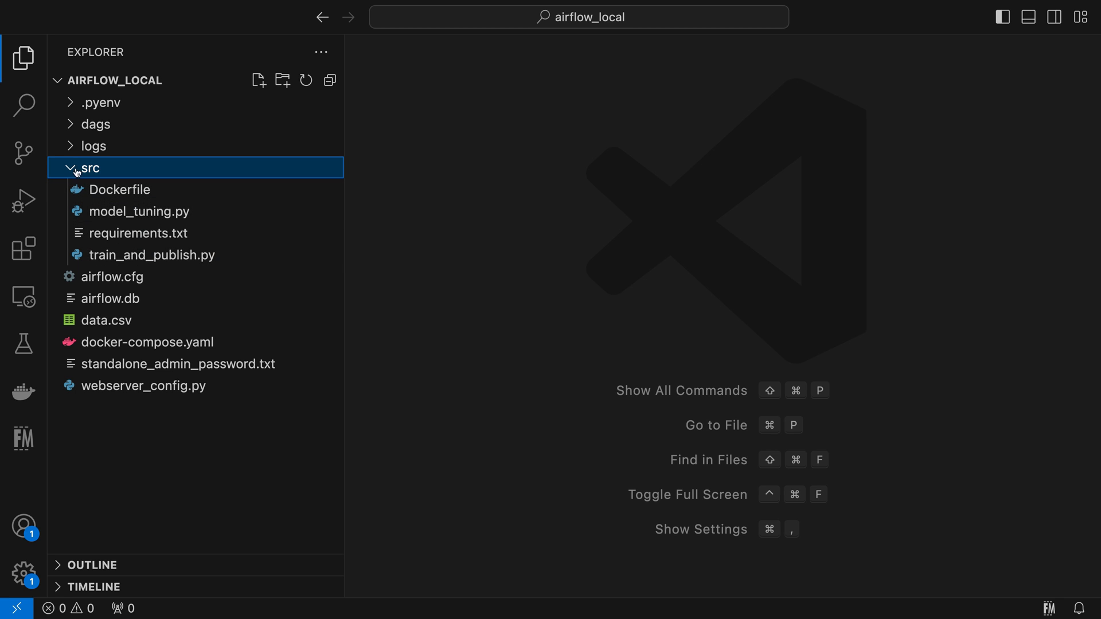
left_click(90, 168)
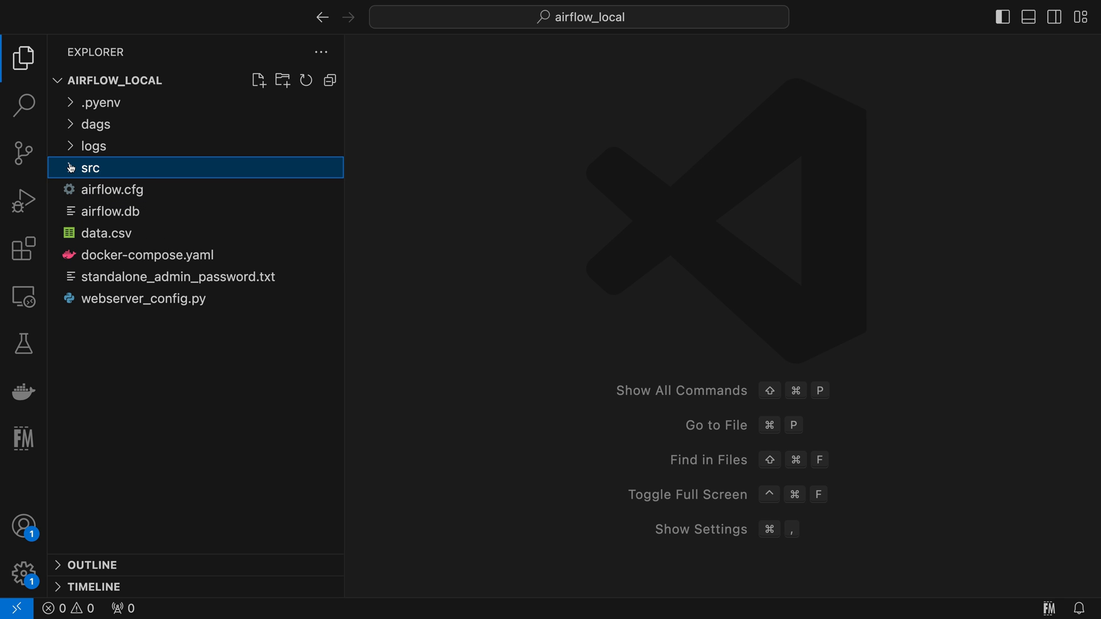
left_click(90, 167)
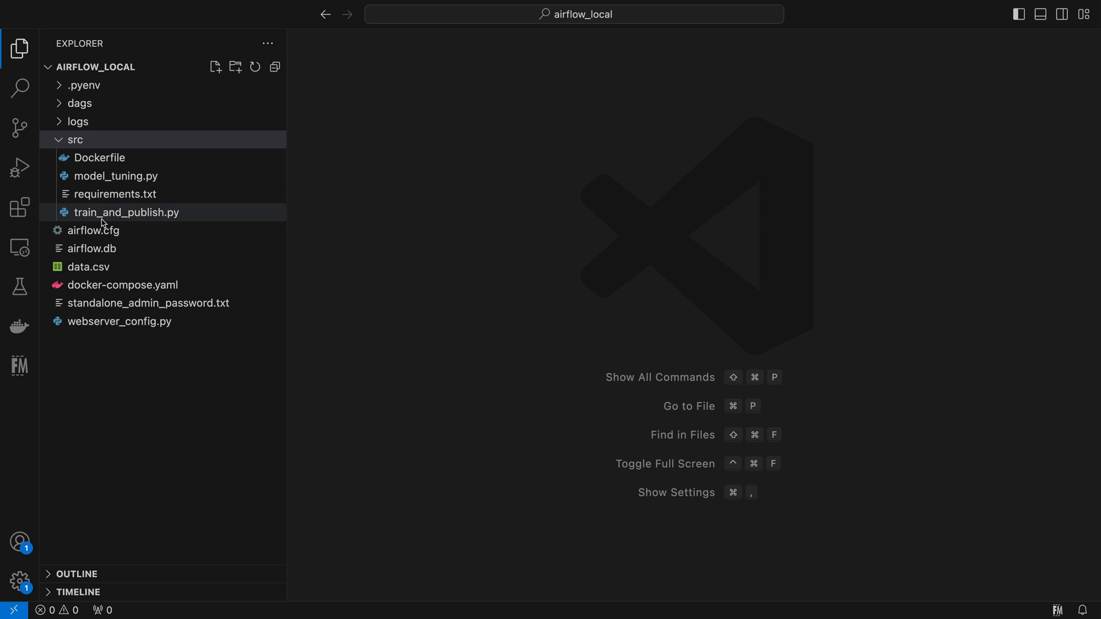
double_click(99, 157)
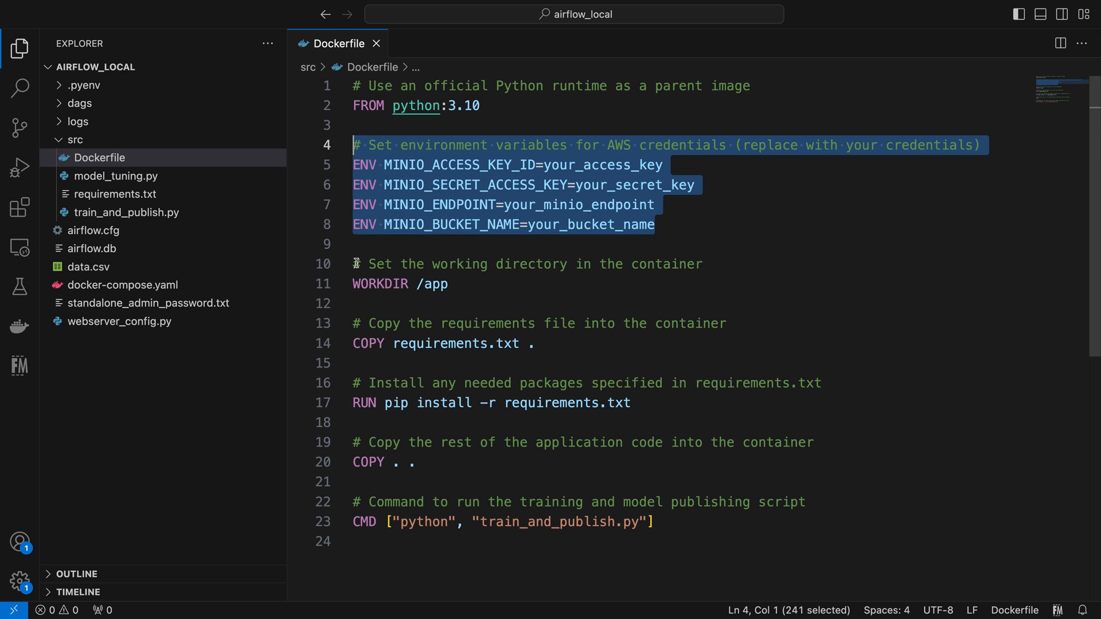
left_click(632, 402)
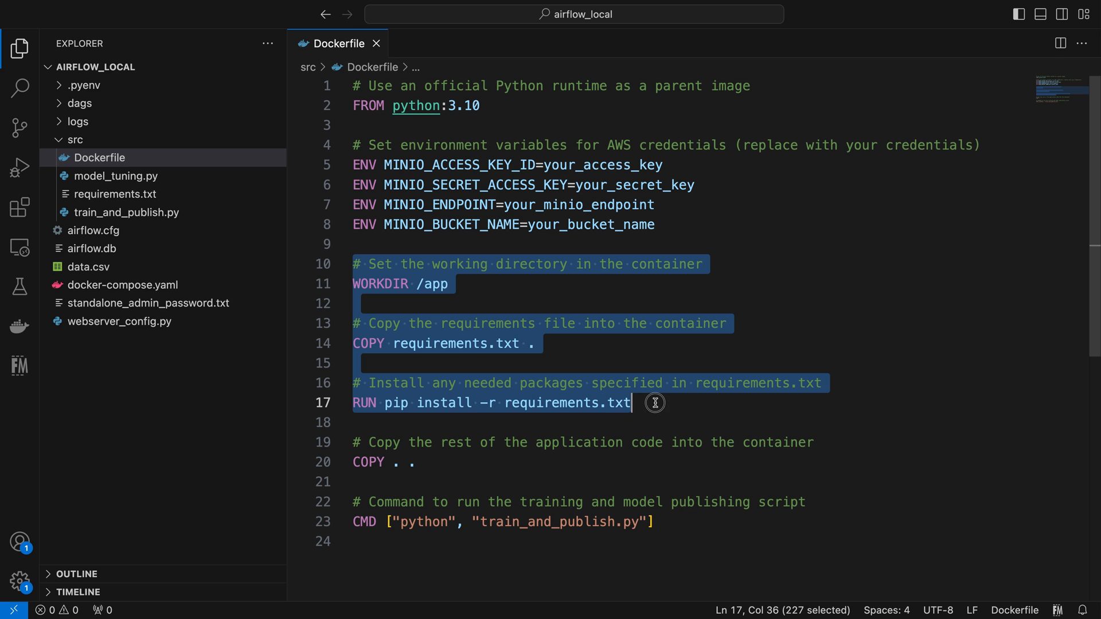
mouse_move(353, 445)
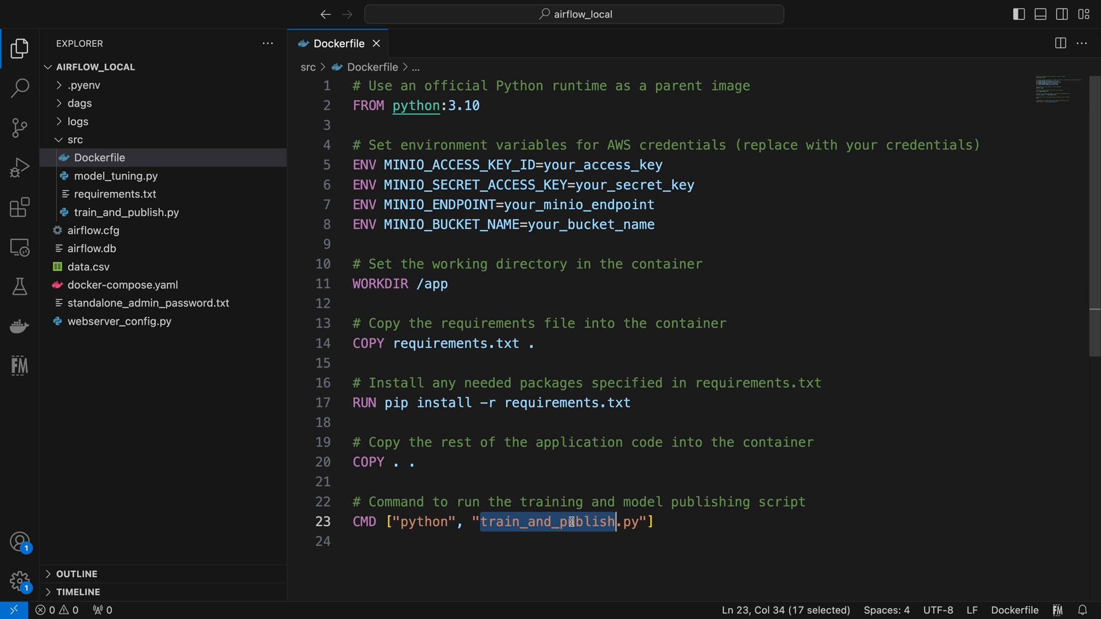
mouse_move(133, 168)
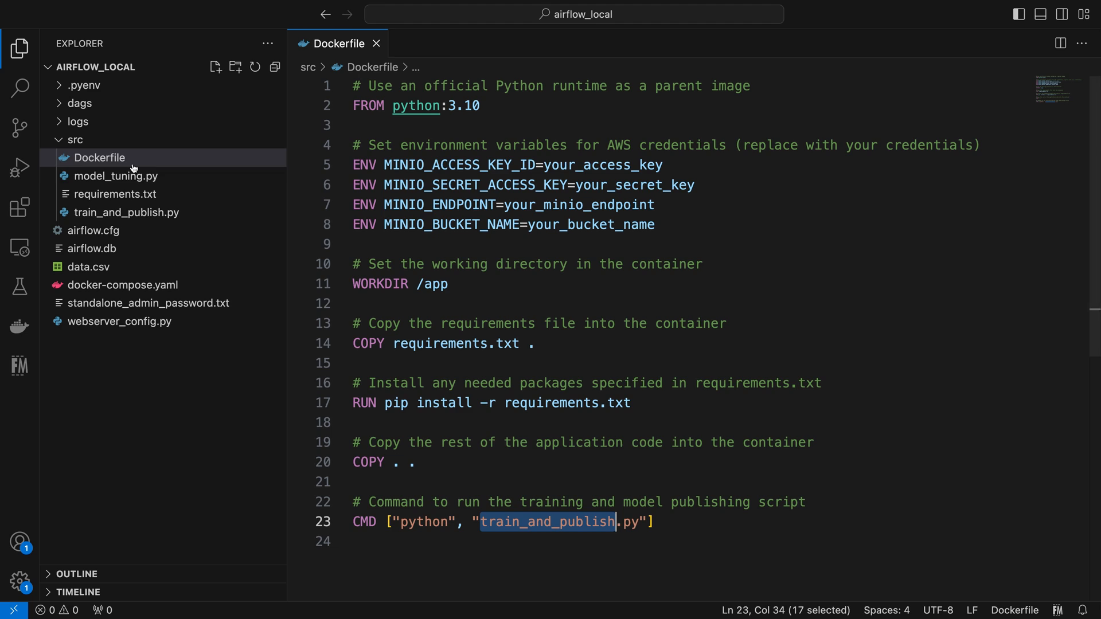
Step: Review model_tuning.py, requirements.txt and train_and_publish.py from src
left_click(117, 176)
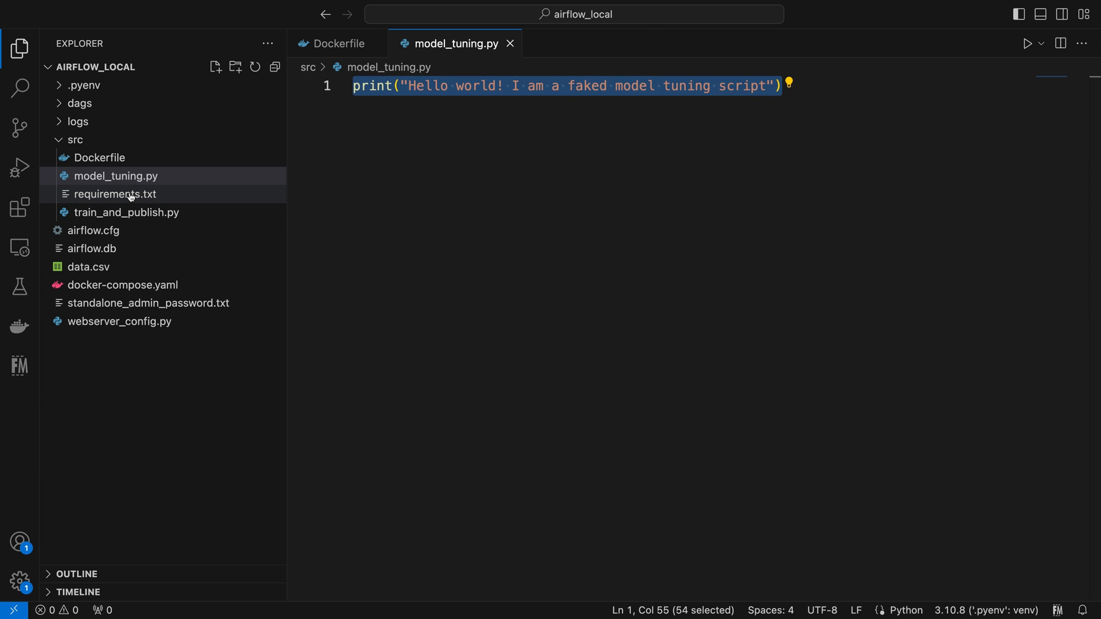
left_click(116, 194)
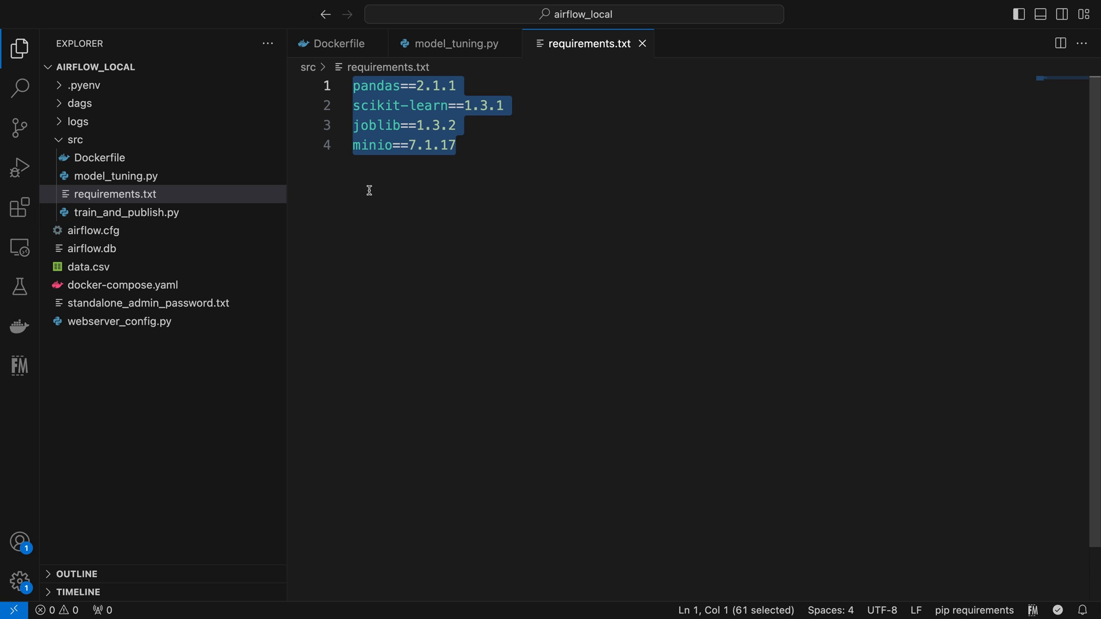
left_click(127, 212)
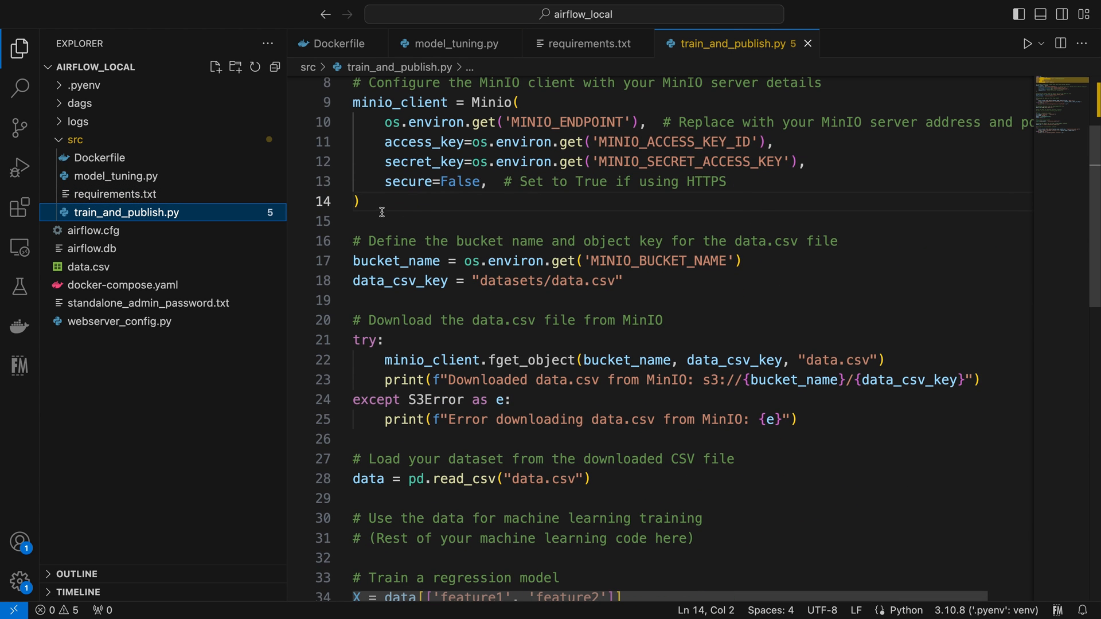
double_click(540, 285)
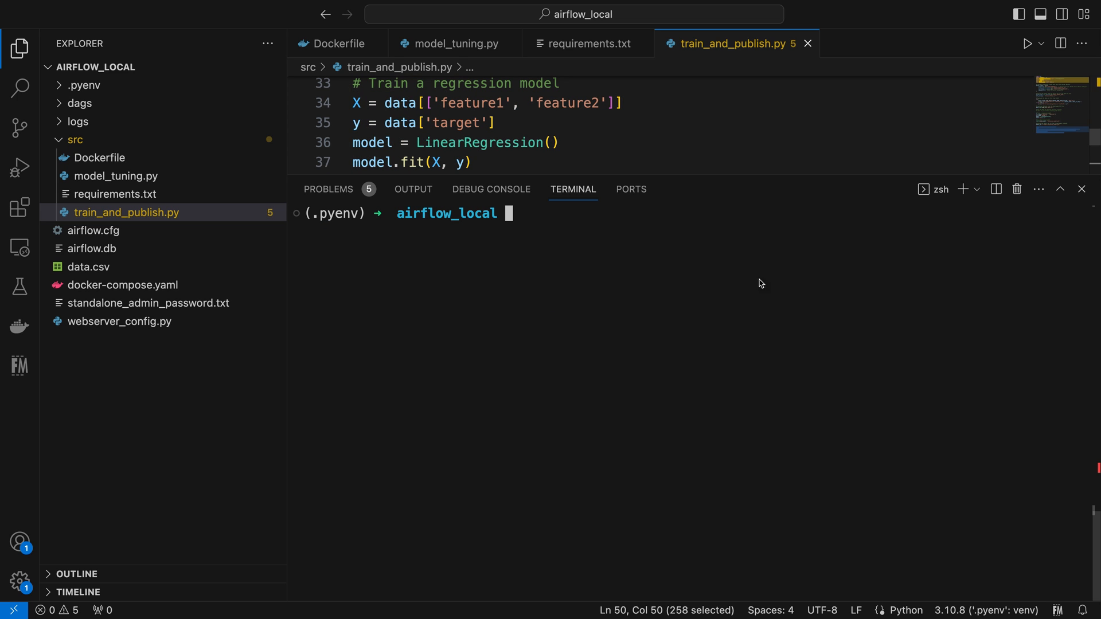
Step: From src, check the Docker version, build regression-training-image:v1.0 and list it with grep
type("cd src/")
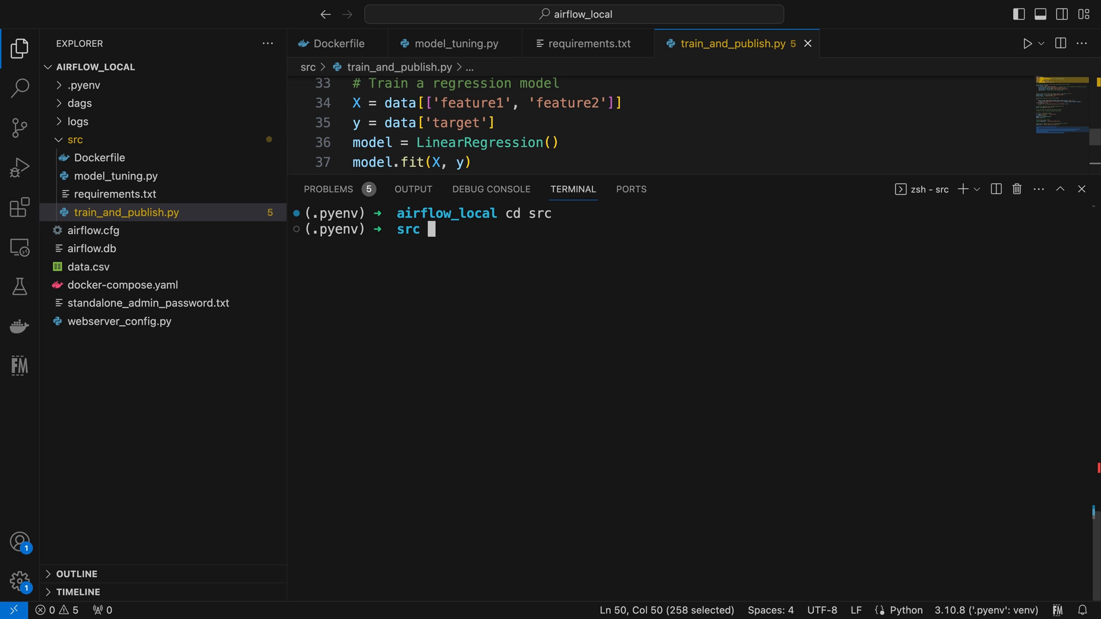
type("docker --version")
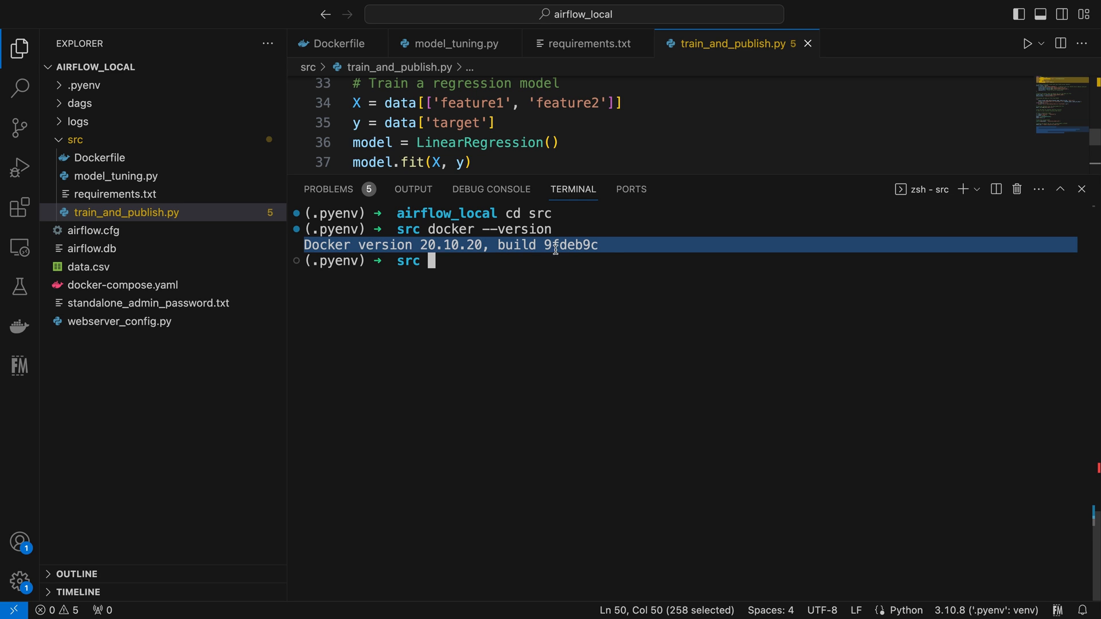
type("doc")
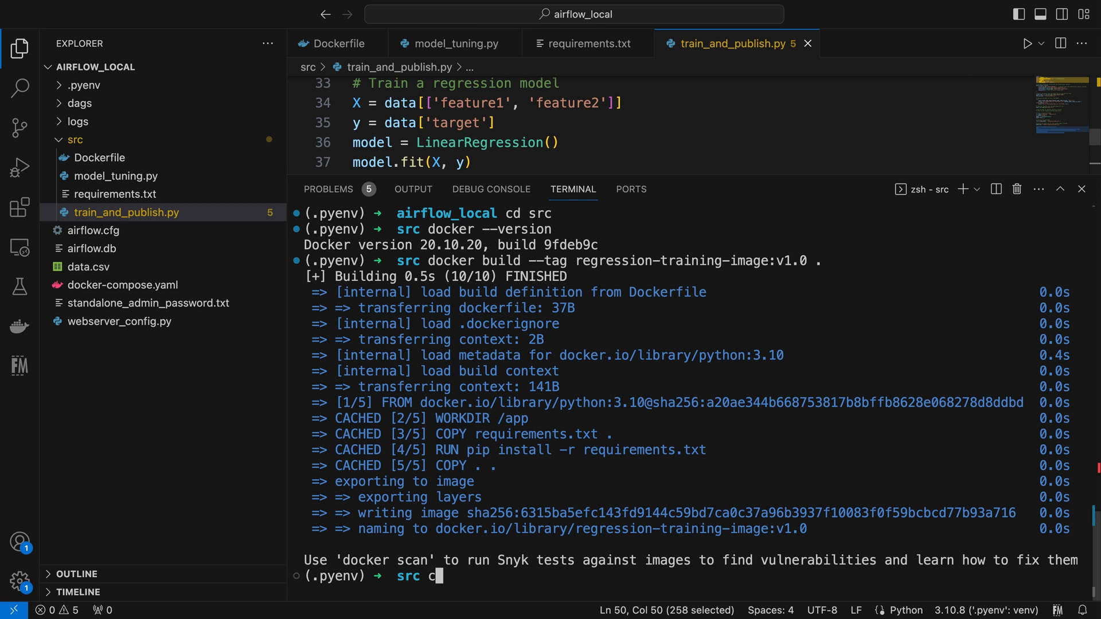
type("docker image ls | grep regression-training-image")
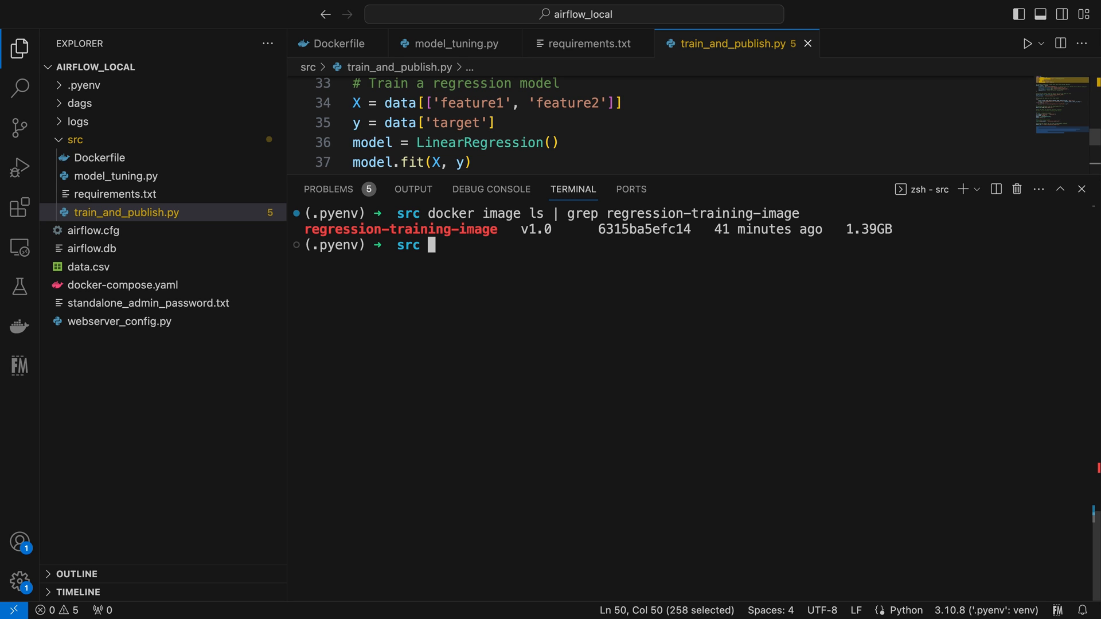
double_click(399, 230)
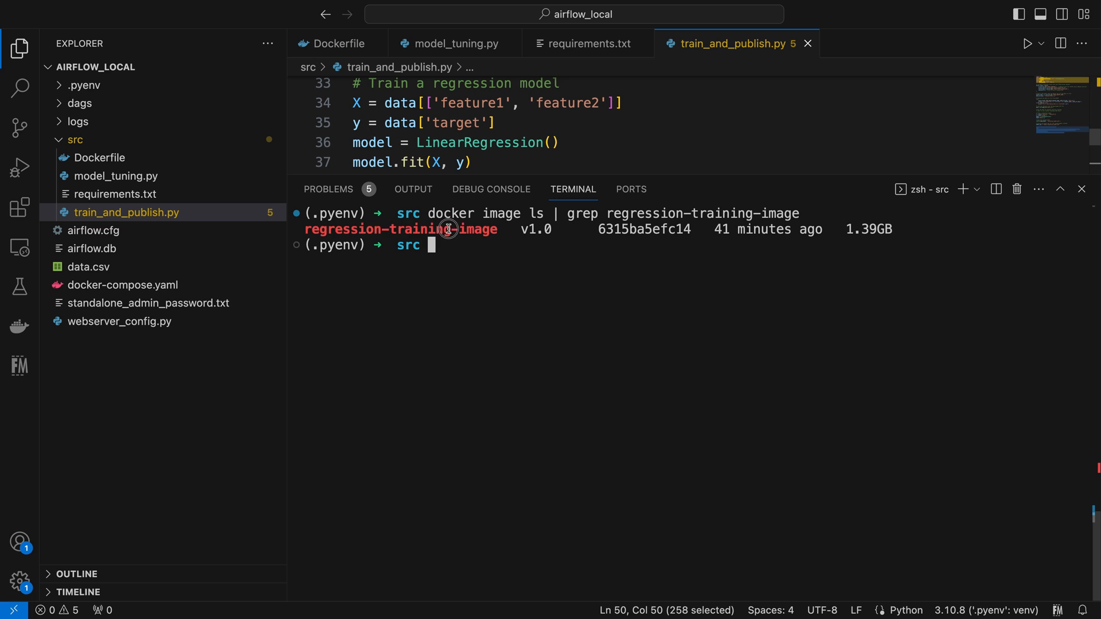
double_click(399, 228)
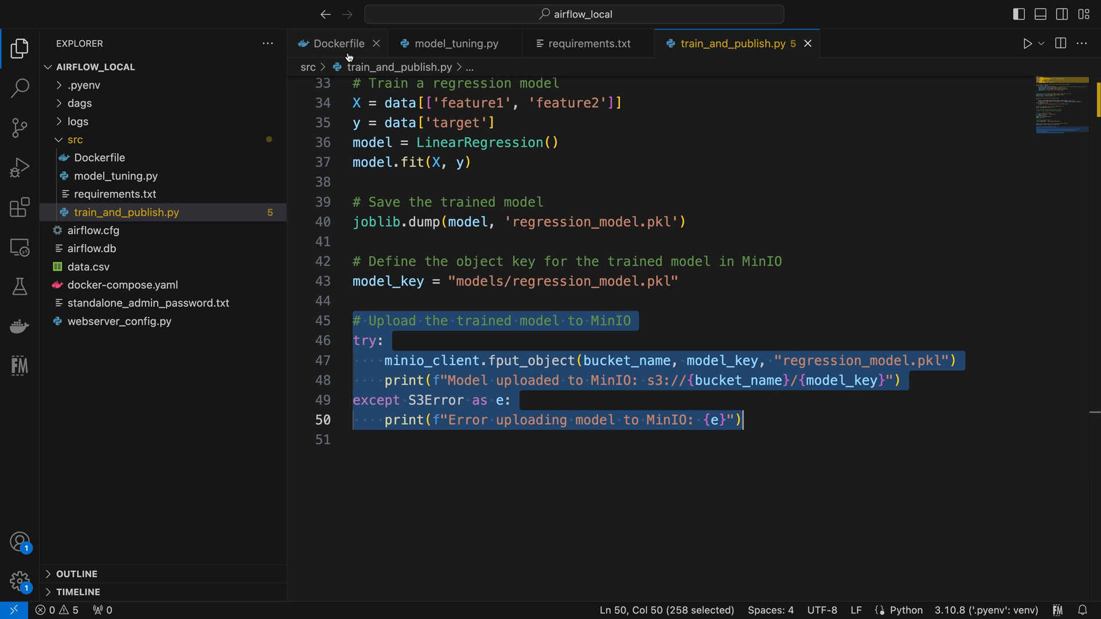
Step: Review docker-compose.yaml's minio service, then switch to the browser for localhost:9001
left_click(808, 44)
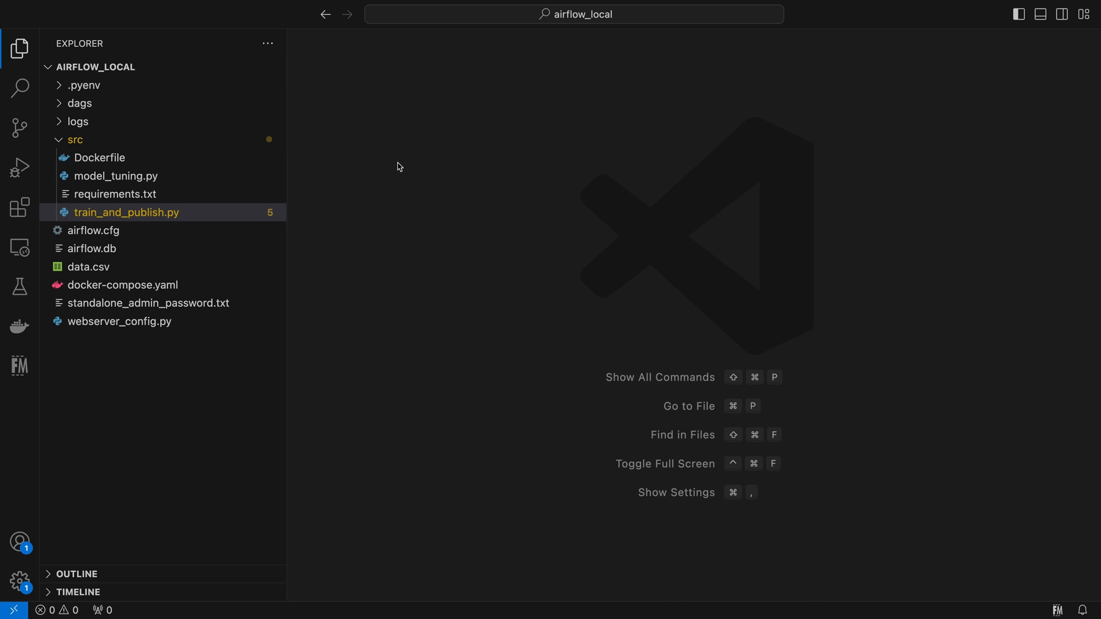
left_click(123, 285)
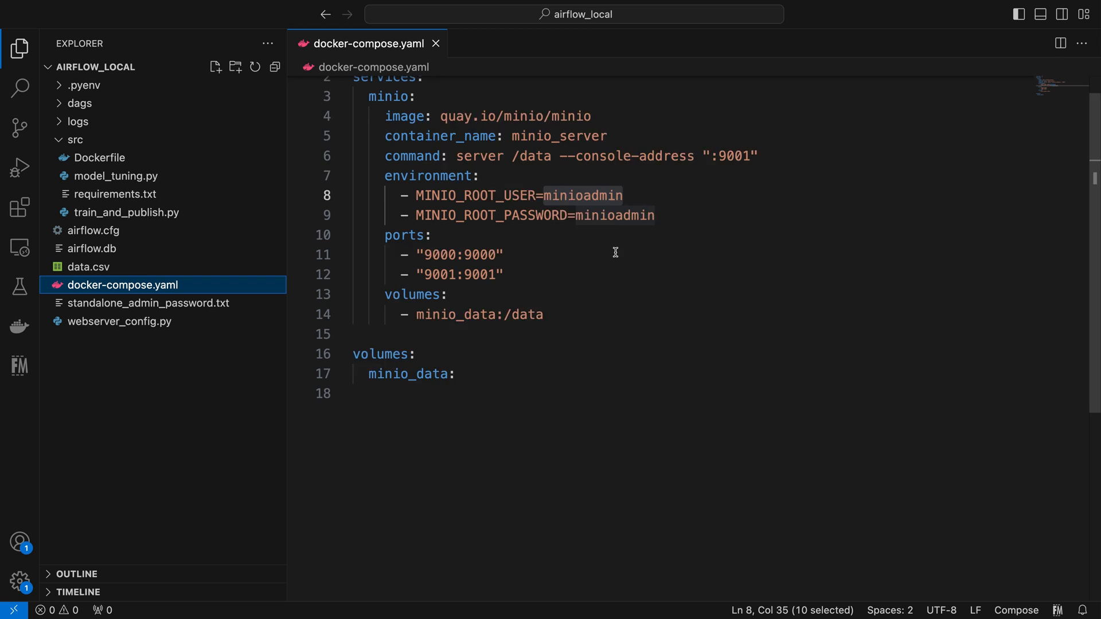
key("ctrl+a")
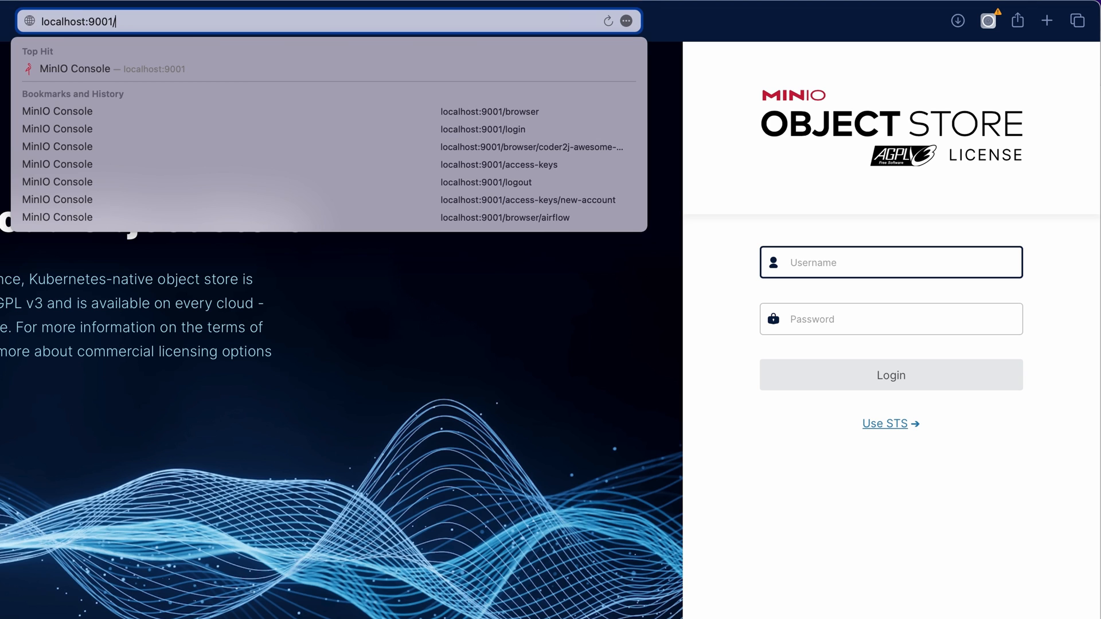
Step: Log in to the MinIO console at localhost:9001 as minioadmin
left_click(878, 262)
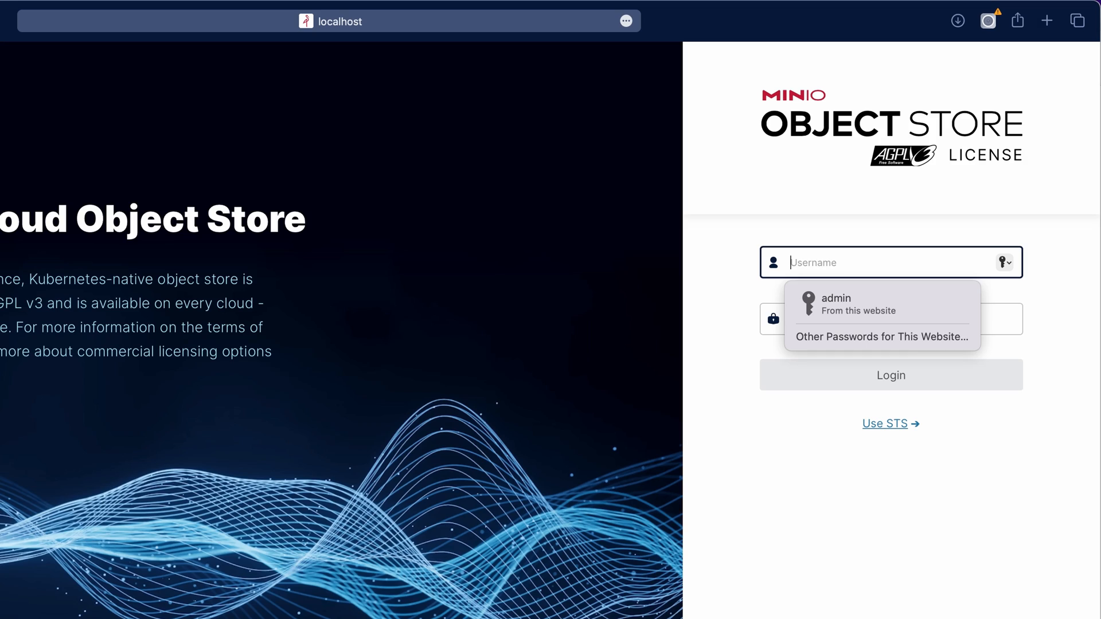
type("minioadmin")
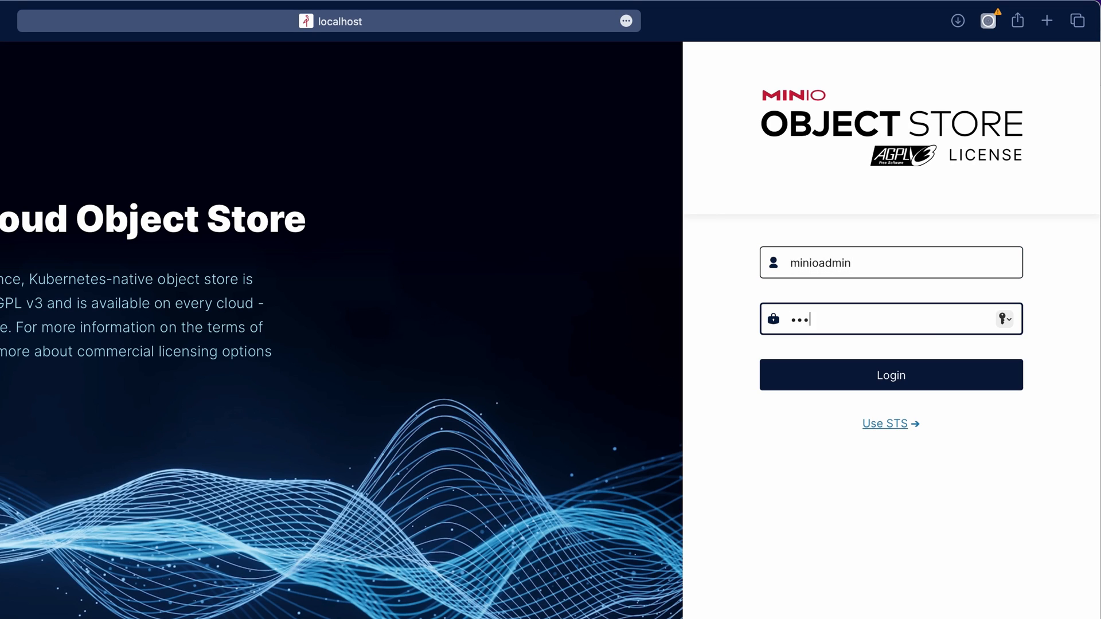
left_click(890, 374)
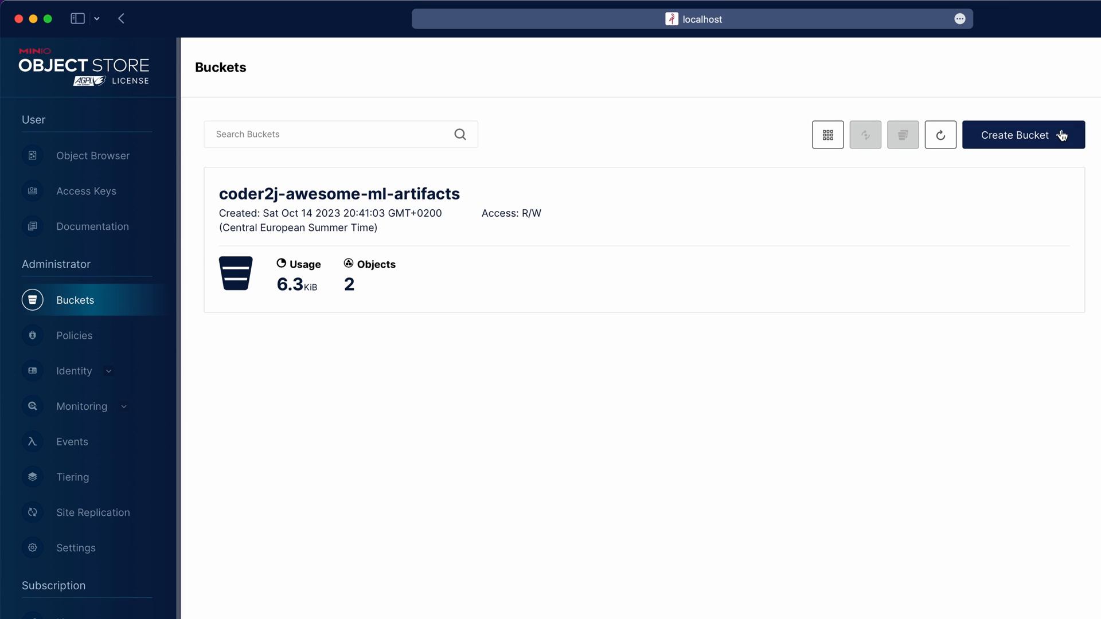
Step: Browse the existing coder2j-awesome-ml-artifacts bucket's objects in the Object Browser
left_click(1022, 134)
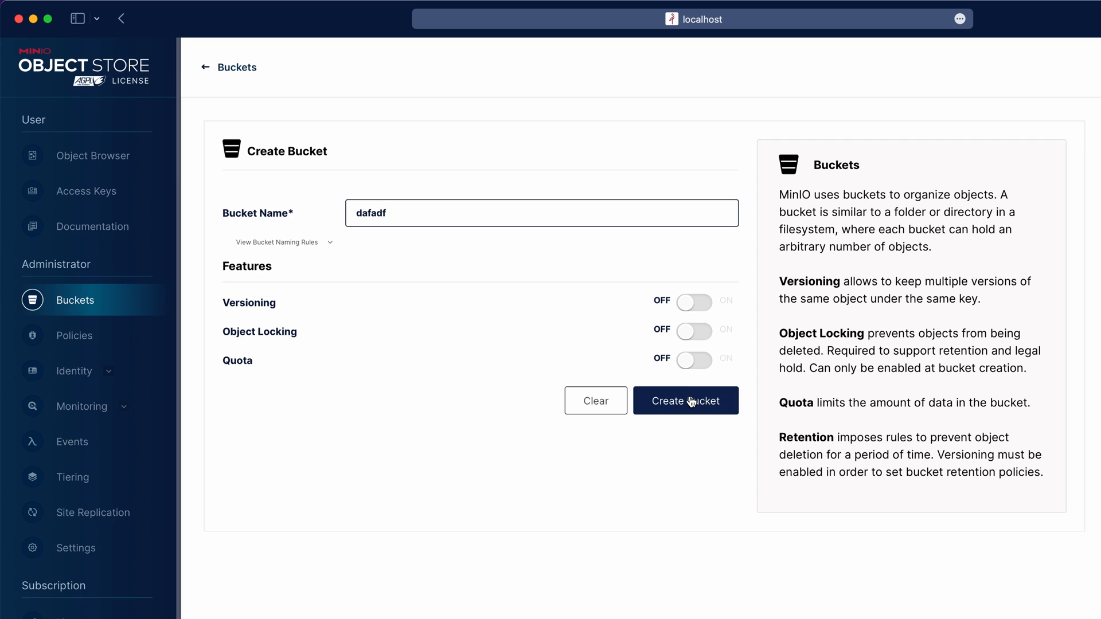
left_click(685, 400)
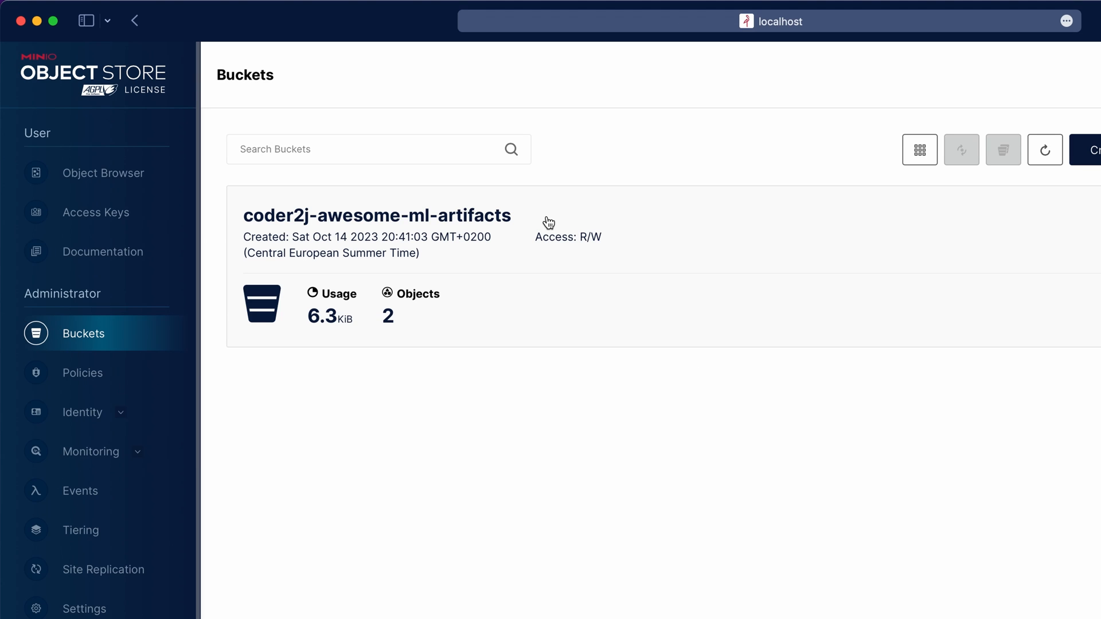
double_click(376, 216)
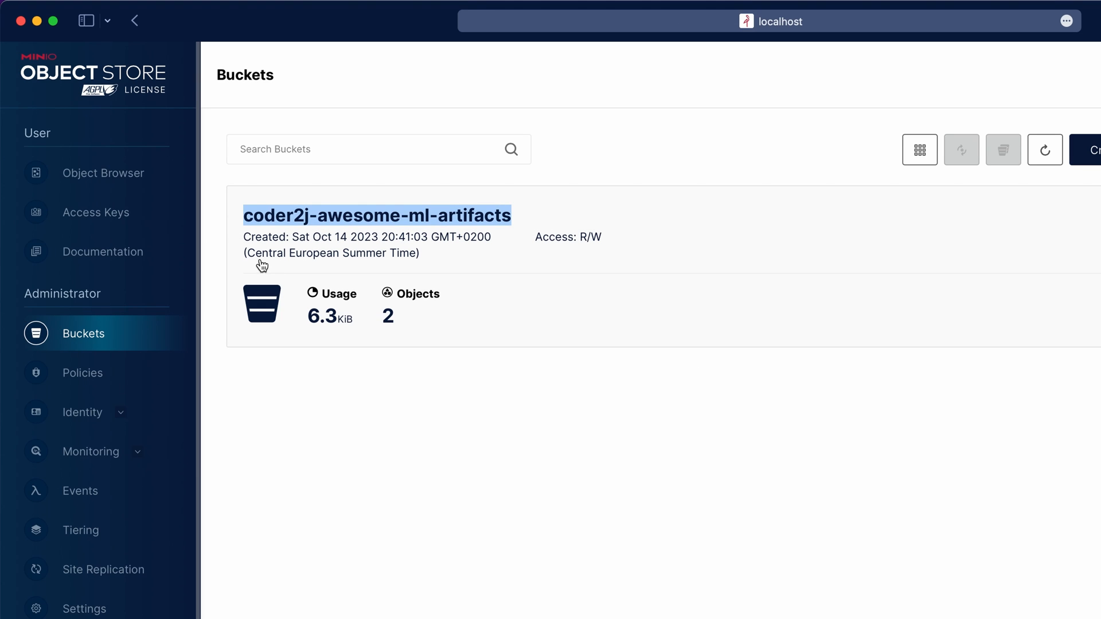
left_click(104, 174)
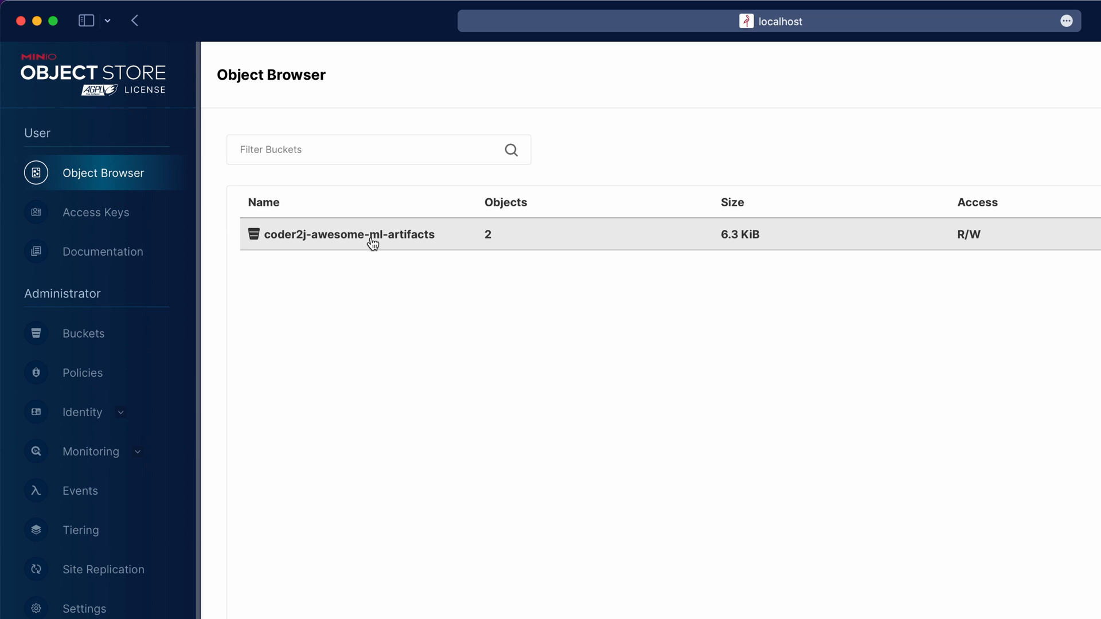
left_click(349, 234)
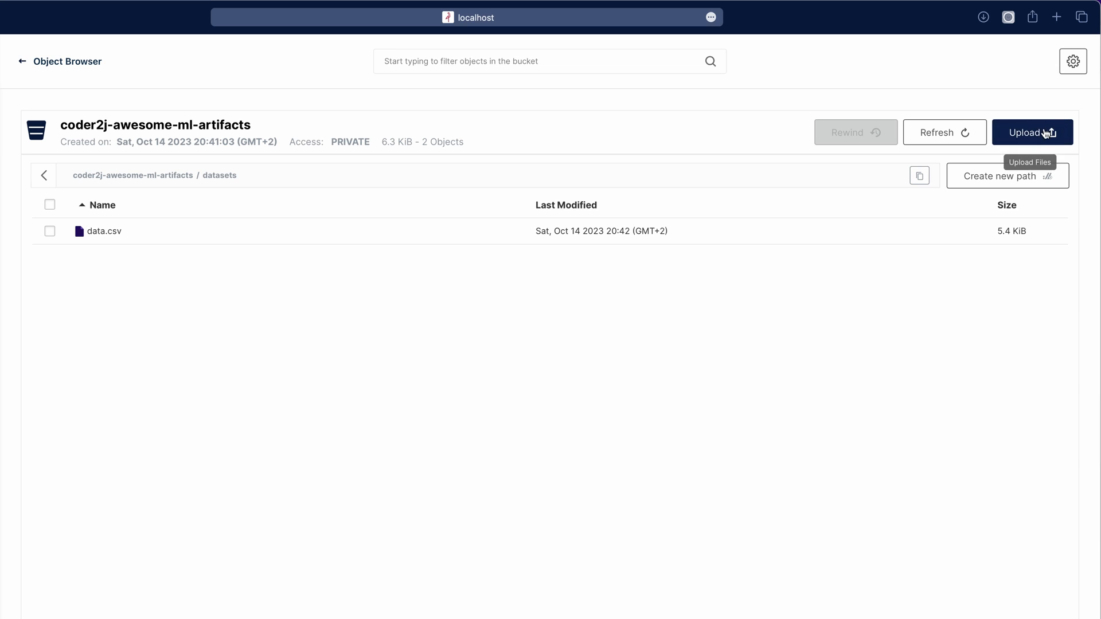
Step: Review data.csv's header and first rows, then show the MinIO server terminal output
left_click(1031, 132)
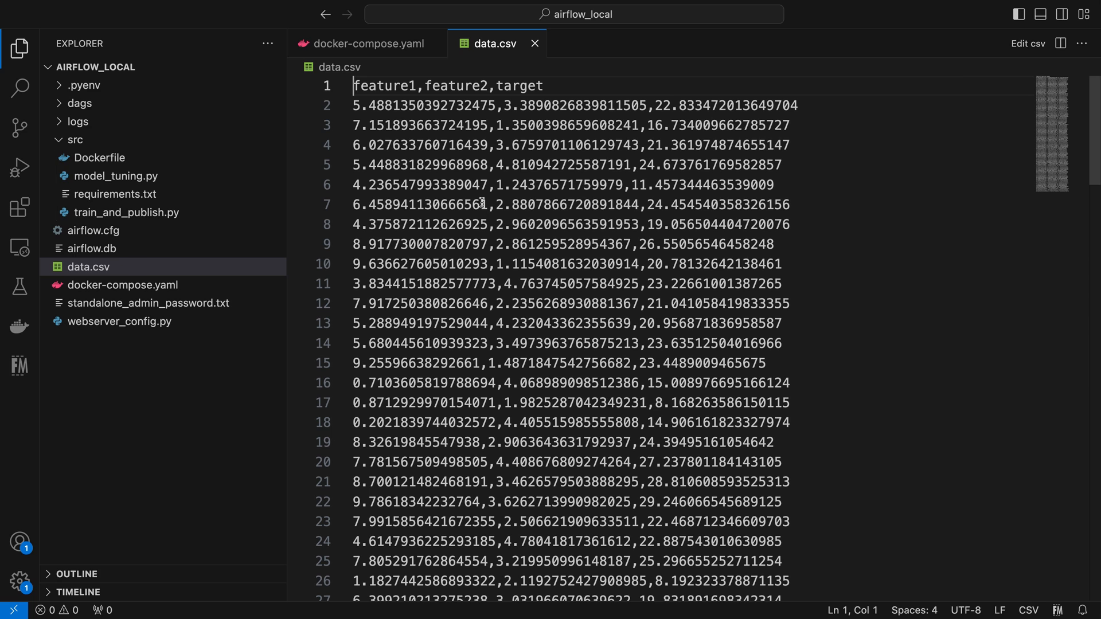
left_click_drag(353, 86, 775, 245)
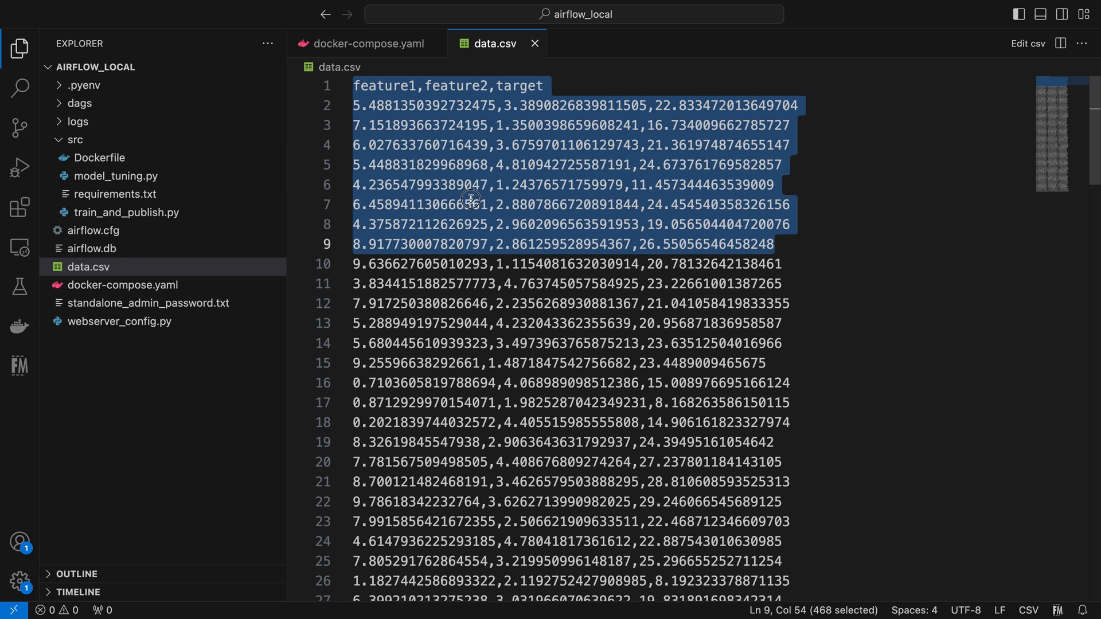
left_click(474, 204)
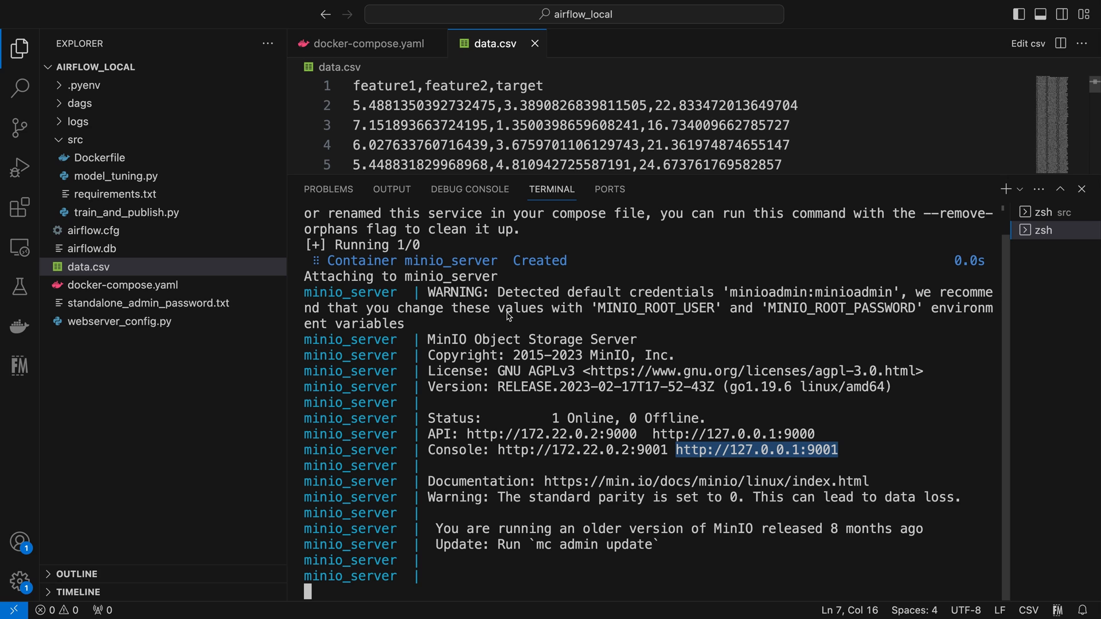
Step: Review the Dockerfile's MINIO_ENDPOINT and MINIO_ACCESS_KEY_ID variables beside the docker run command
left_click(1044, 213)
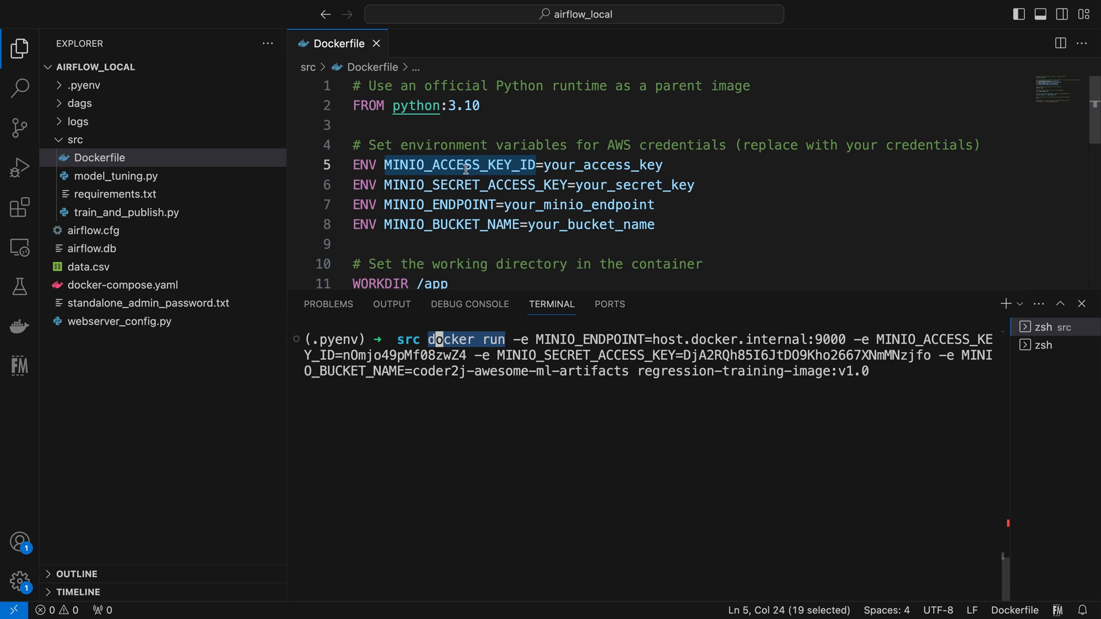
double_click(439, 204)
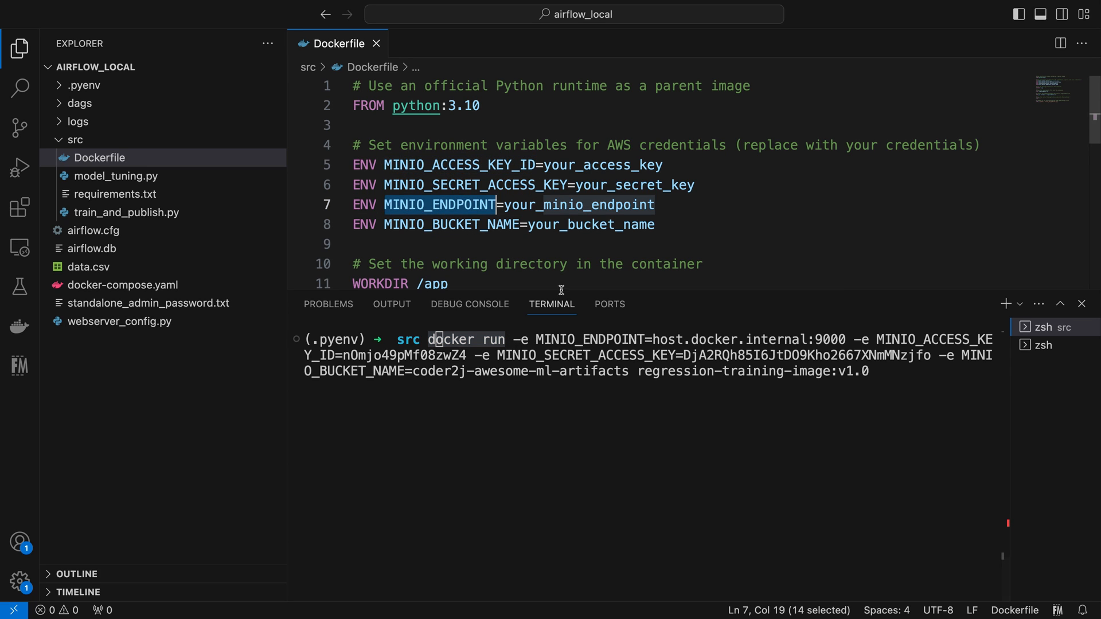
double_click(741, 339)
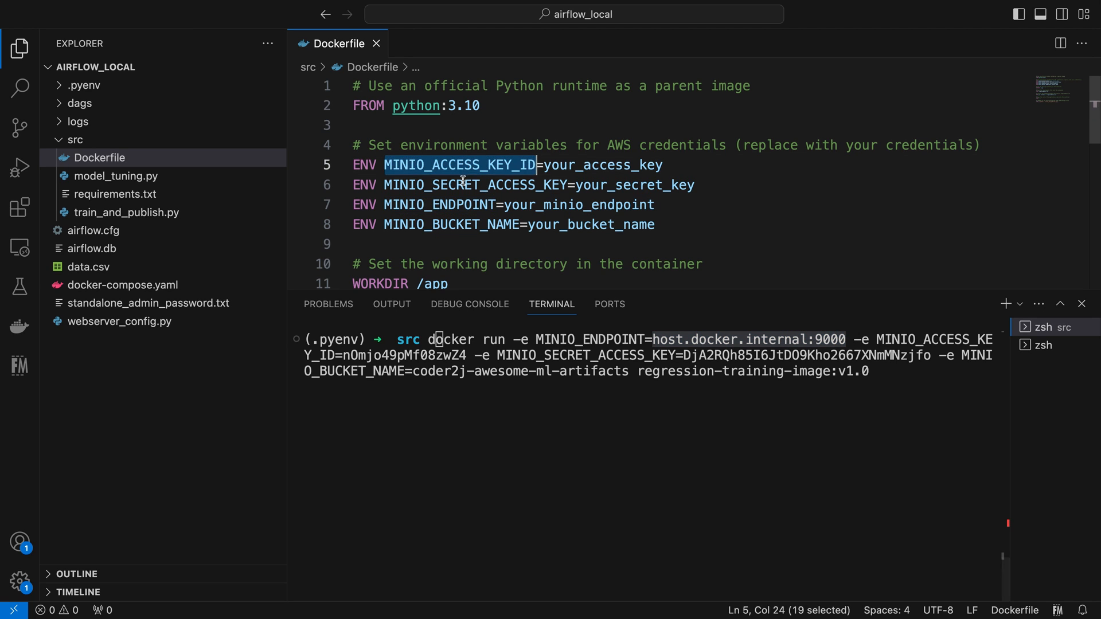
double_click(477, 185)
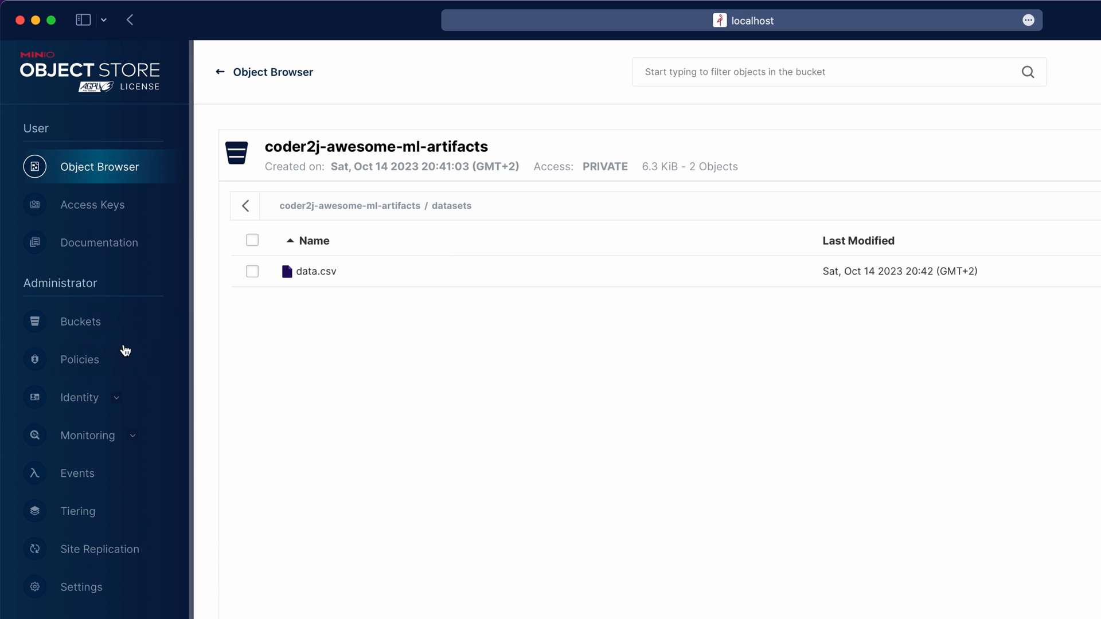
Step: Create a new MinIO access key pair, revealing the generated secret before confirming
left_click(92, 204)
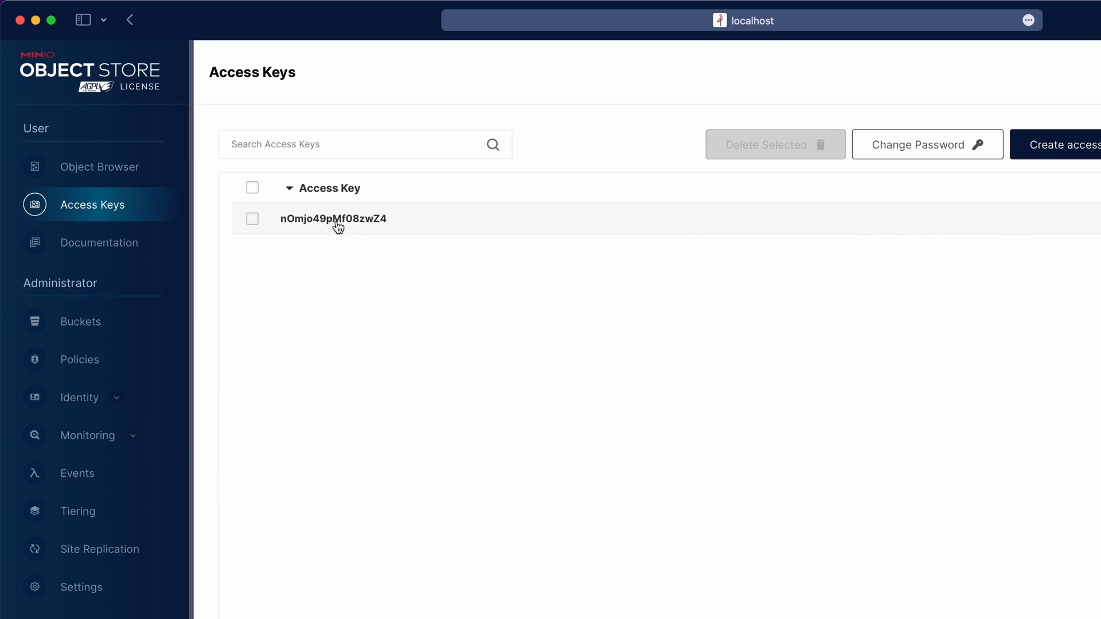
left_click(1068, 145)
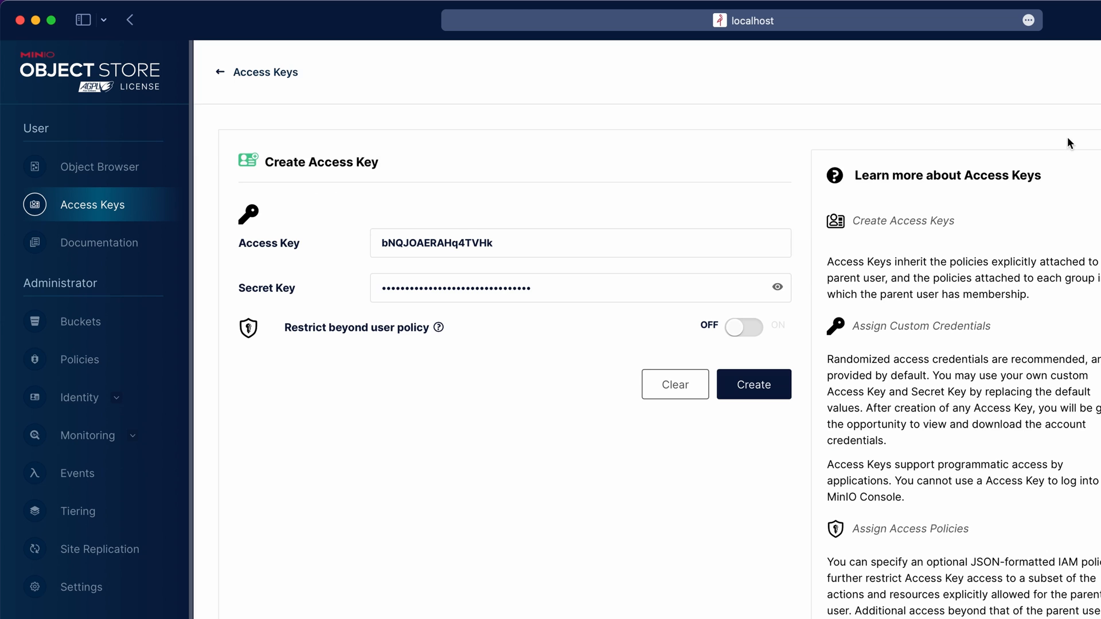
left_click(776, 287)
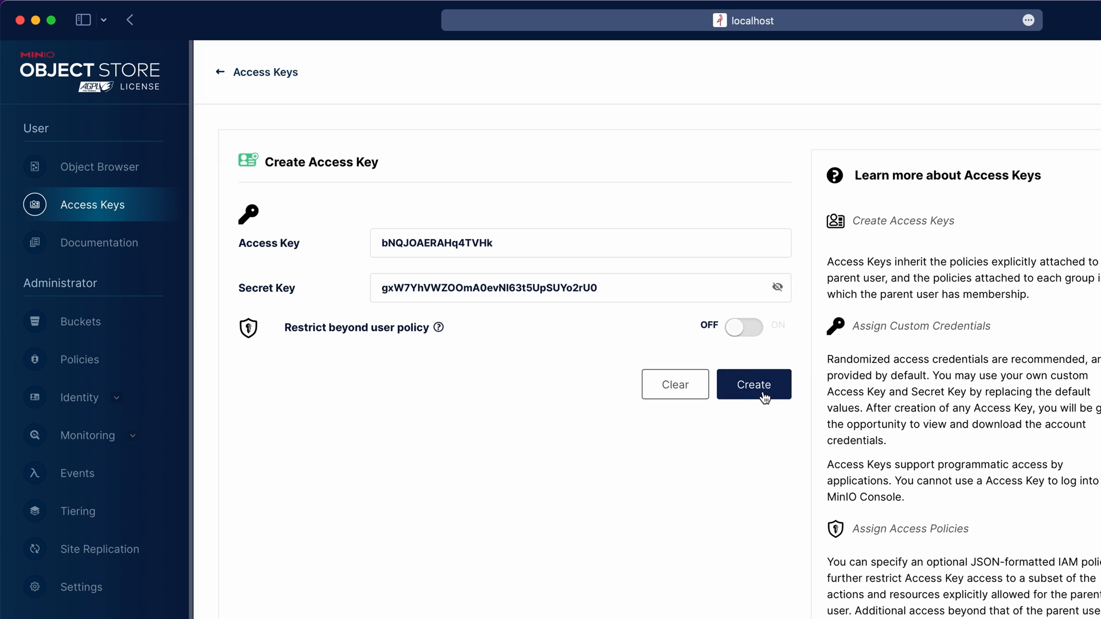
left_click(753, 385)
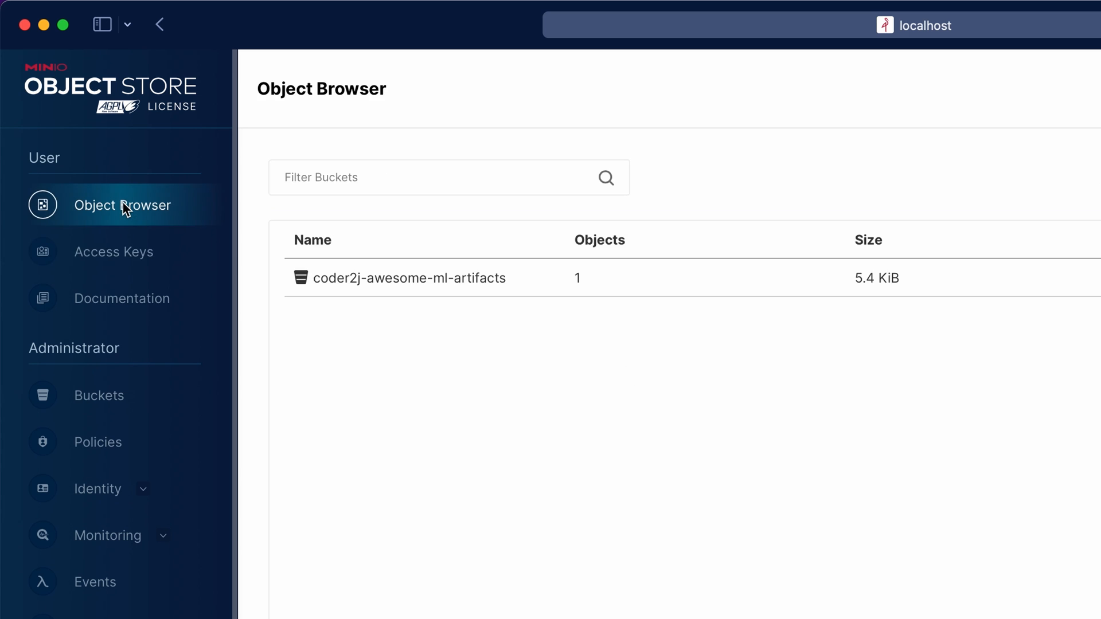
Step: Refresh the artifacts bucket and select regression_model.pkl in the models folder
left_click(409, 277)
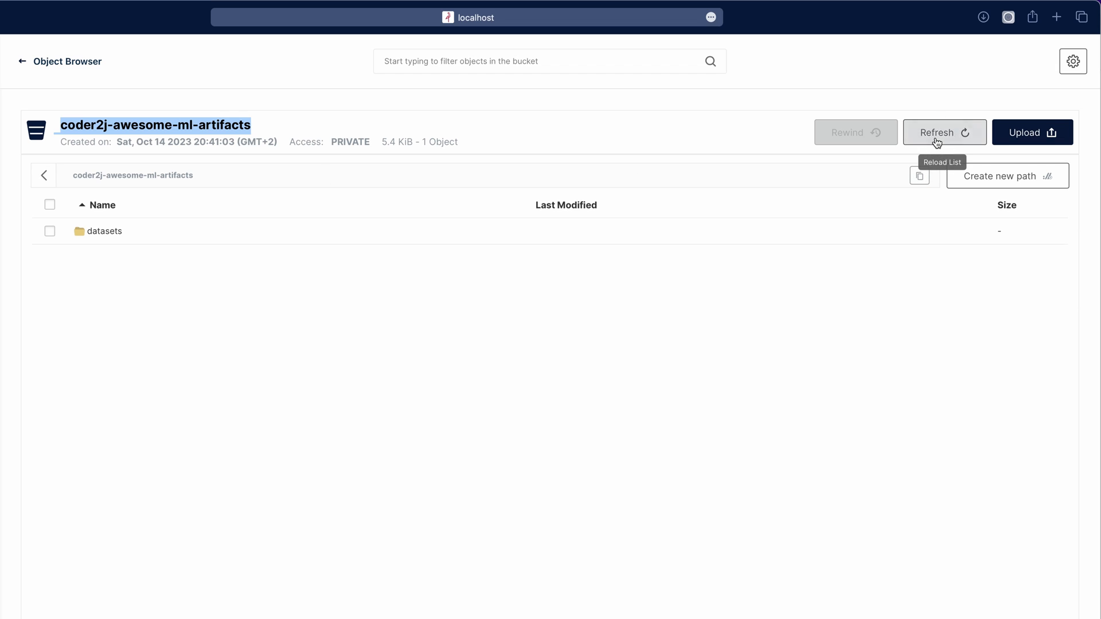
left_click(944, 132)
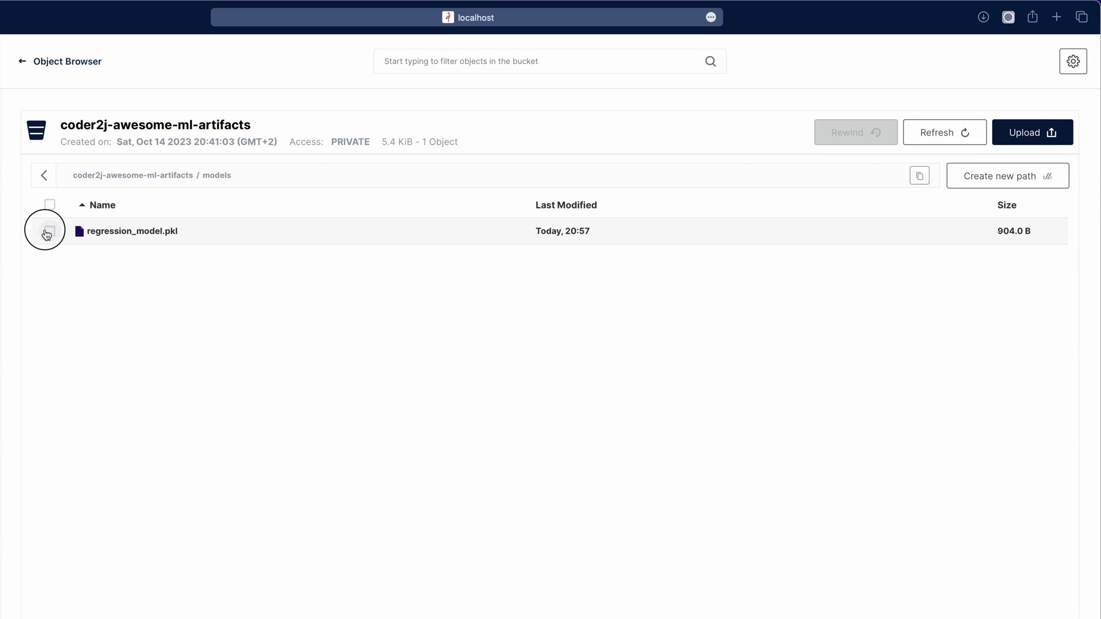
left_click(50, 204)
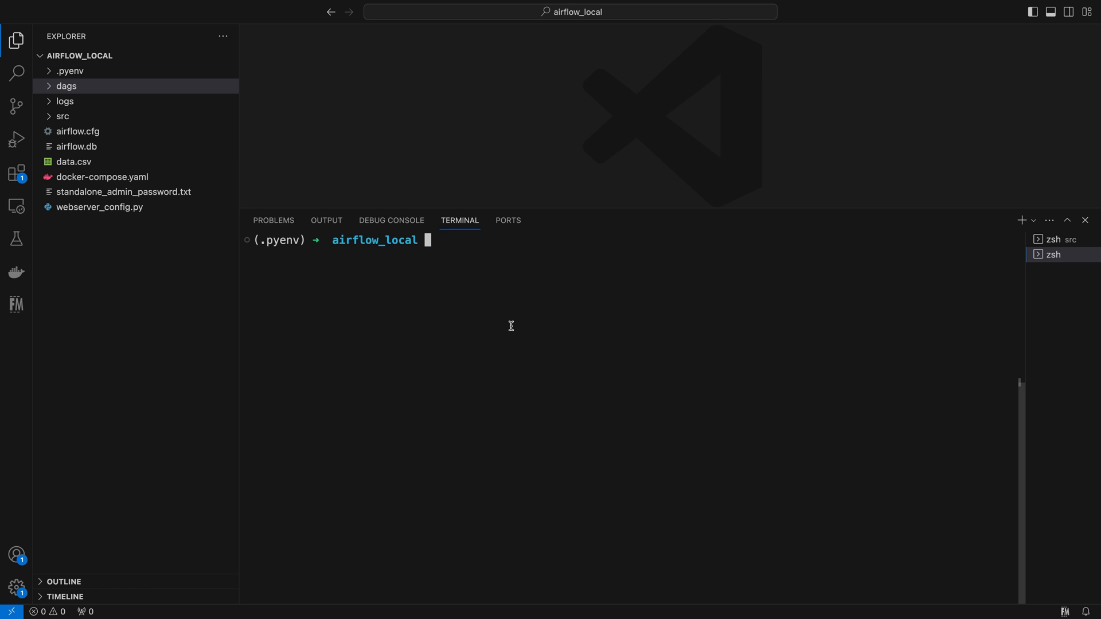
Step: Check the installed airflow packages and airflow.cfg's sql_alchemy_conn setting, then close the file
type("pip list | grep airflow")
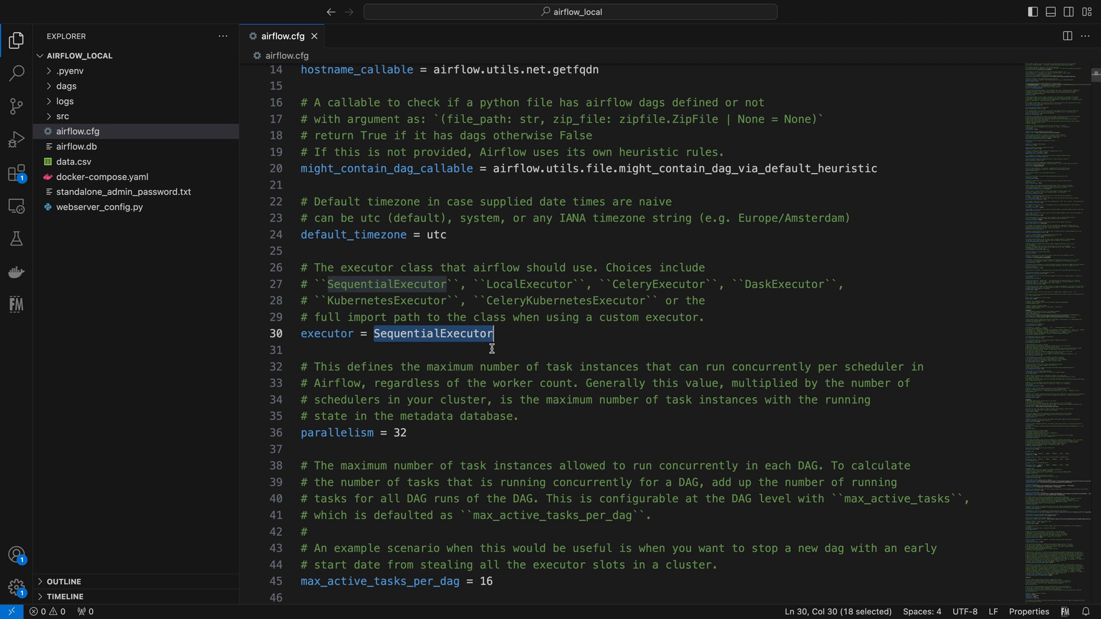
type("sqla")
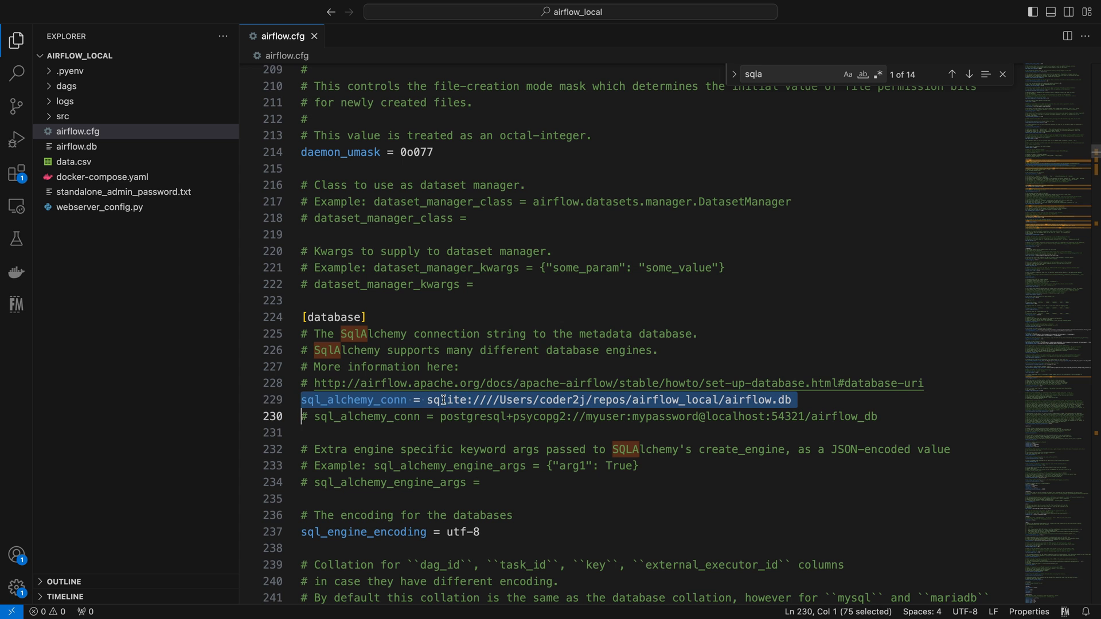
left_click(315, 35)
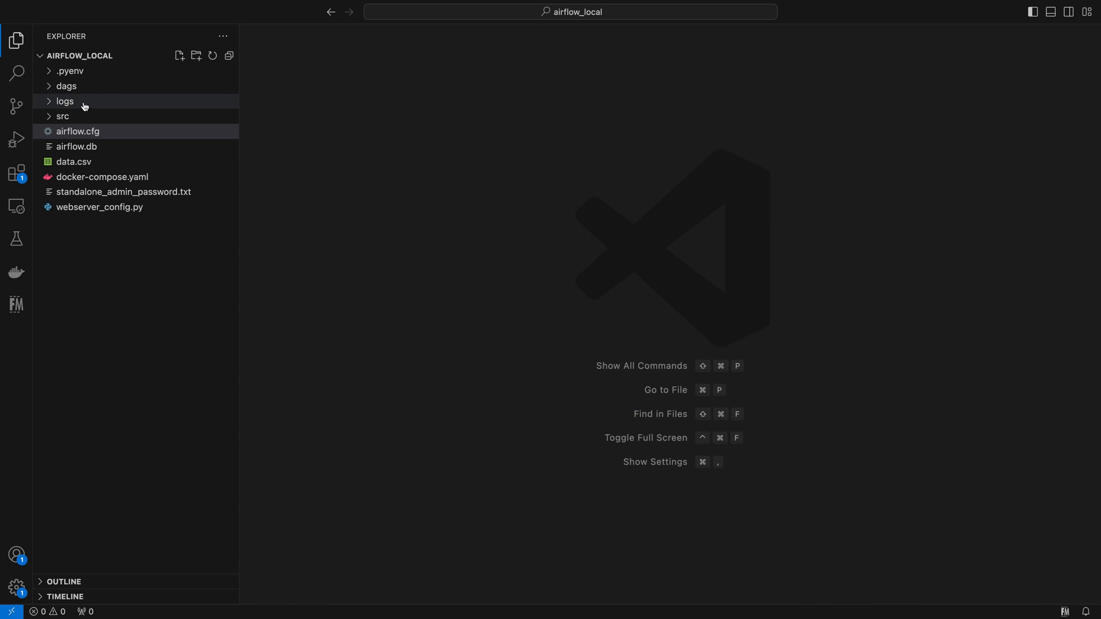
Step: Review the DAG definition with schedule_interval None and the bash task's echo message
left_click(67, 86)
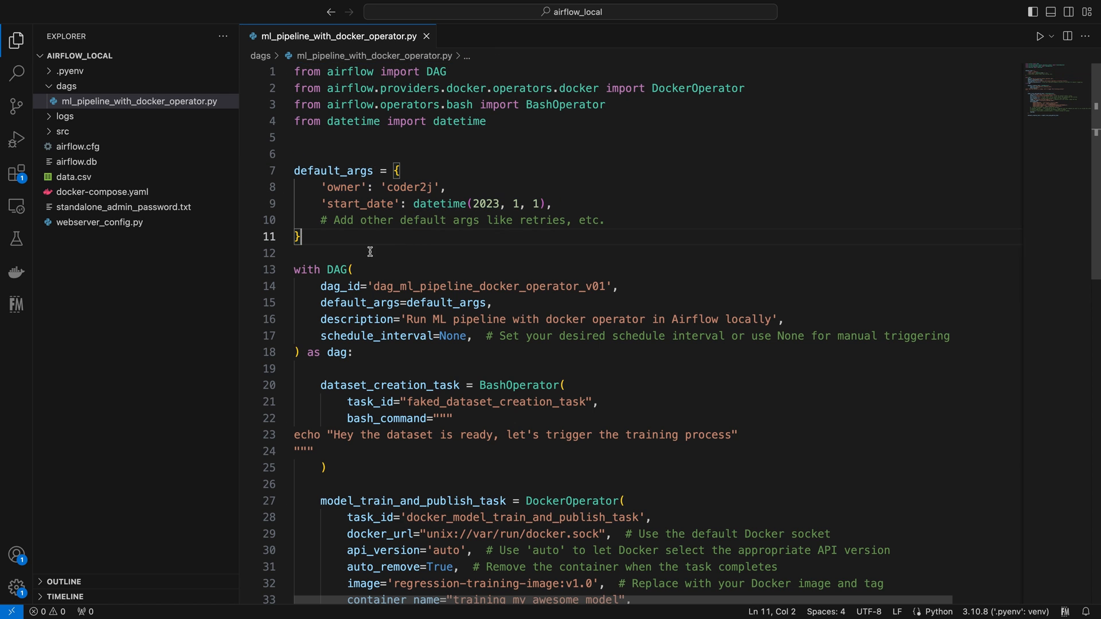
left_click_drag(293, 268, 354, 352)
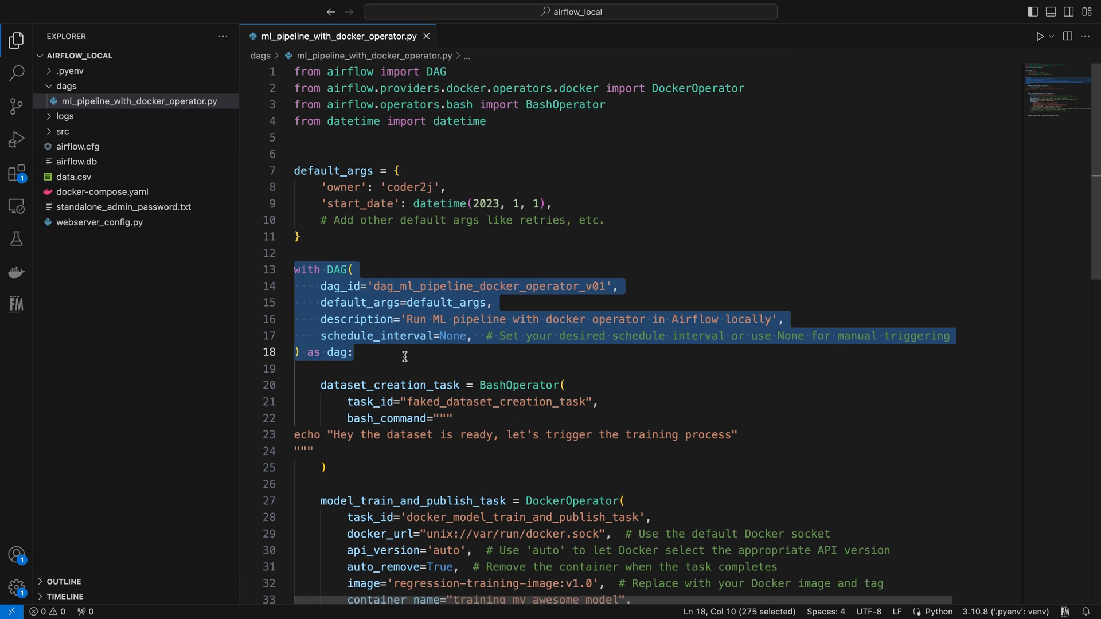
double_click(488, 286)
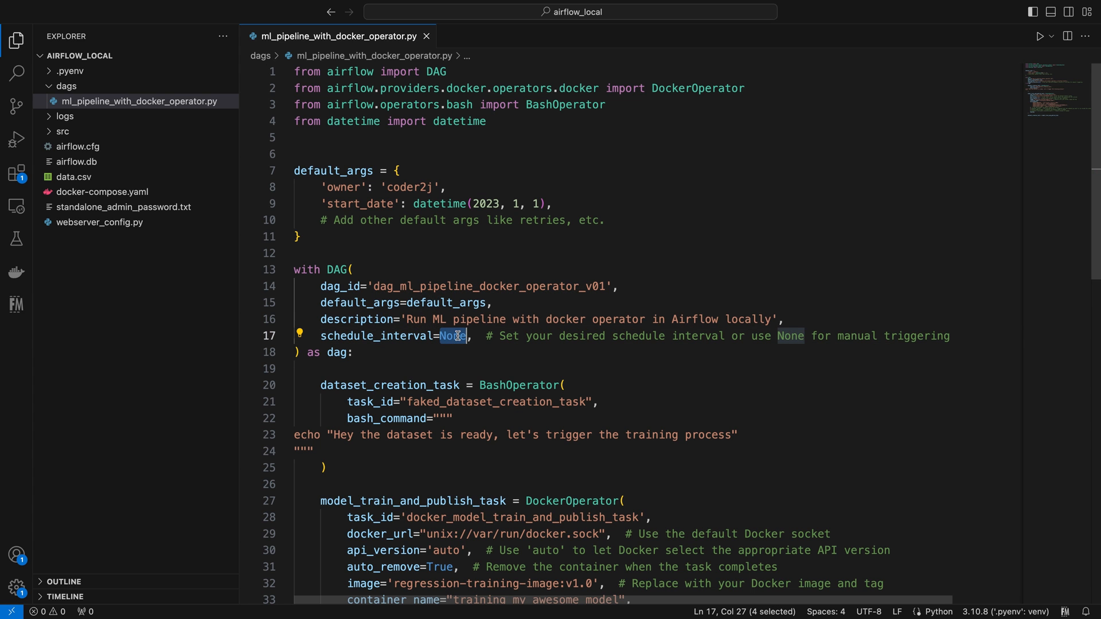
scroll("down", 3)
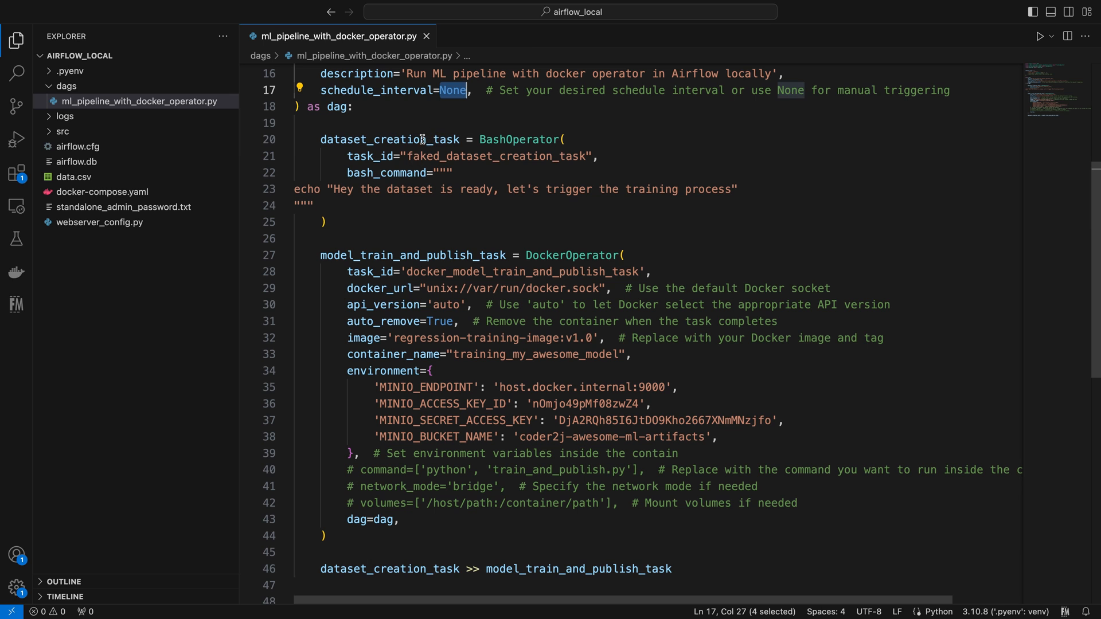
double_click(519, 139)
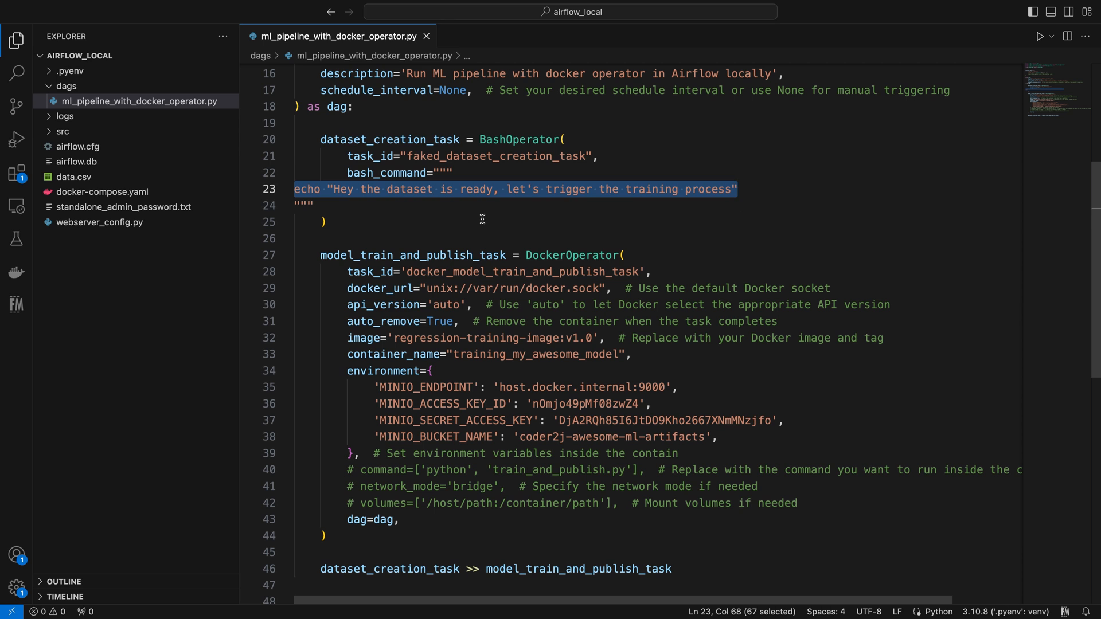
Step: Review the DockerOperator task's task_id, docker socket url, api_version and container_name
scroll("down", 3)
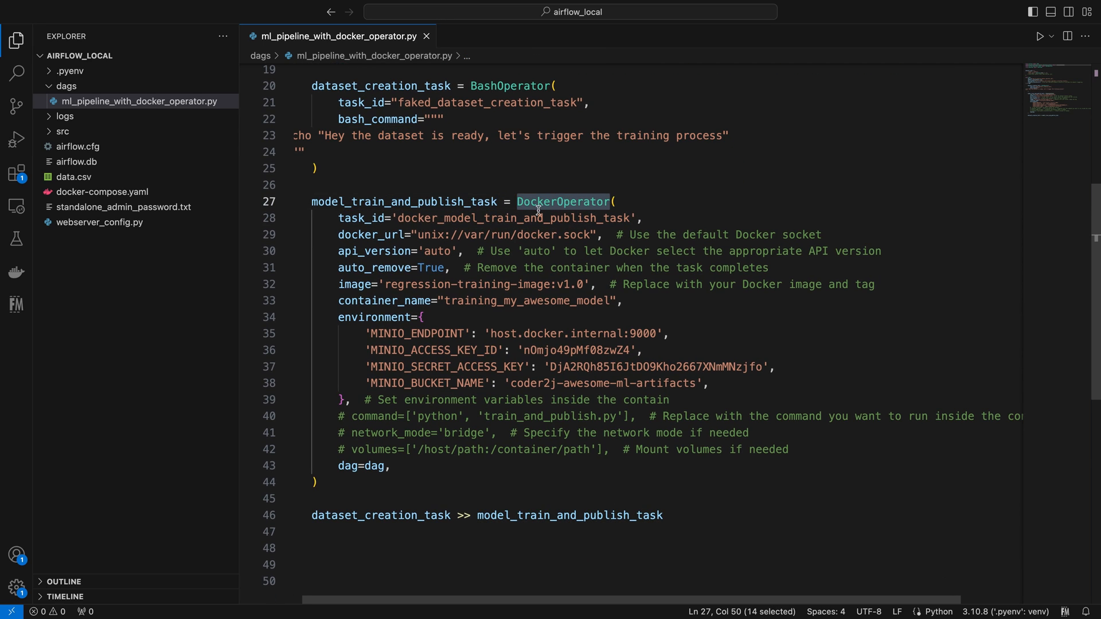
double_click(513, 217)
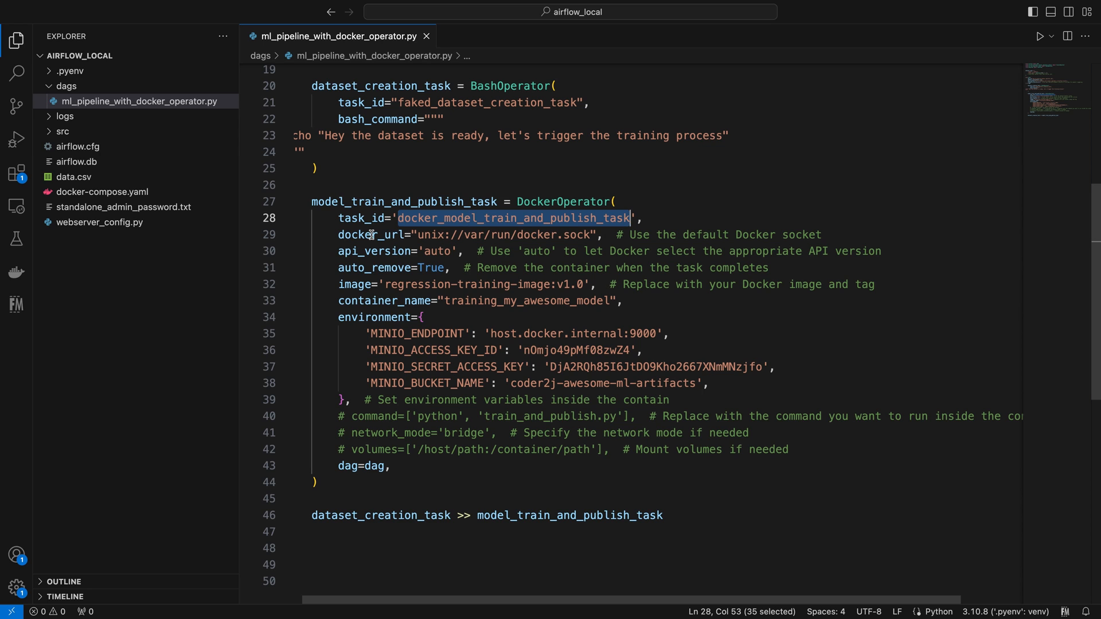
left_click_drag(418, 234, 555, 234)
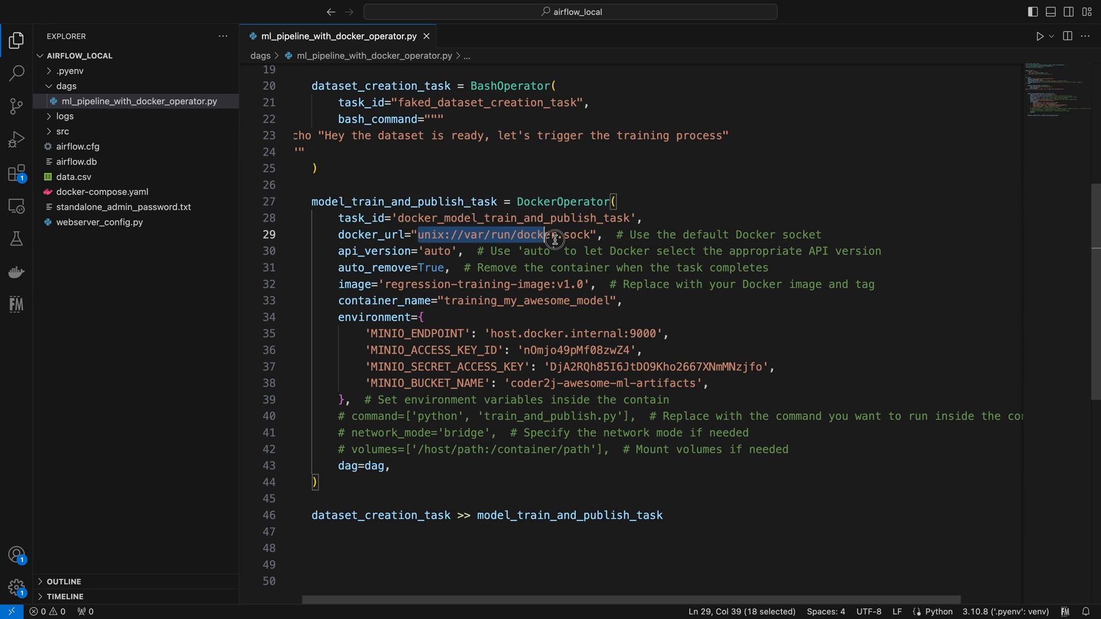
left_click_drag(555, 234, 592, 234)
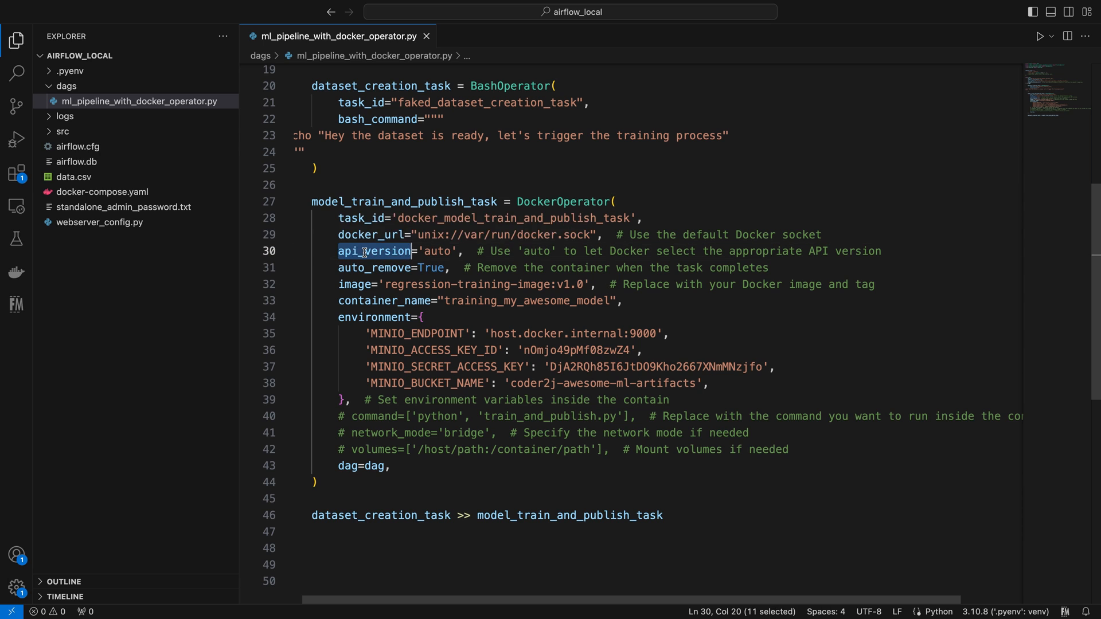
double_click(436, 251)
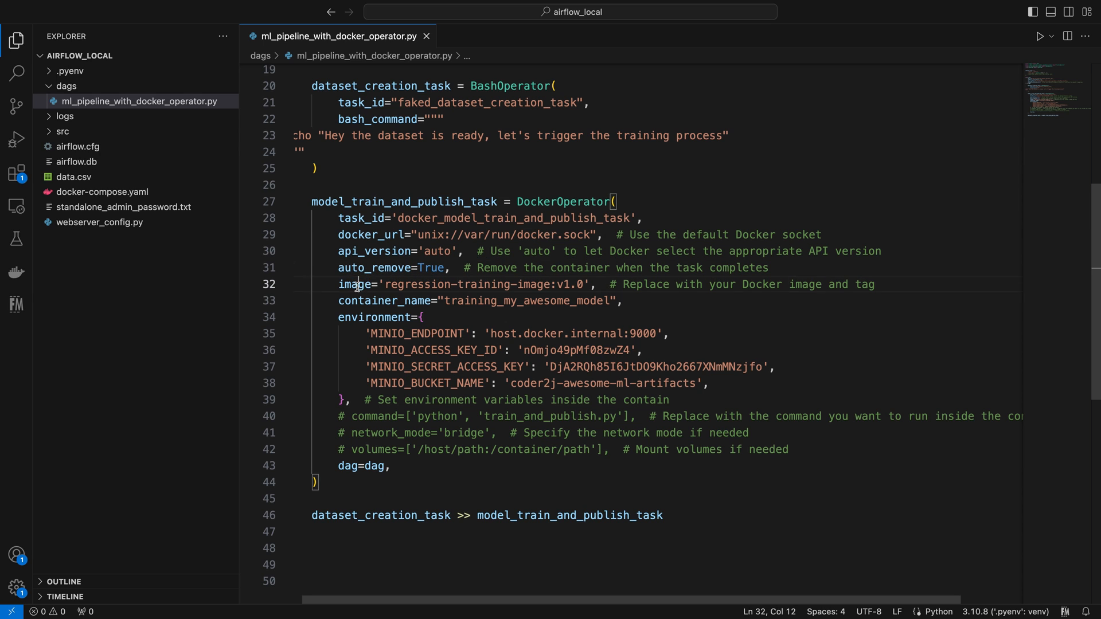
double_click(385, 301)
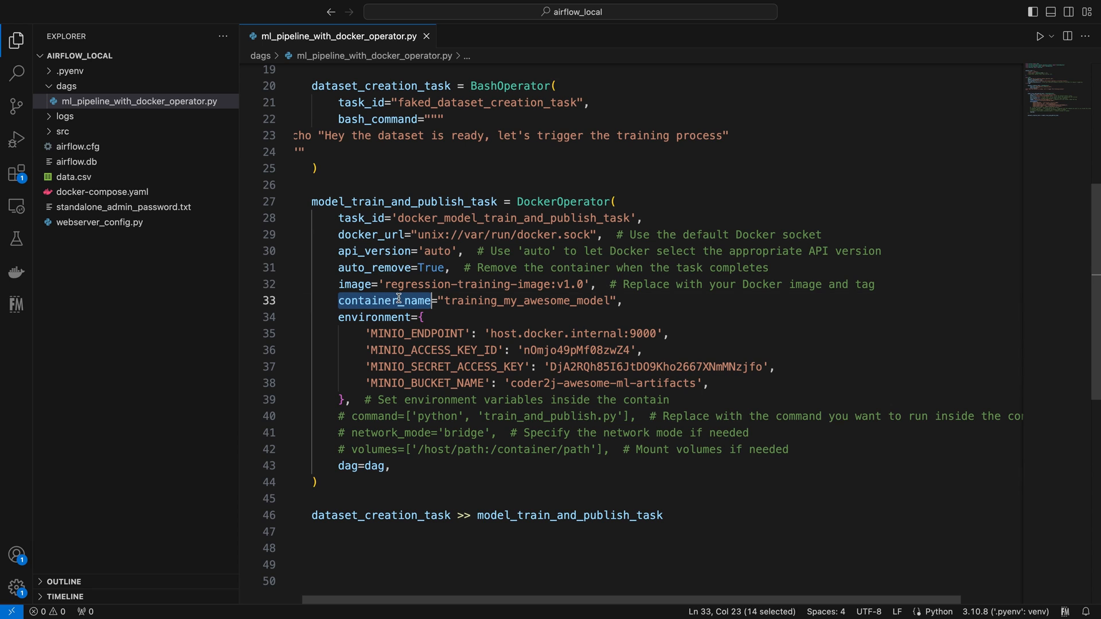
mouse_move(384, 300)
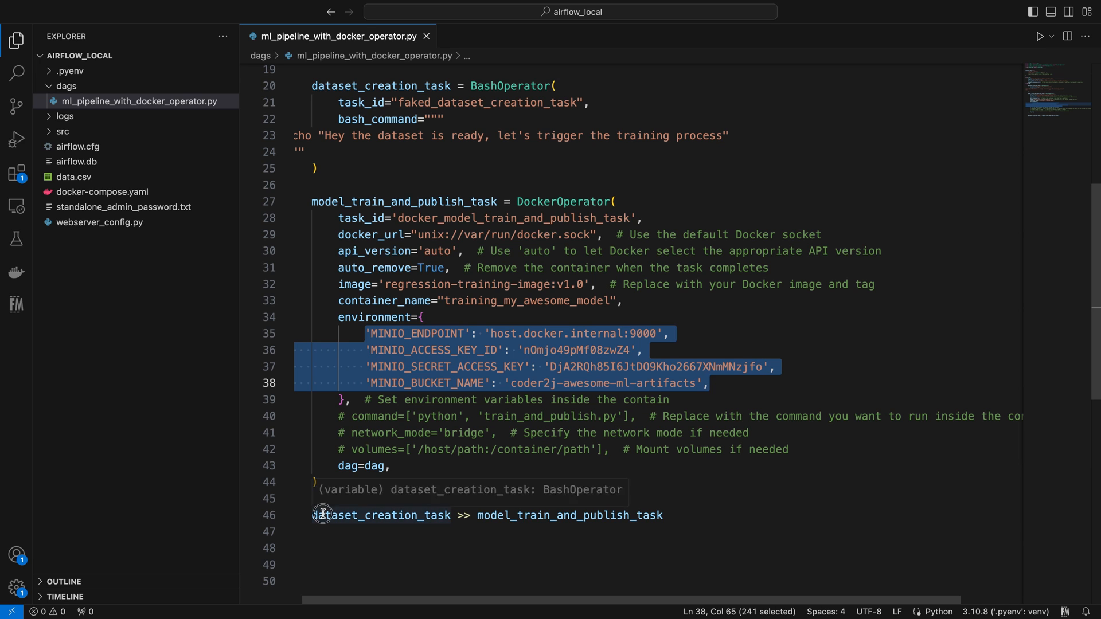
Step: Run airflow standalone with NO_PROXY=* from history and open localhost:8080 in the browser
left_click(324, 515)
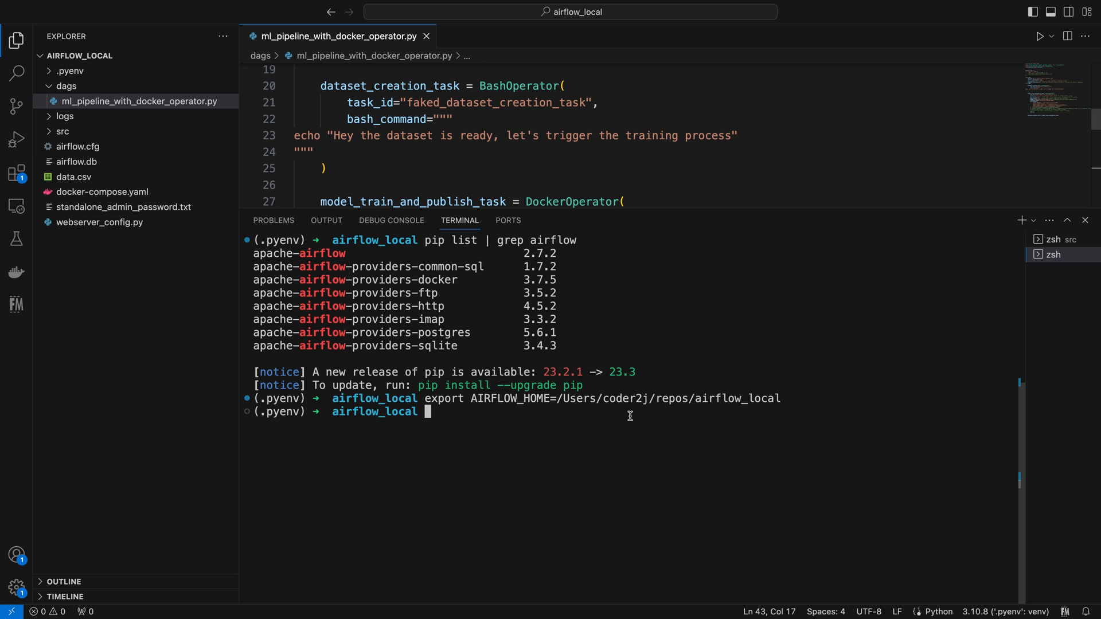
key("ctrl+r")
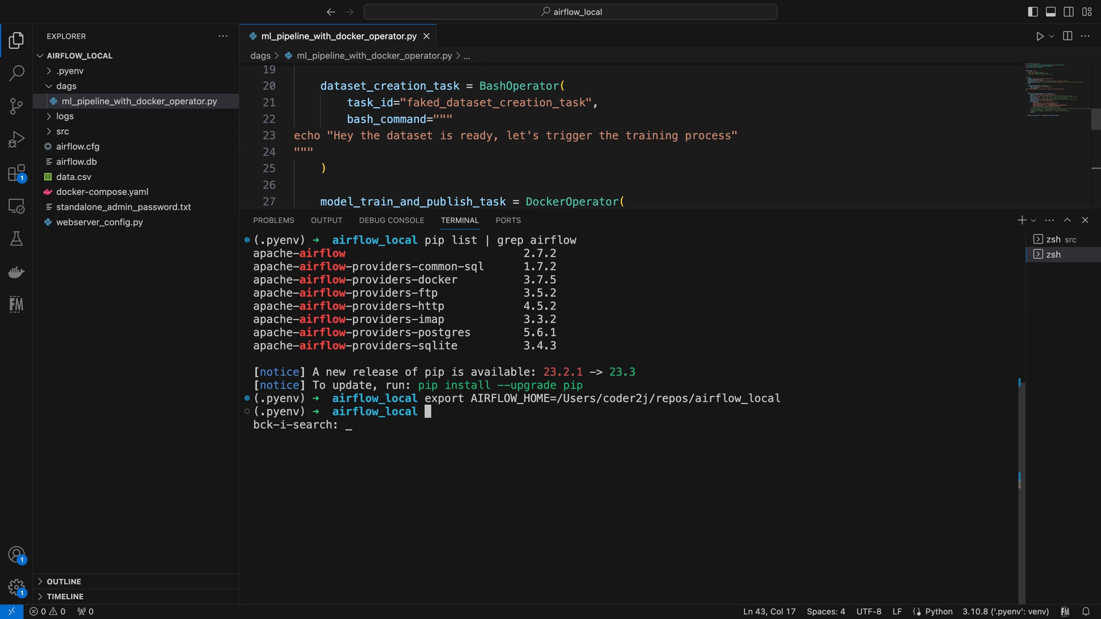
type("NO_PROXY=* airflow standalone")
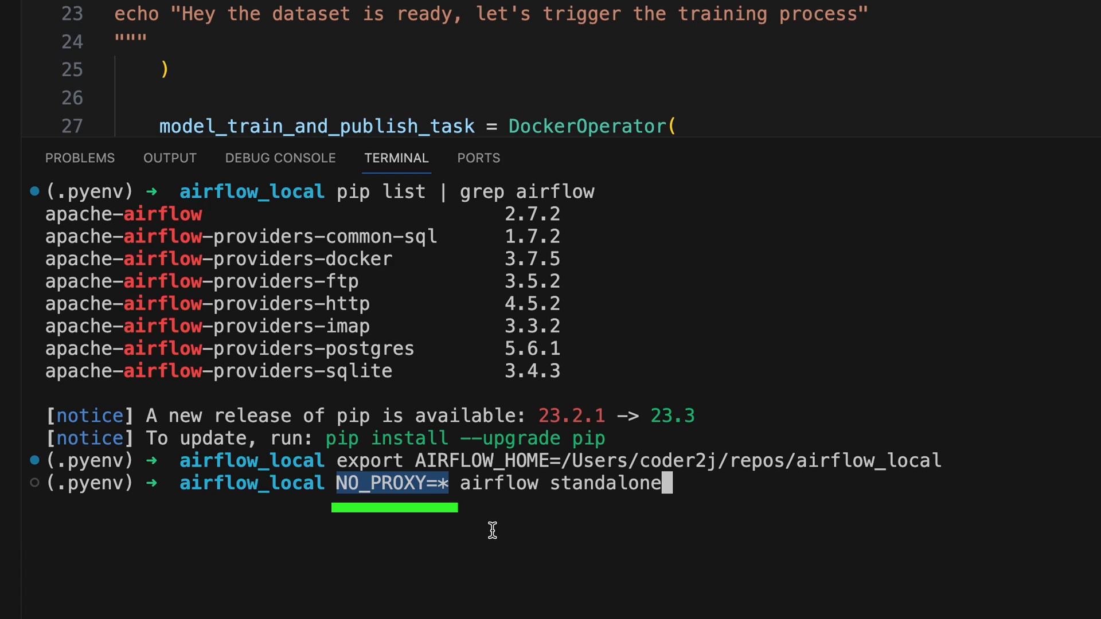
mouse_move(490, 529)
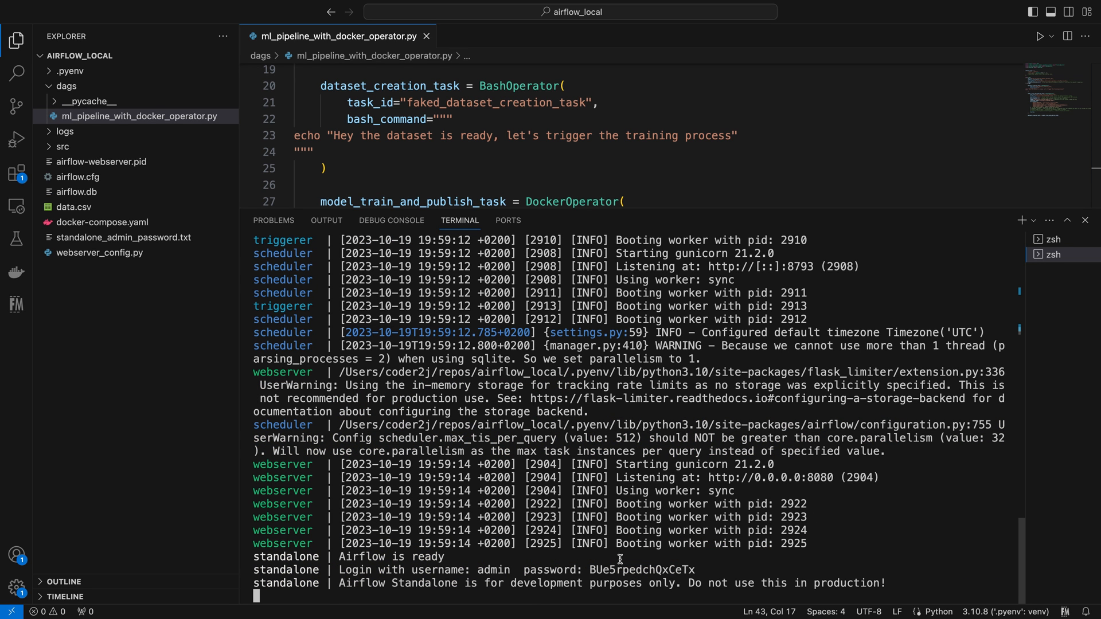
type("localhost:8080/")
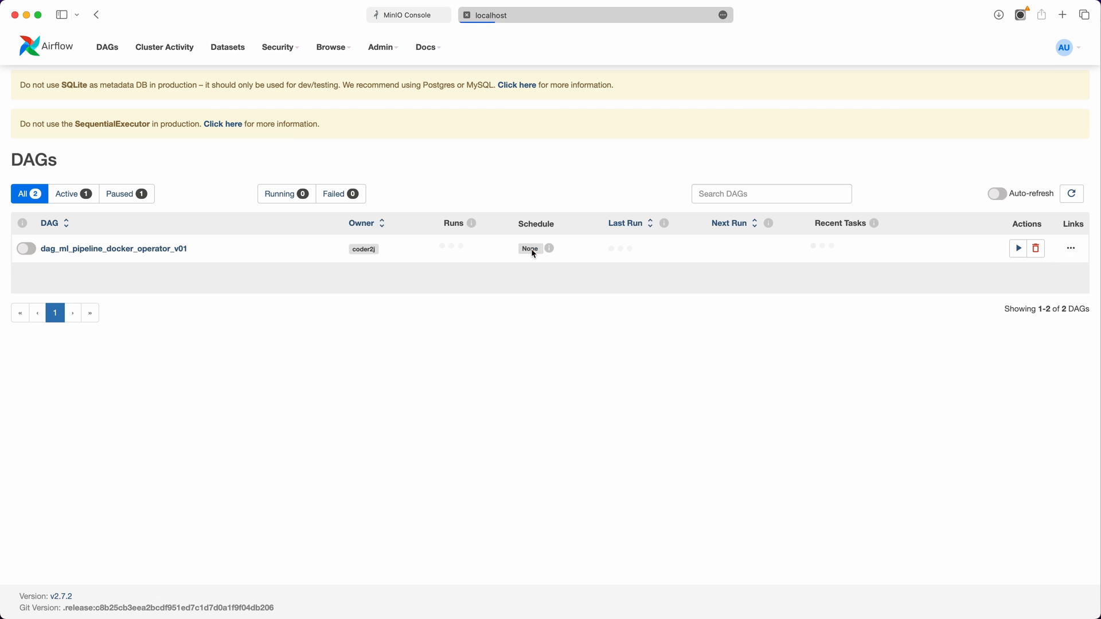
Step: Show the dag_ml_pipeline_docker_operator_v01 detail page, then the MinIO artifacts bucket listing
left_click(997, 192)
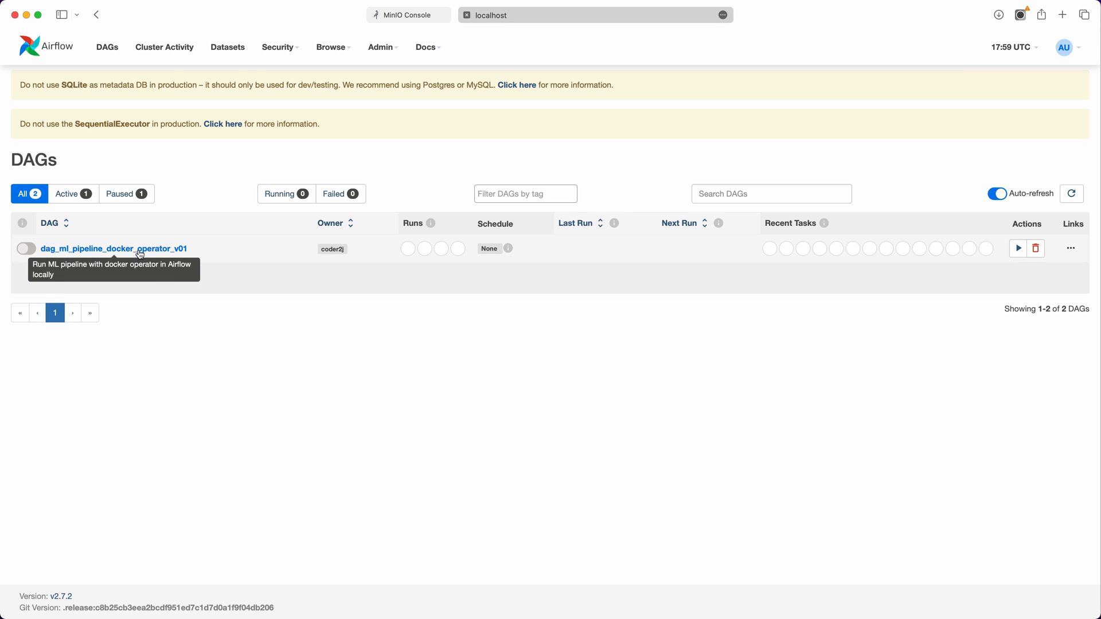
left_click(113, 249)
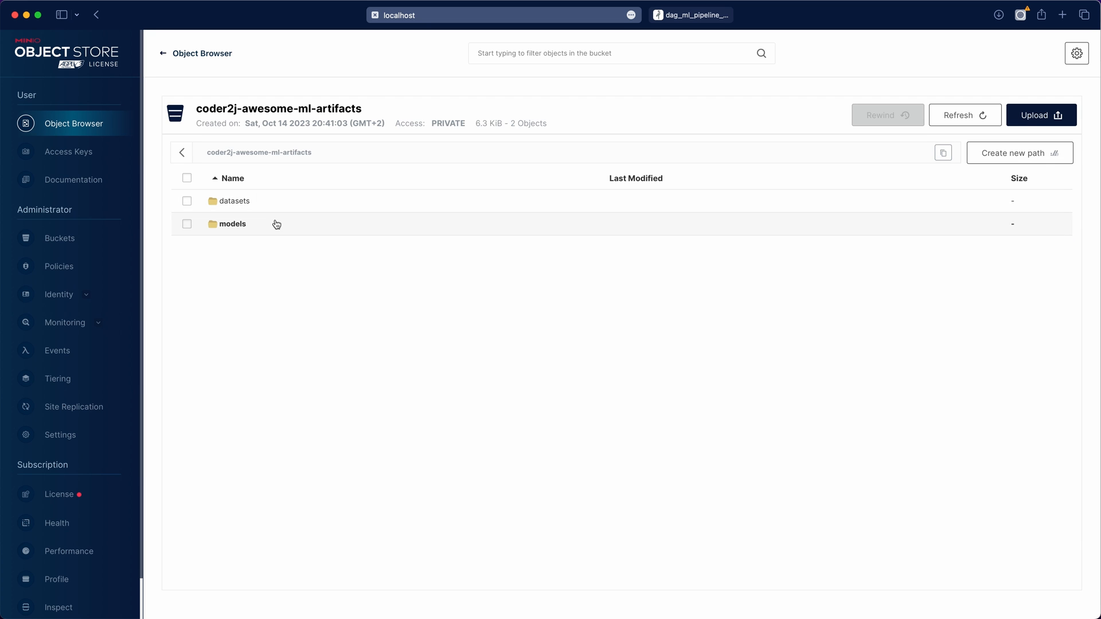
Step: Delete the models folder with the old regression_model.pkl, leaving only datasets in the bucket
left_click(234, 224)
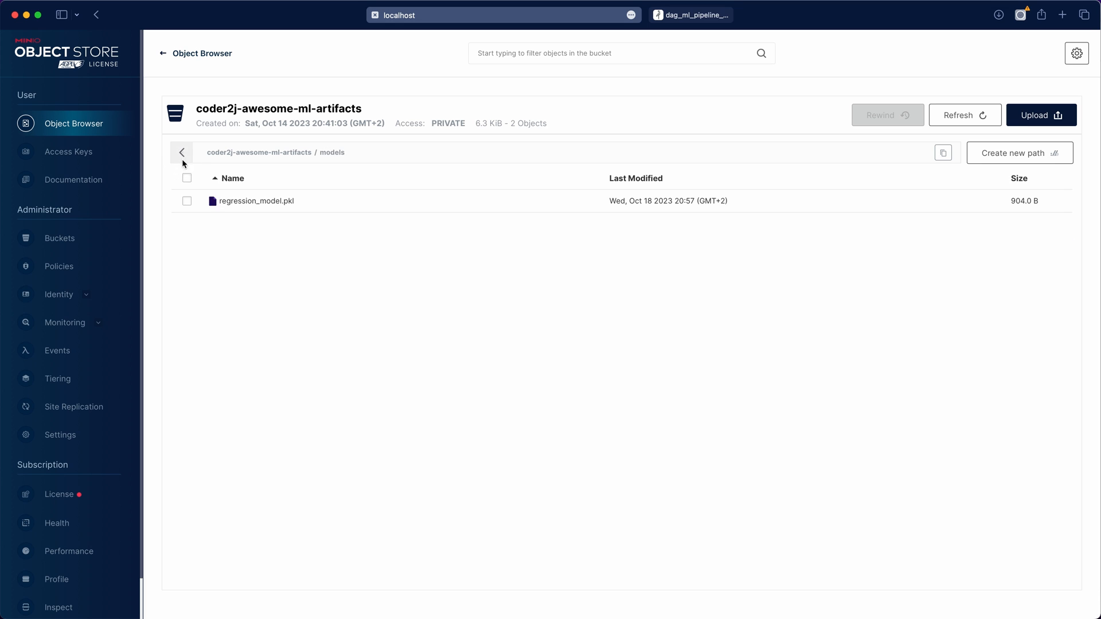
left_click(956, 261)
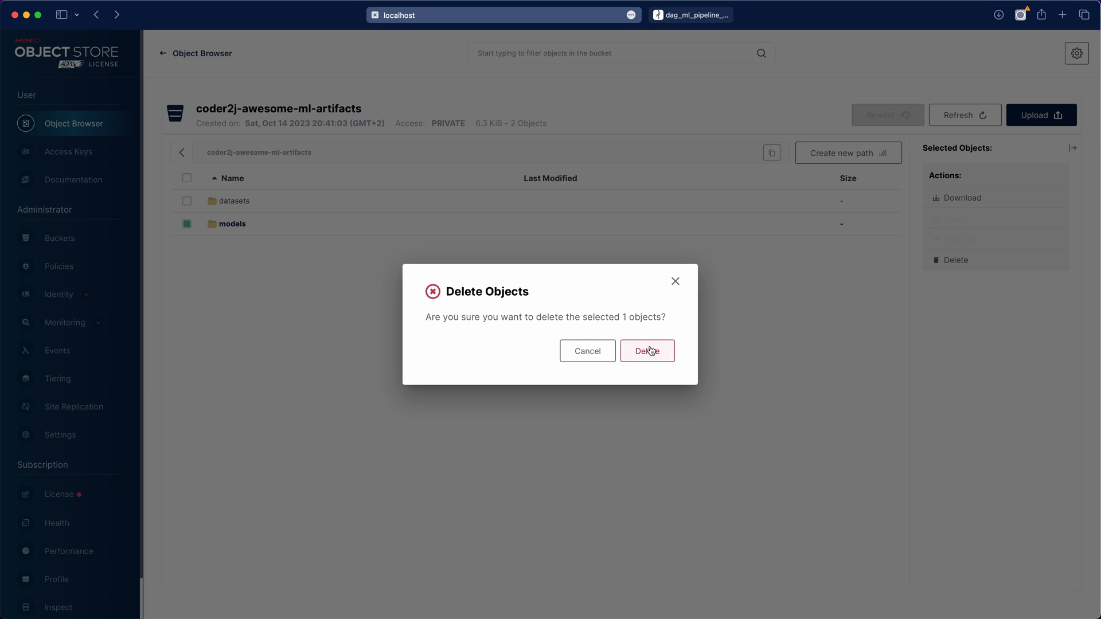
left_click(647, 351)
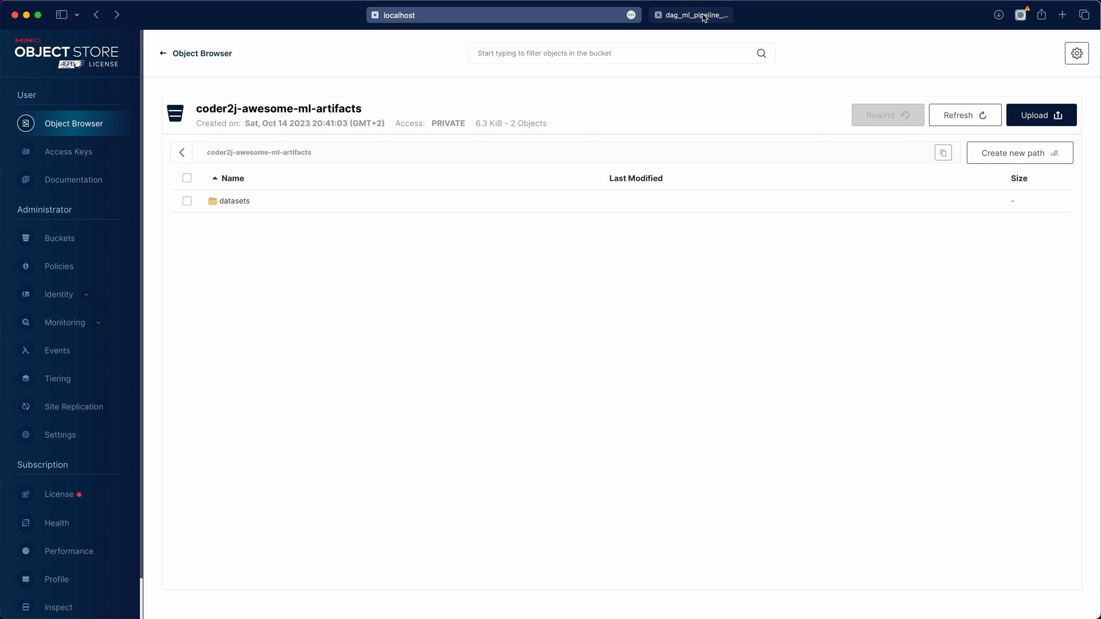
Step: Trigger a manual DAG run and read the dataset-creation task log's dataset-ready message
left_click(690, 15)
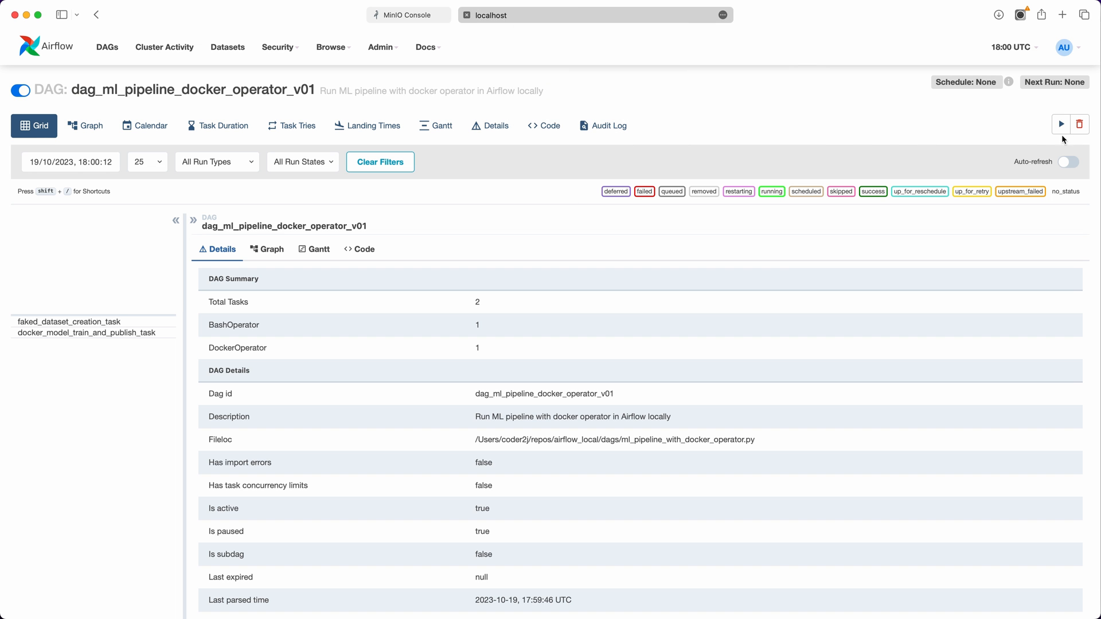
left_click(1061, 124)
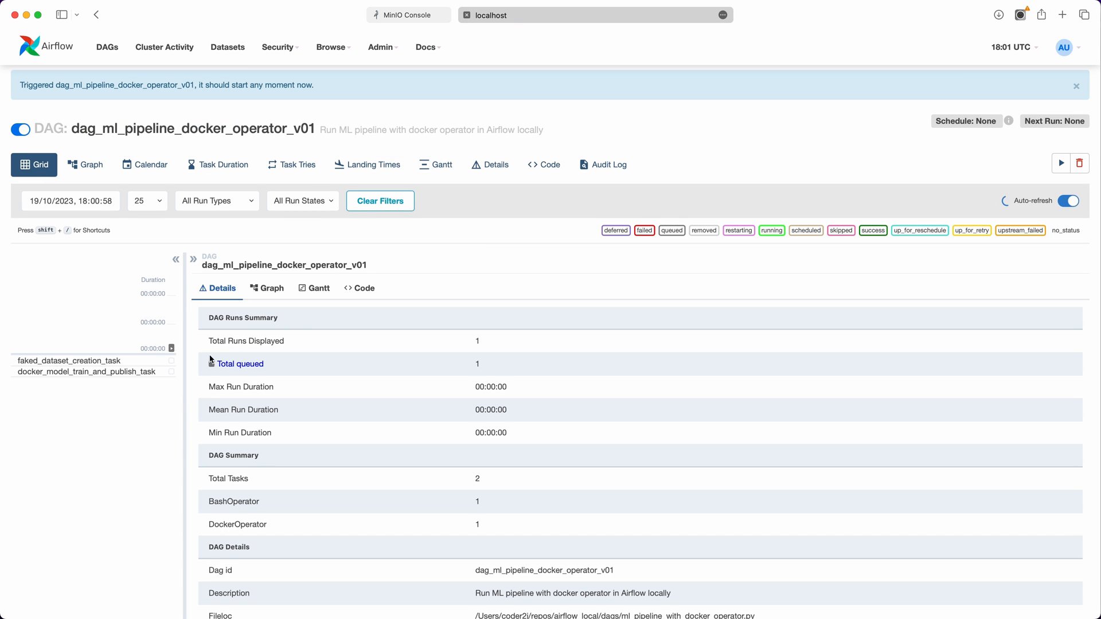
left_click(234, 360)
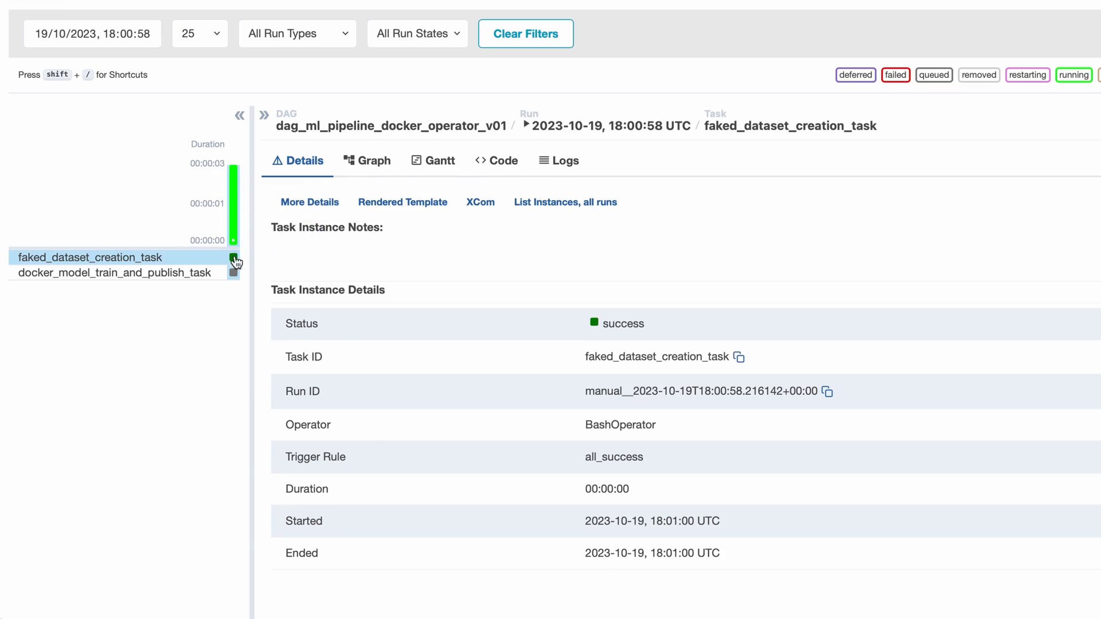
left_click(558, 161)
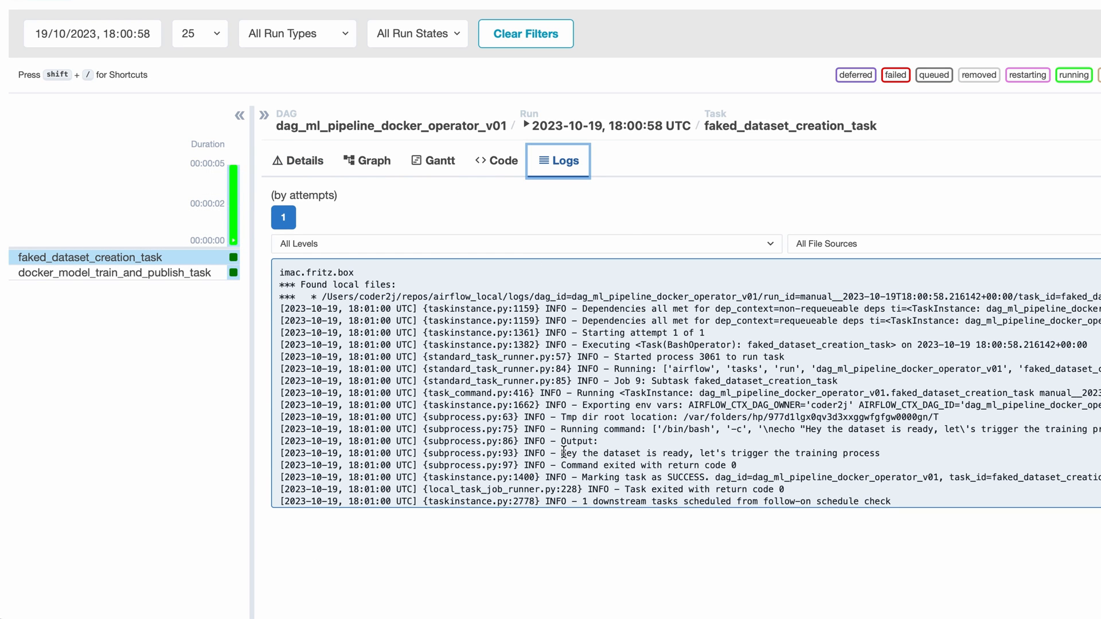
triple_click(721, 453)
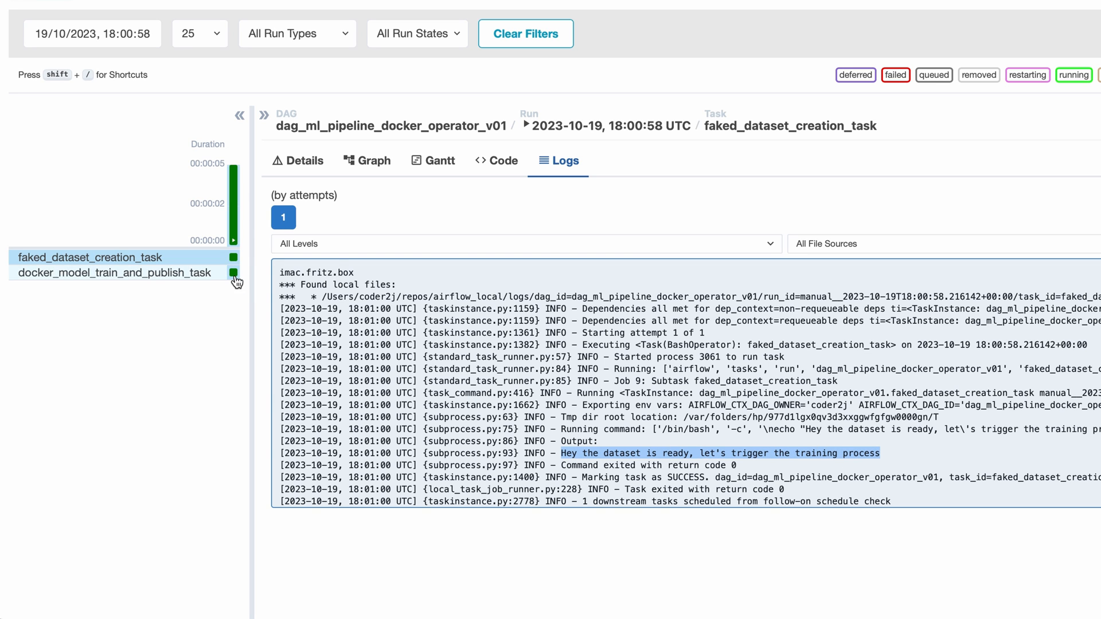
Step: Read the docker train-and-publish task log showing container start and model upload lines
left_click(112, 273)
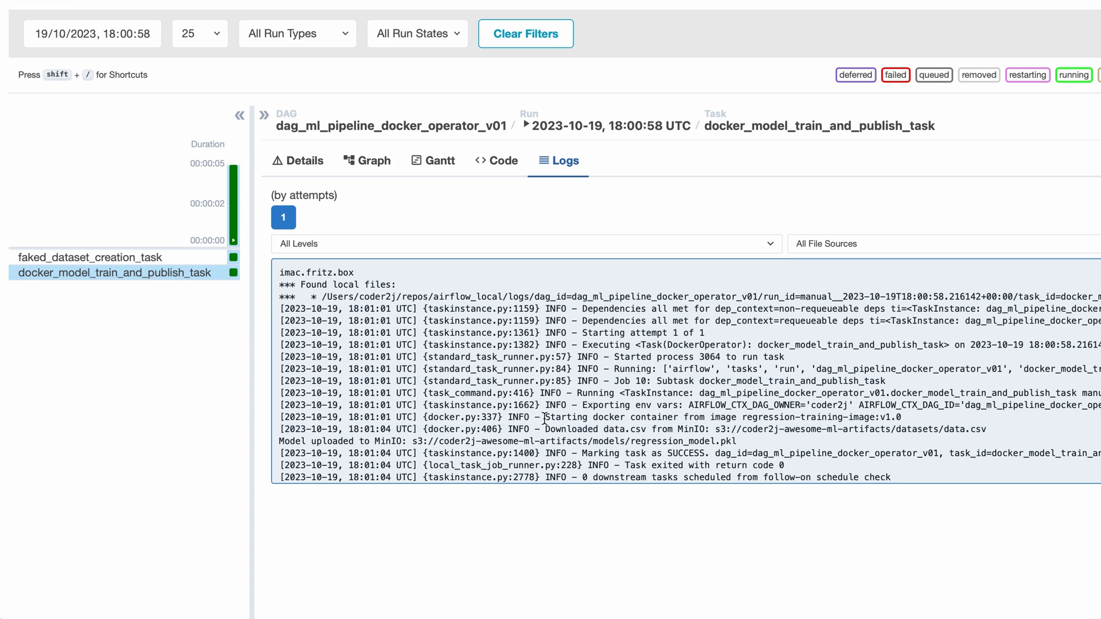
left_click_drag(546, 416, 902, 417)
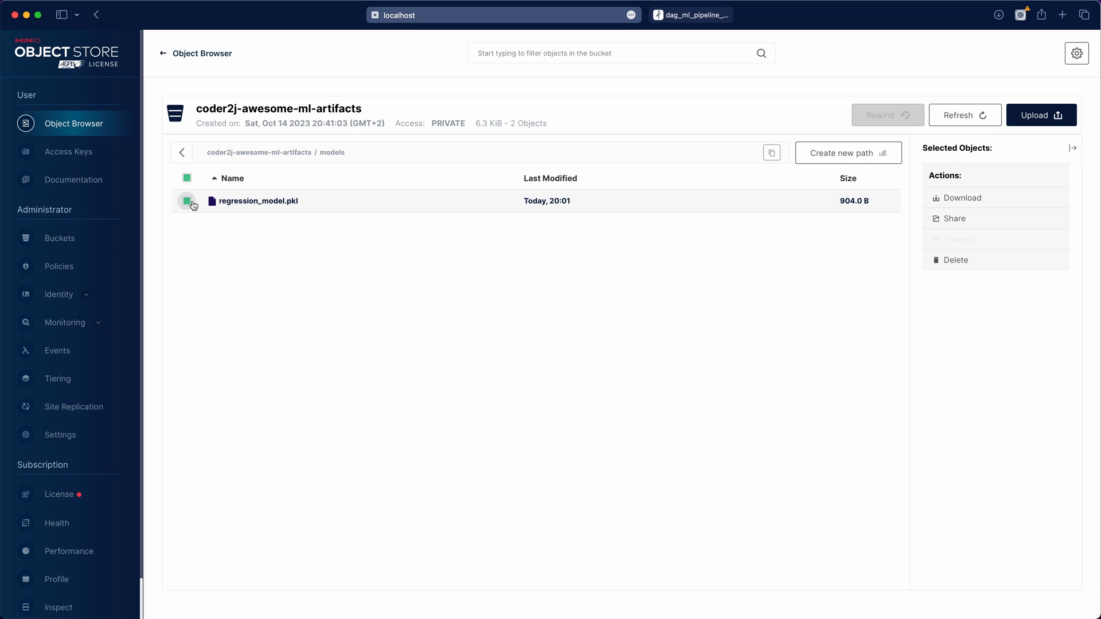
Step: Select regression_model.pkl in the models folder to see its freshly uploaded actions
left_click(187, 200)
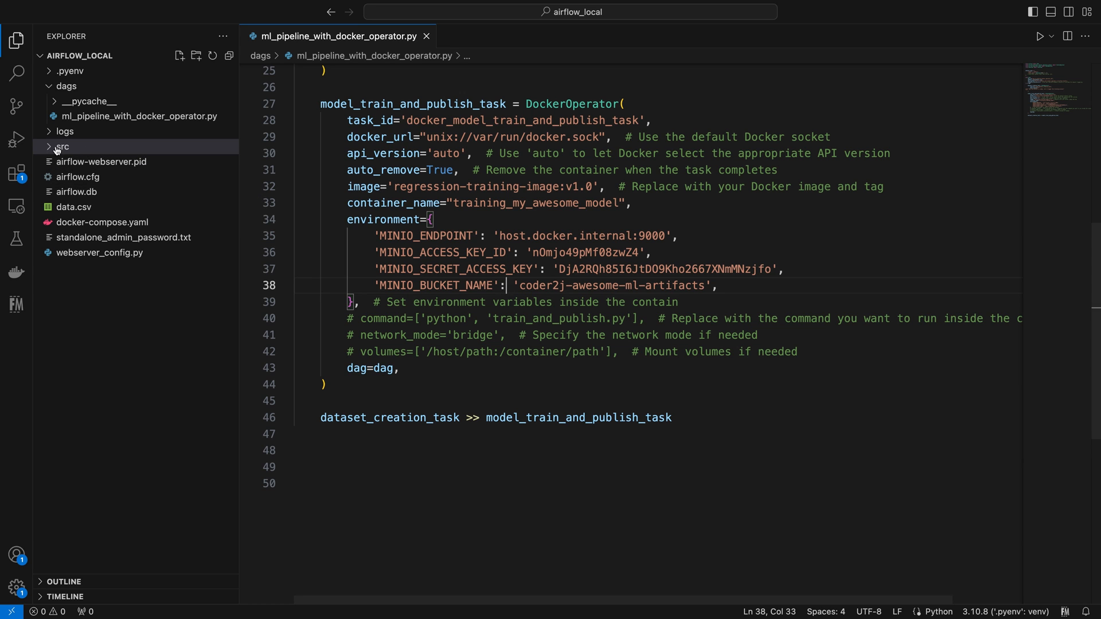
Step: Review src's Dockerfile and model_tuning.py, then change the DockerOperator command to run model_tuning.py
left_click(62, 146)
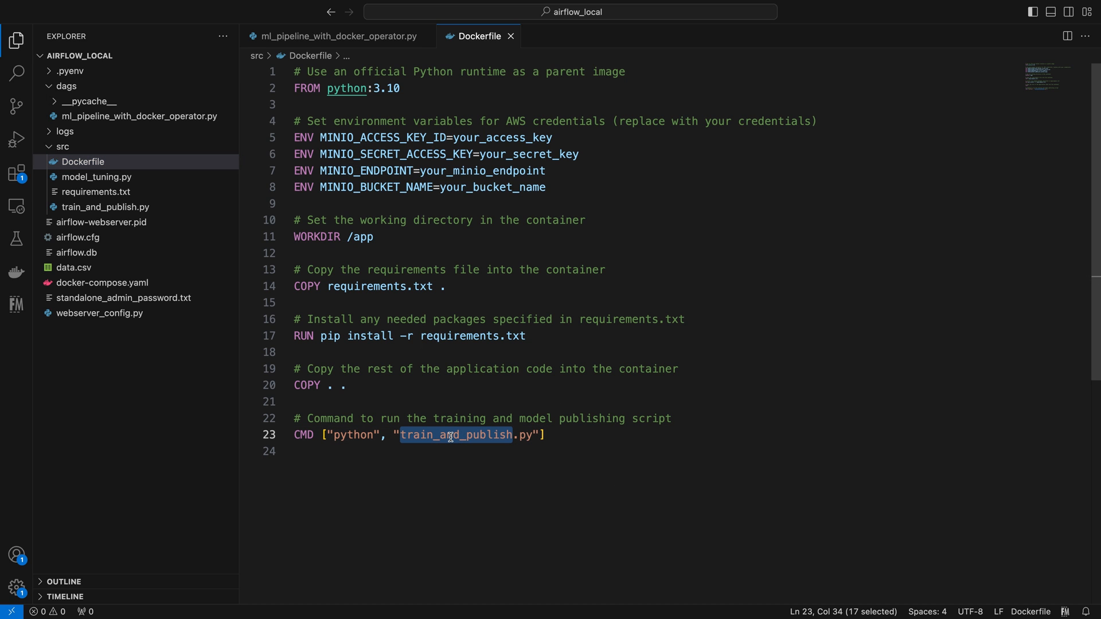
left_click(83, 162)
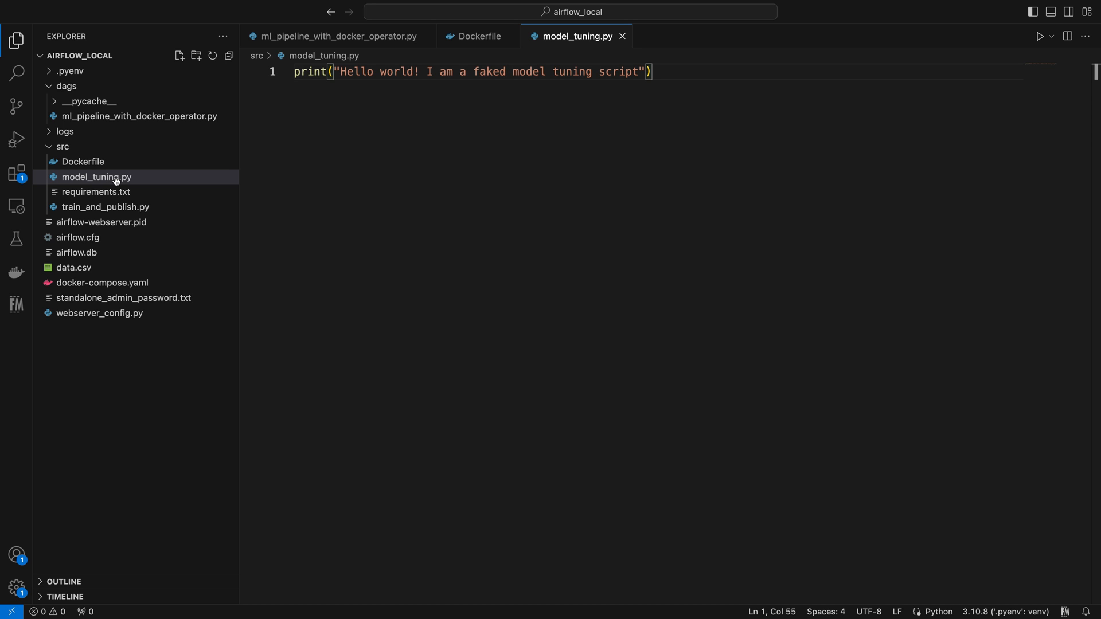
mouse_move(335, 36)
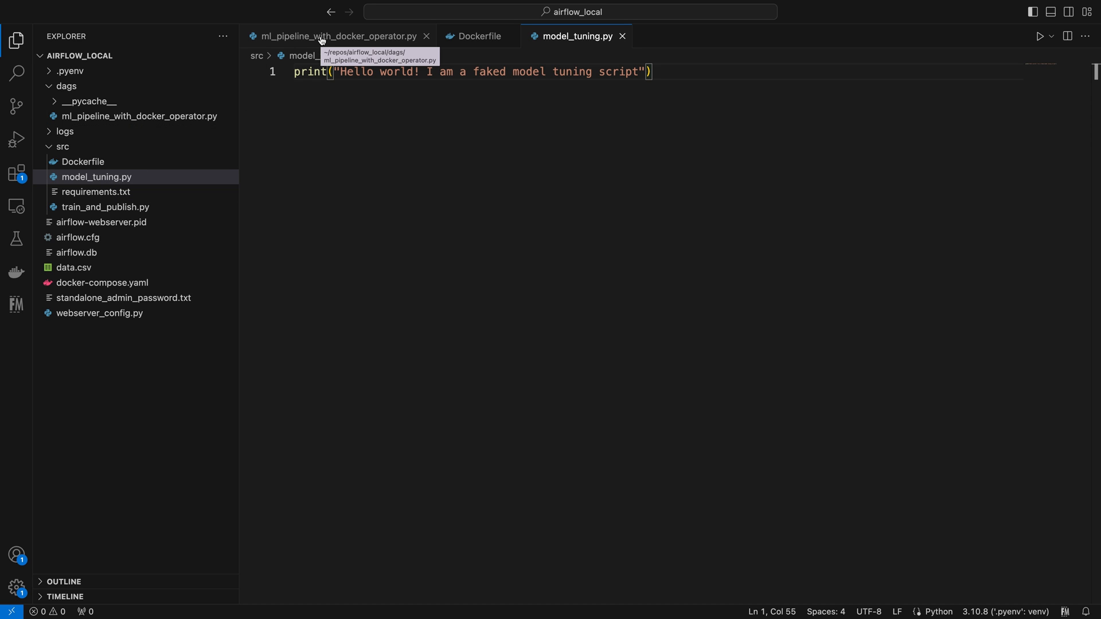
left_click(336, 35)
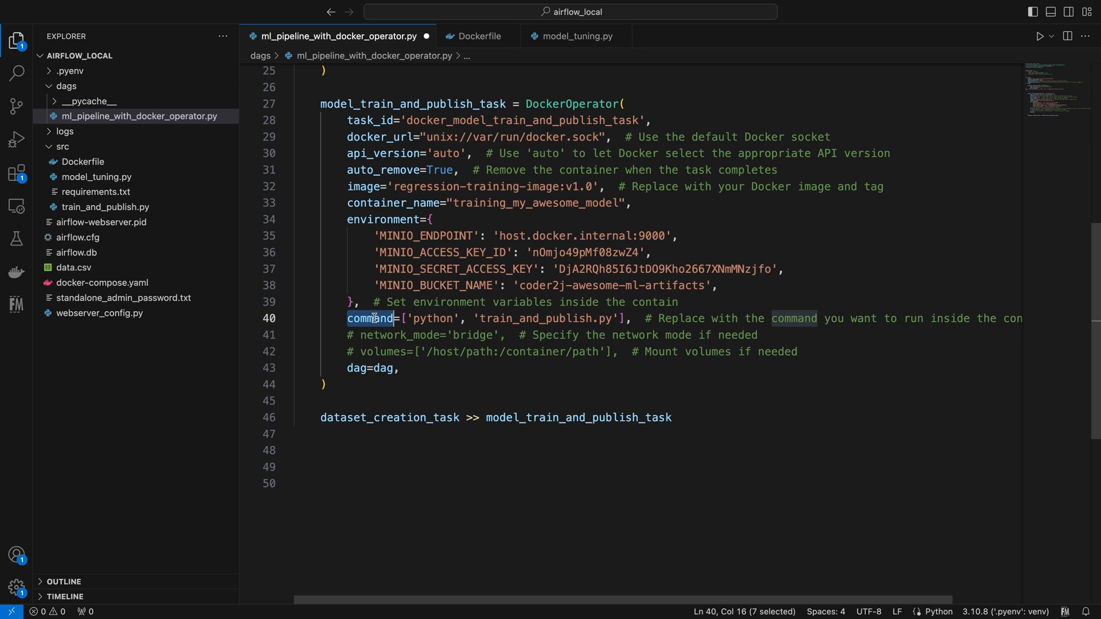
double_click(537, 318)
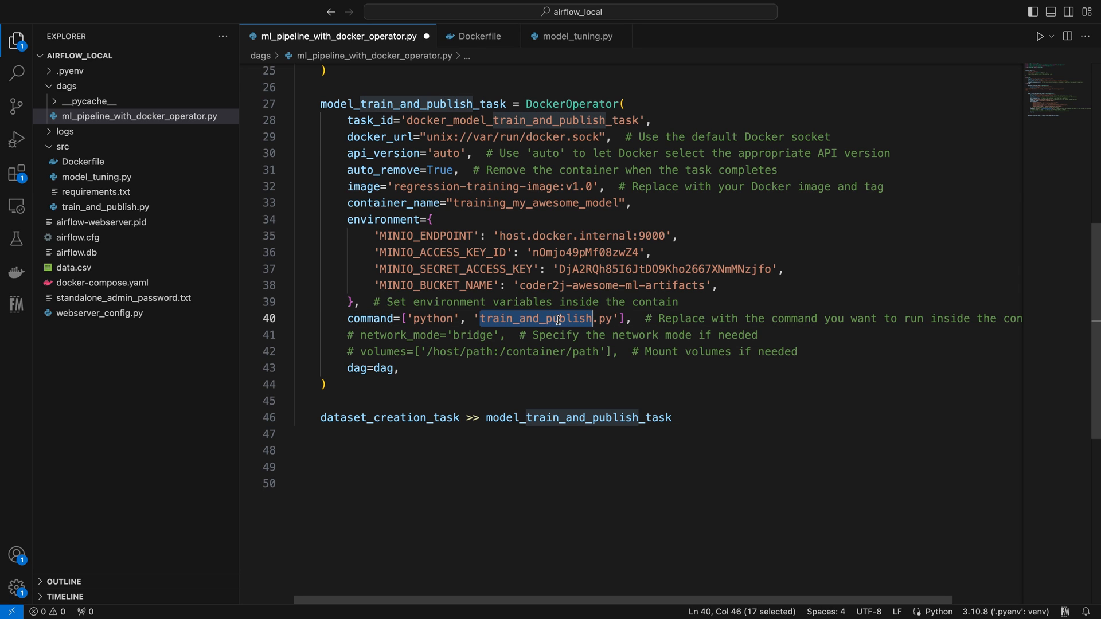
type("model_")
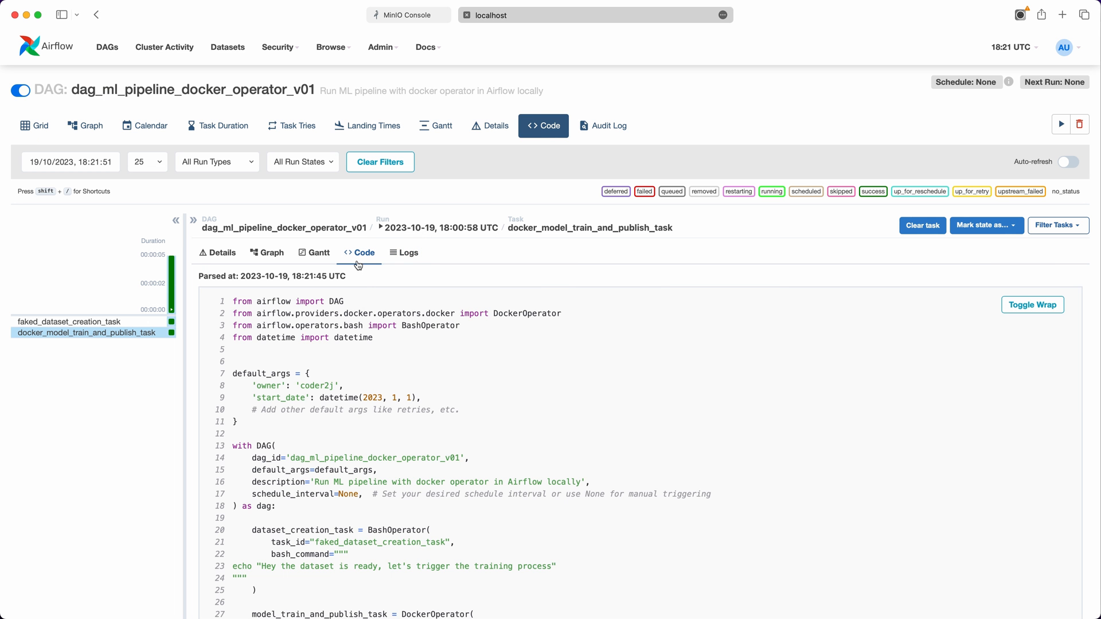
Step: Confirm the updated command in Airflow's code view, trigger a run, and read the faked model tuning Hello world log line
scroll("down", 3)
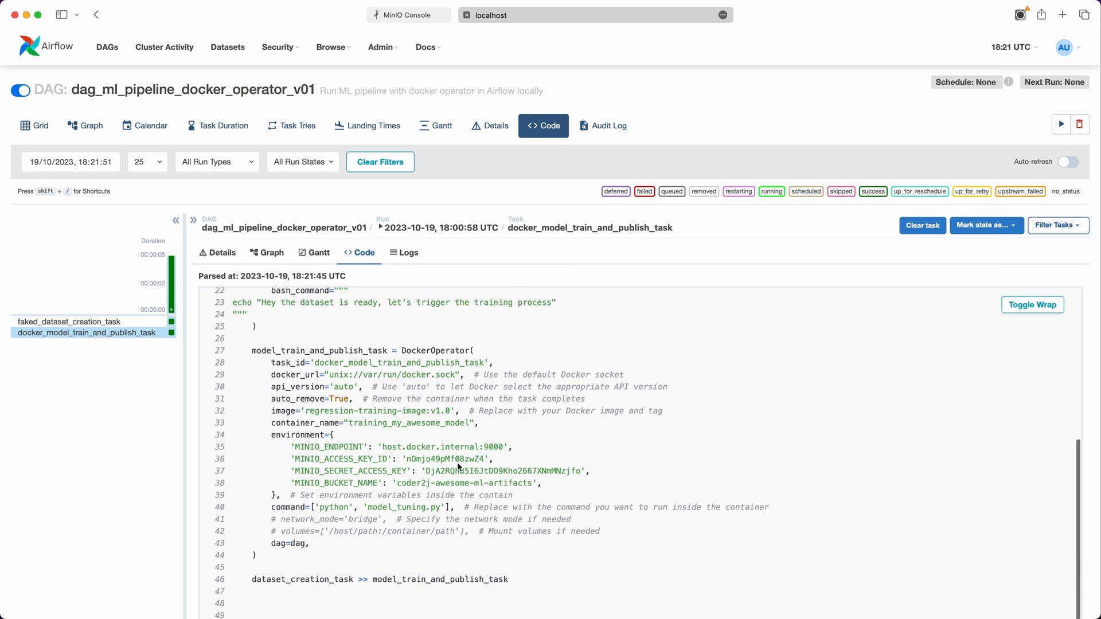
double_click(405, 507)
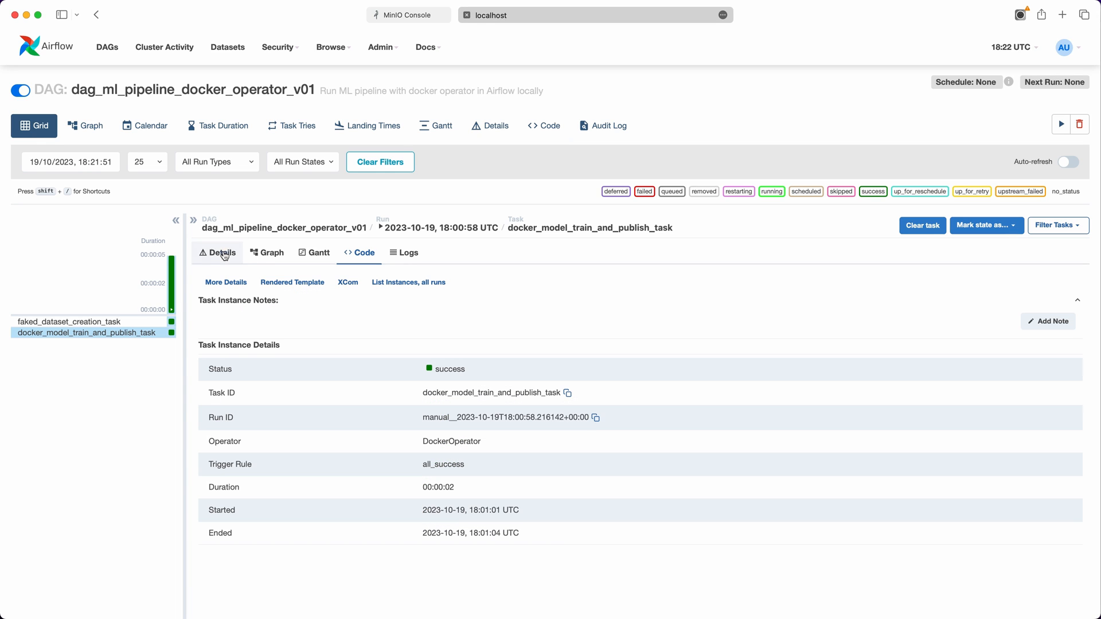
mouse_move(1061, 124)
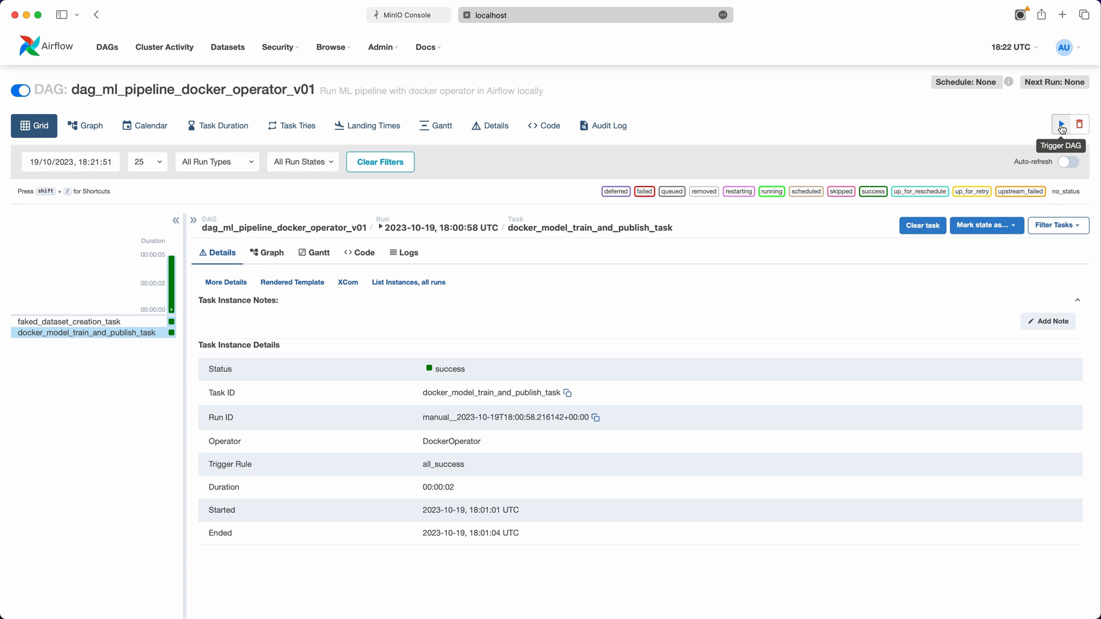
left_click(403, 252)
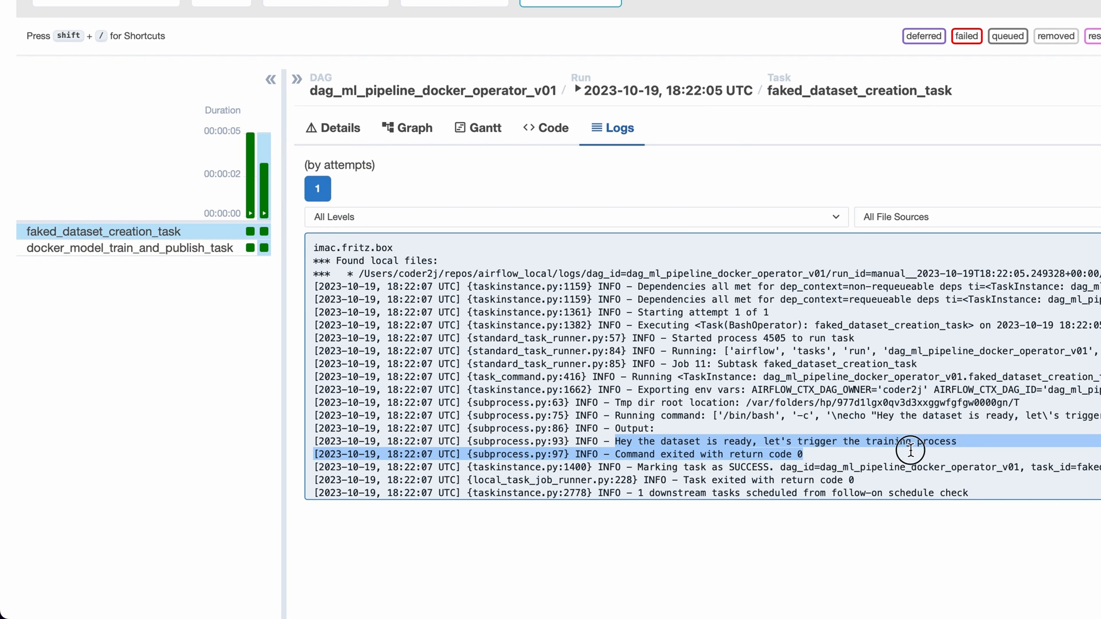
left_click(264, 253)
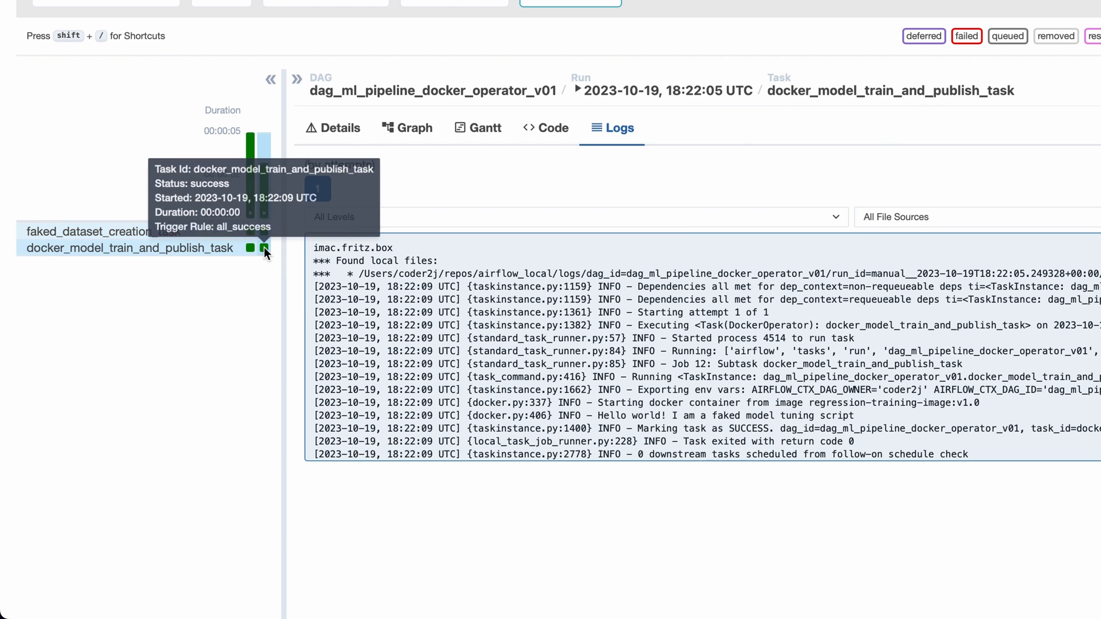
mouse_move(598, 414)
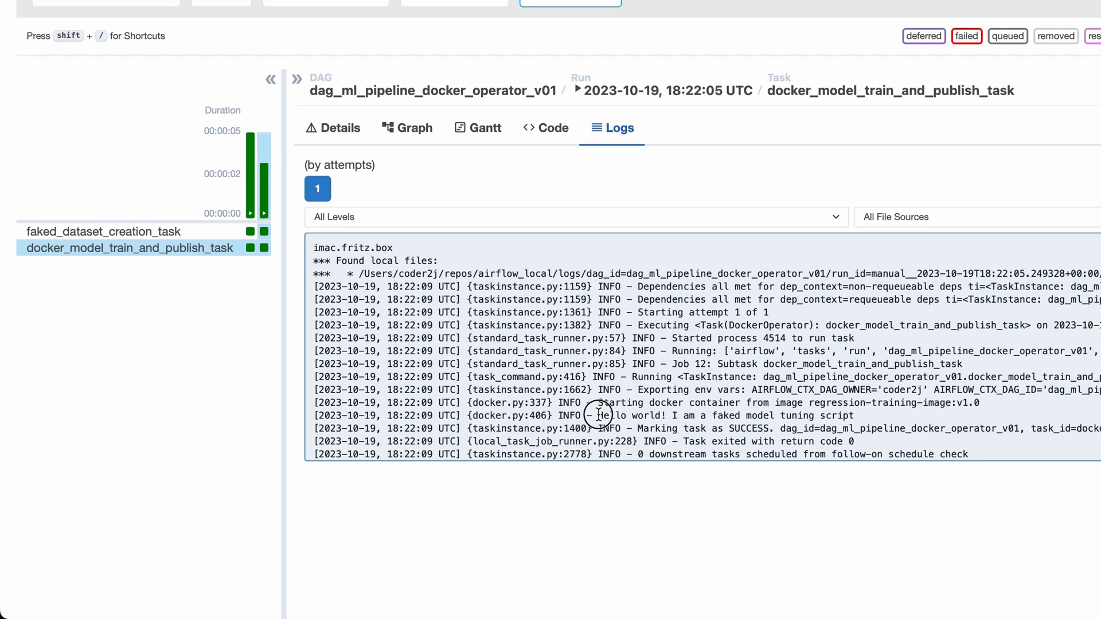
left_click_drag(596, 415, 853, 415)
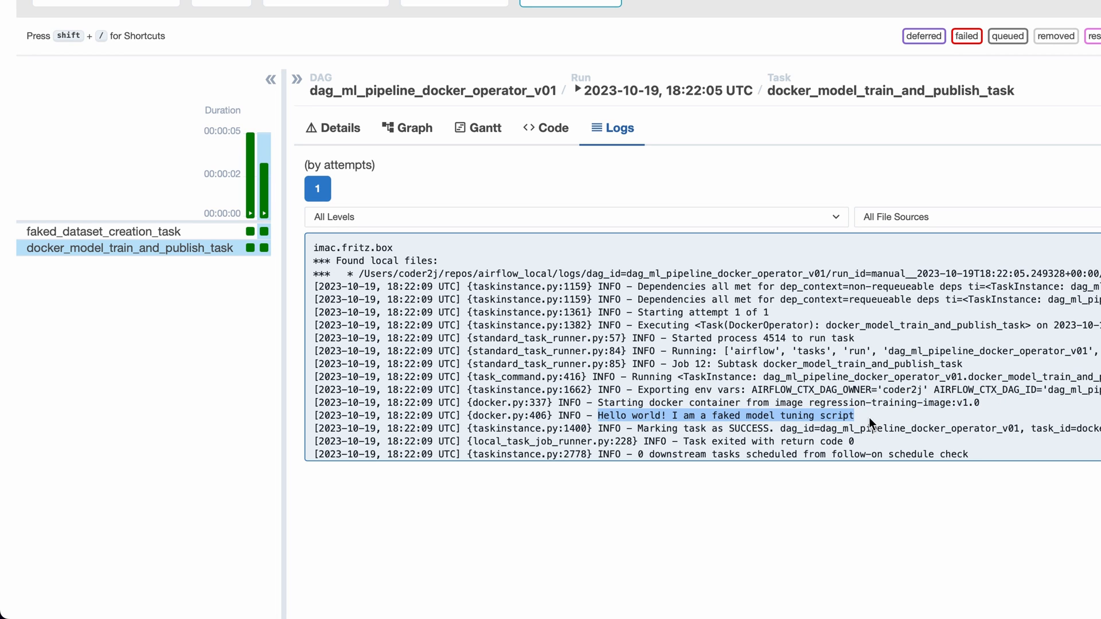
mouse_move(882, 420)
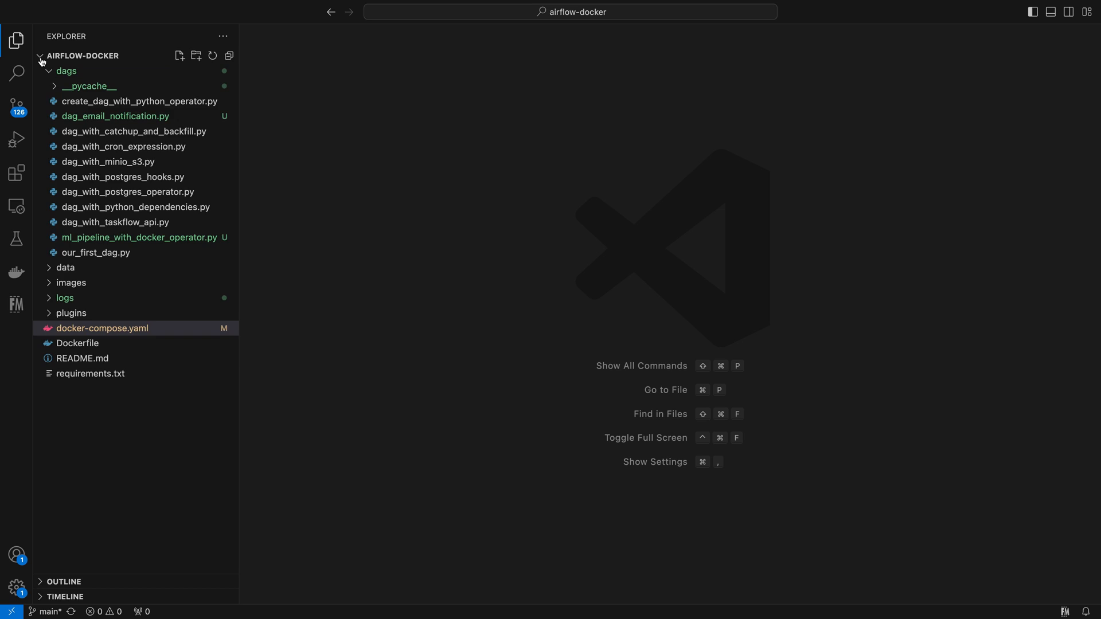
Step: Review docker-compose.yaml's ENABLE_XCOM_PICKLING environment variable
left_click(83, 55)
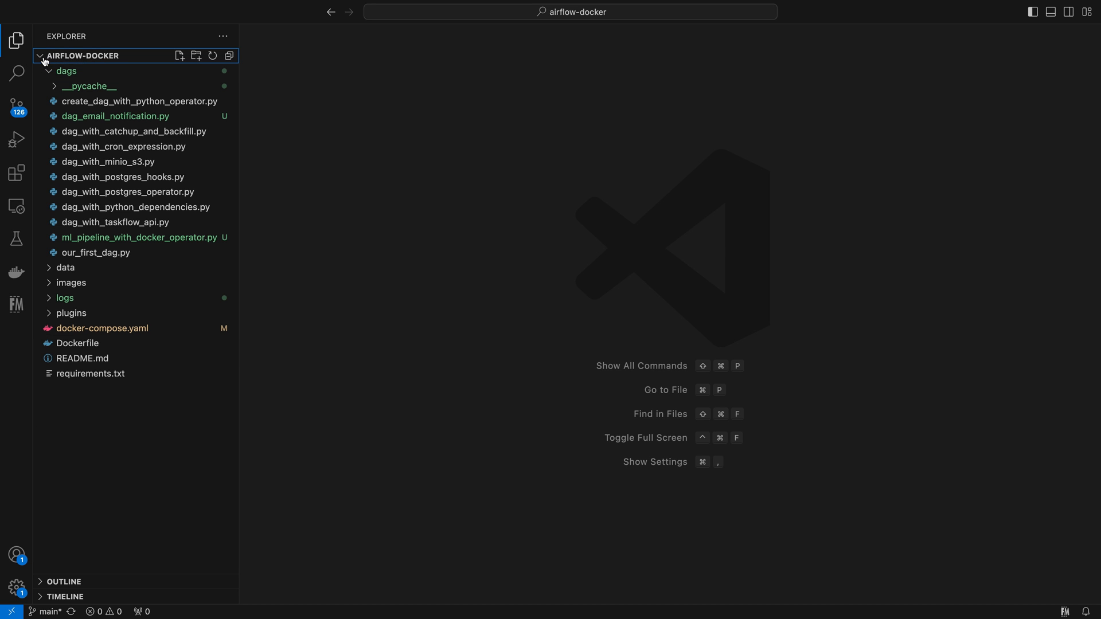
left_click(67, 70)
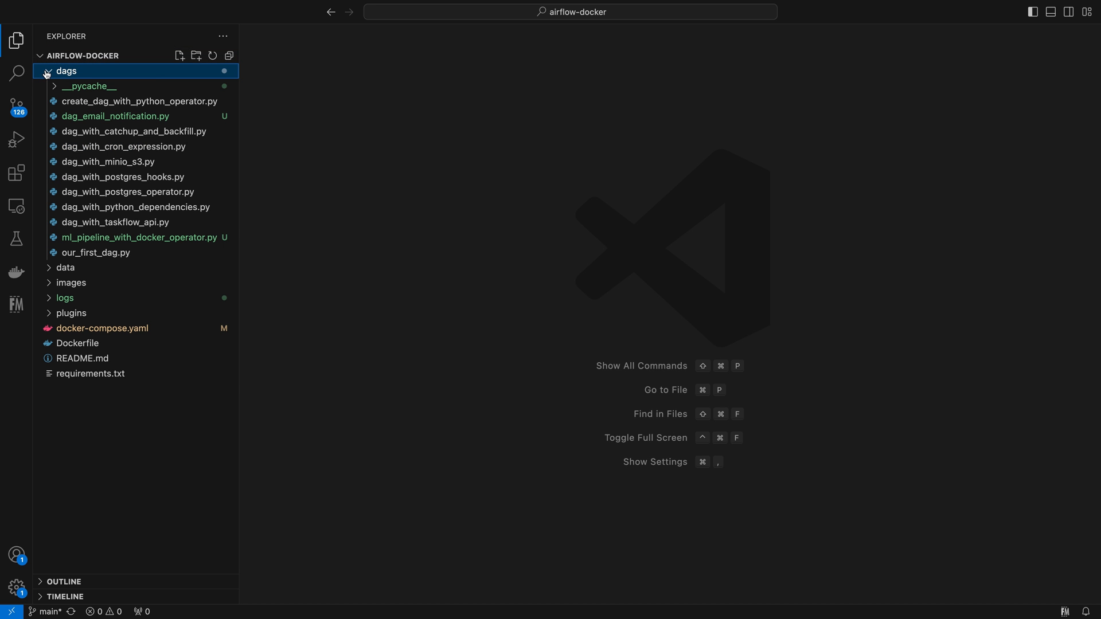
left_click(101, 328)
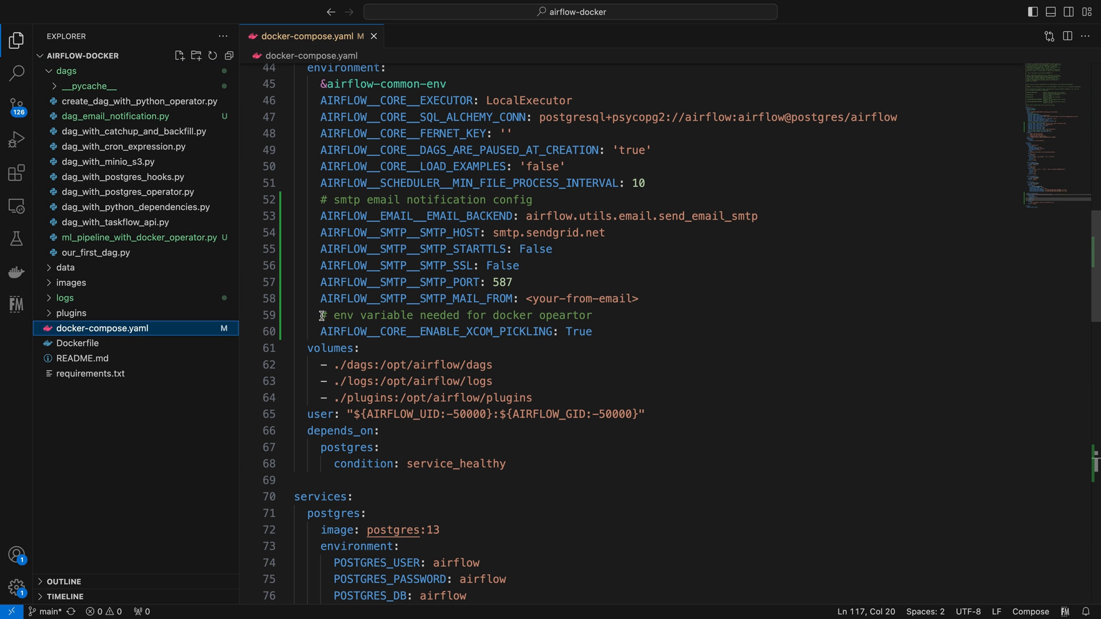
double_click(435, 331)
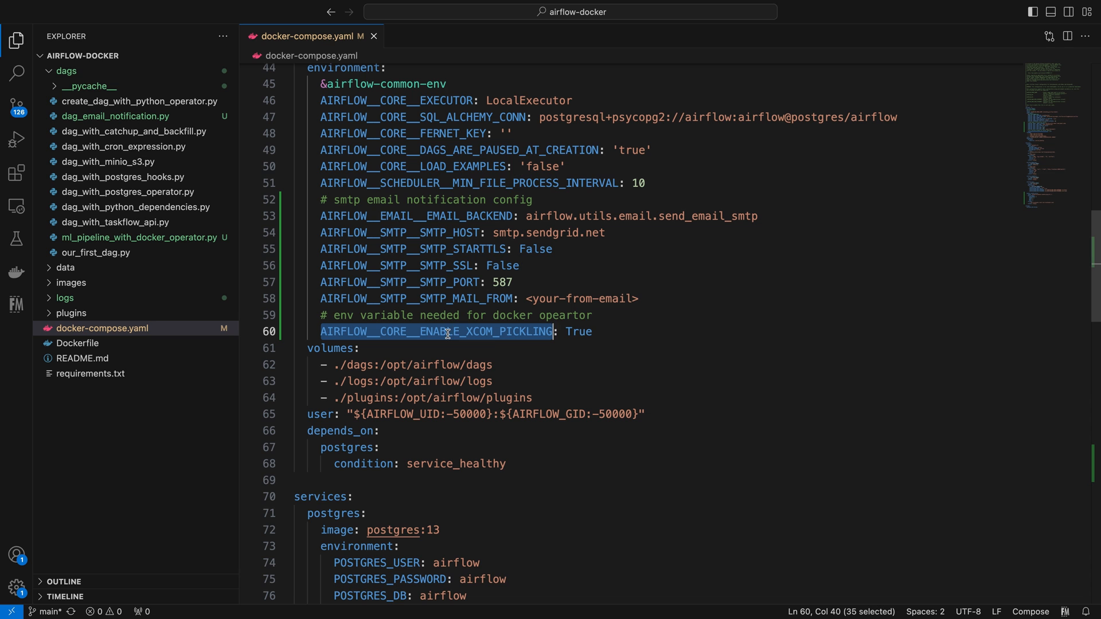
mouse_move(589, 340)
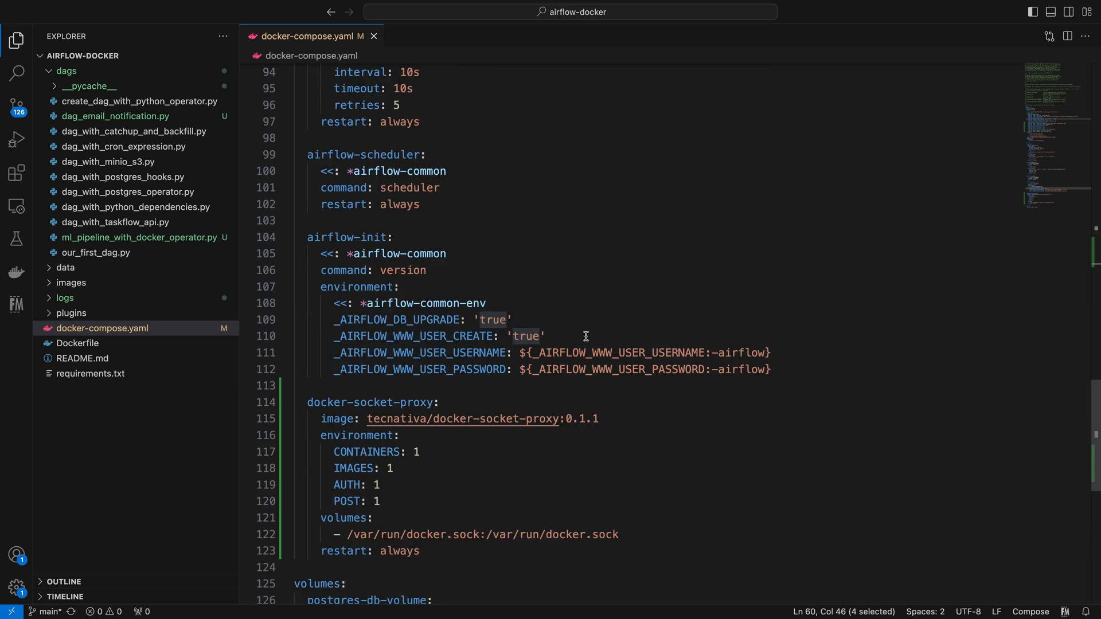
Step: Review the docker-socket-proxy service and the DAG's docker_url tcp://docker-socket-proxy:2375
scroll("down", 3)
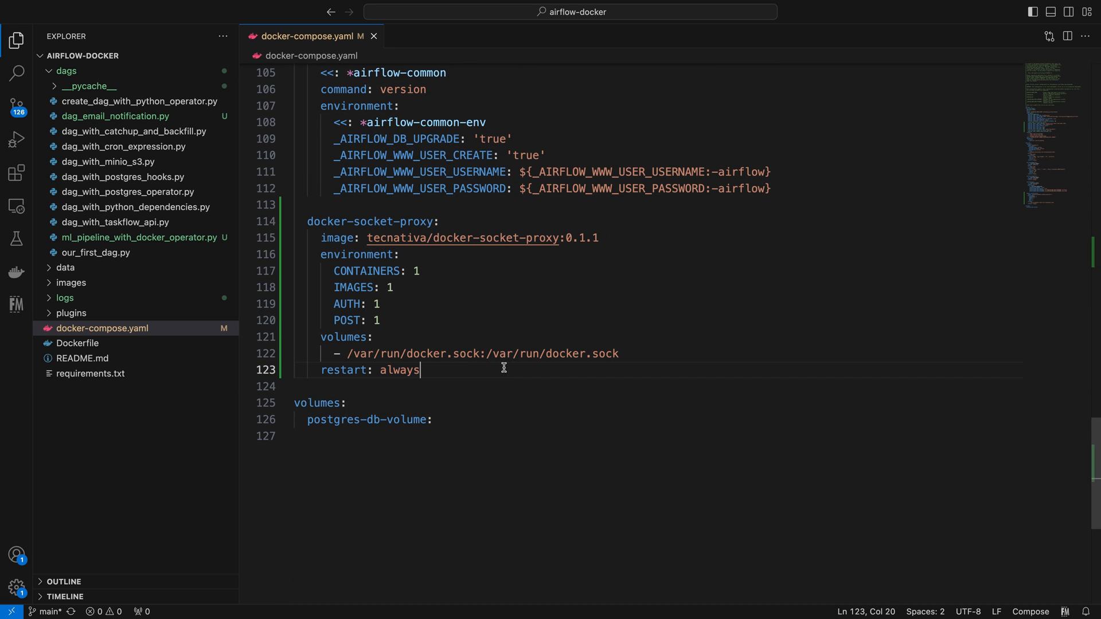
double_click(537, 238)
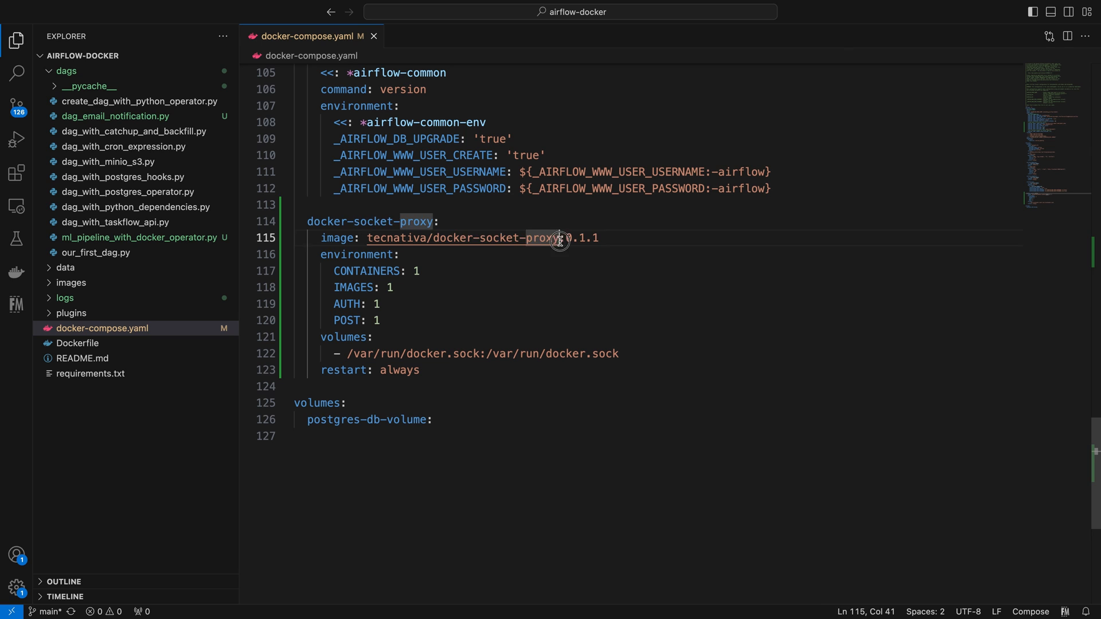
double_click(496, 238)
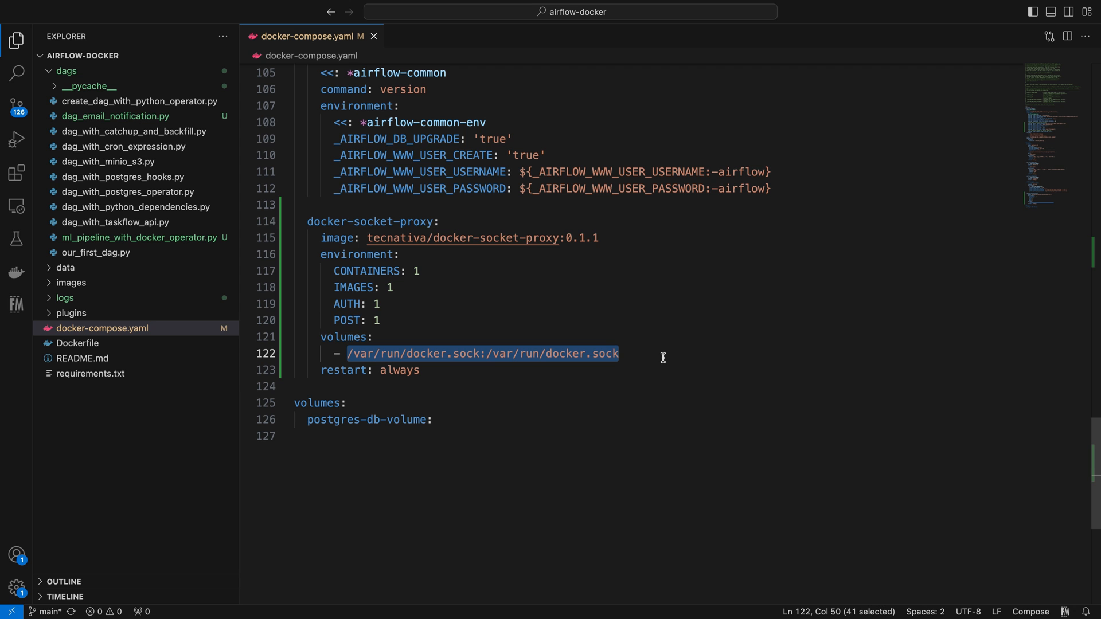
left_click(140, 237)
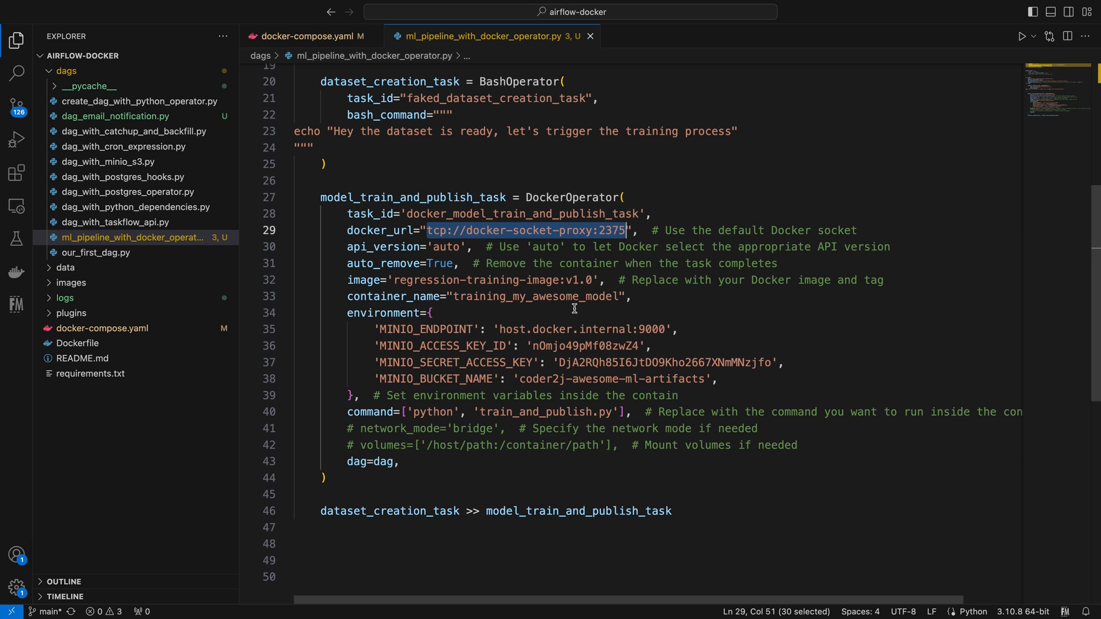
double_click(535, 411)
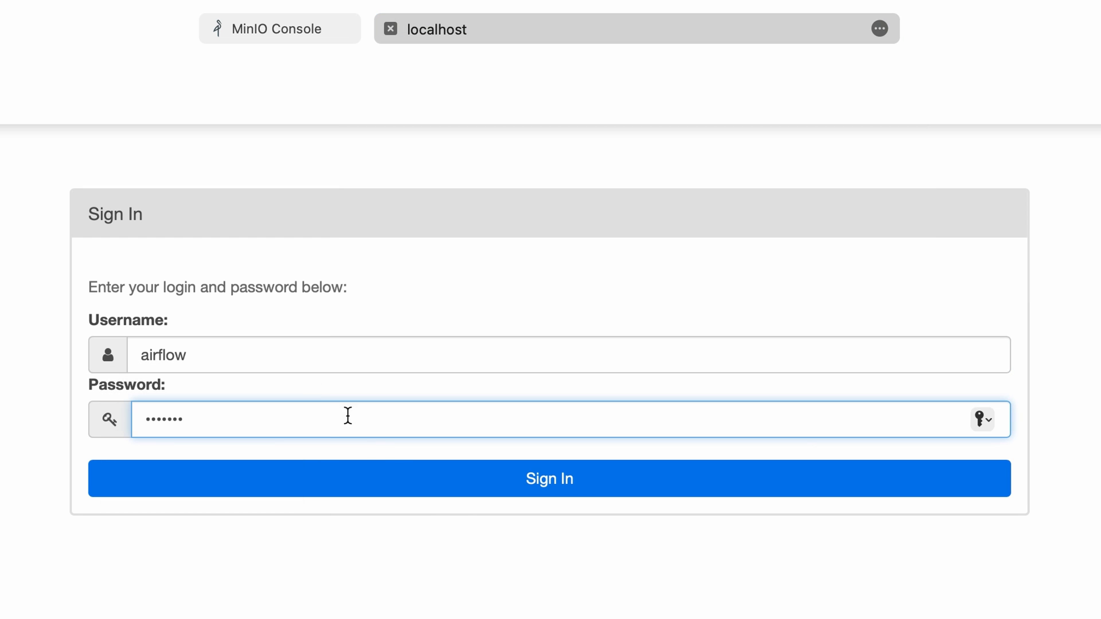
Step: Sign in to Airflow, show dag_ml_pipeline_docker_operator_v01's tree view and switch the DAG on
left_click(549, 478)
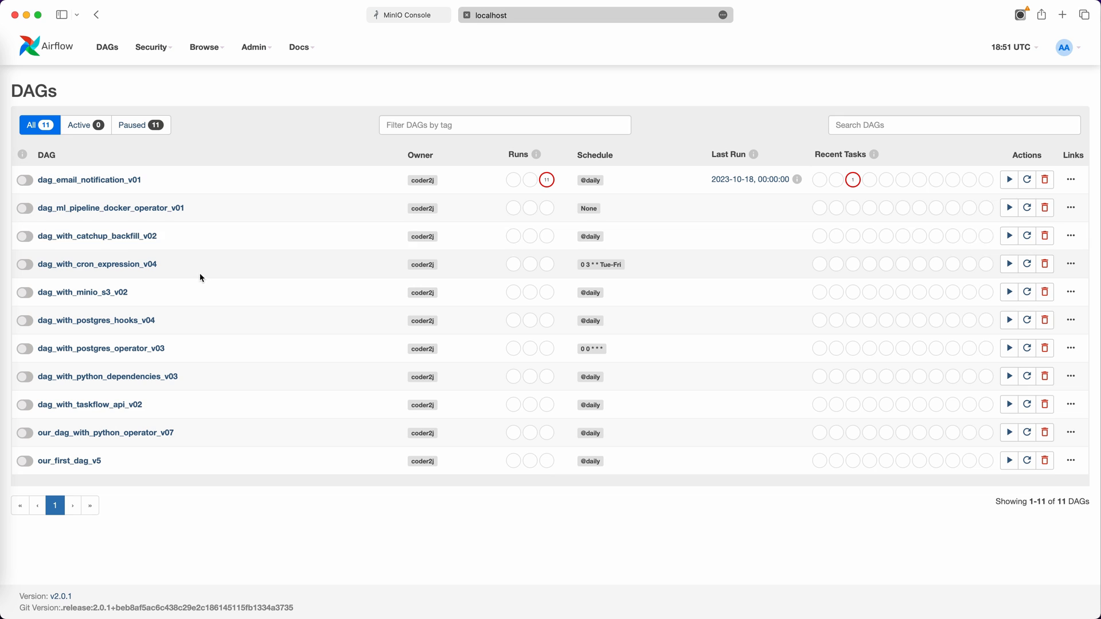
left_click(110, 208)
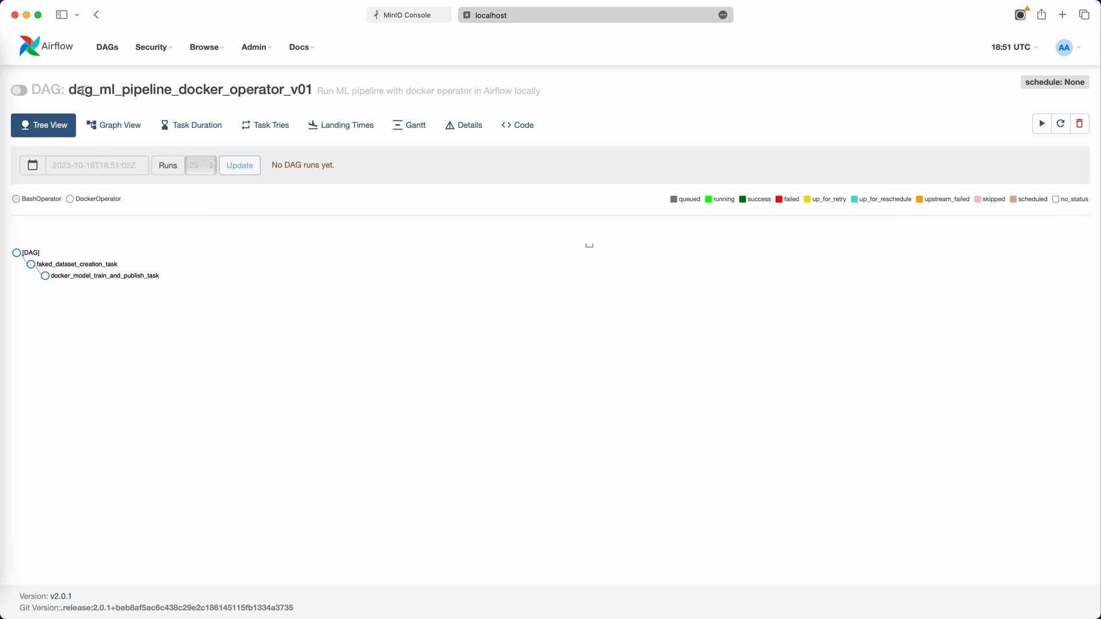
left_click(20, 89)
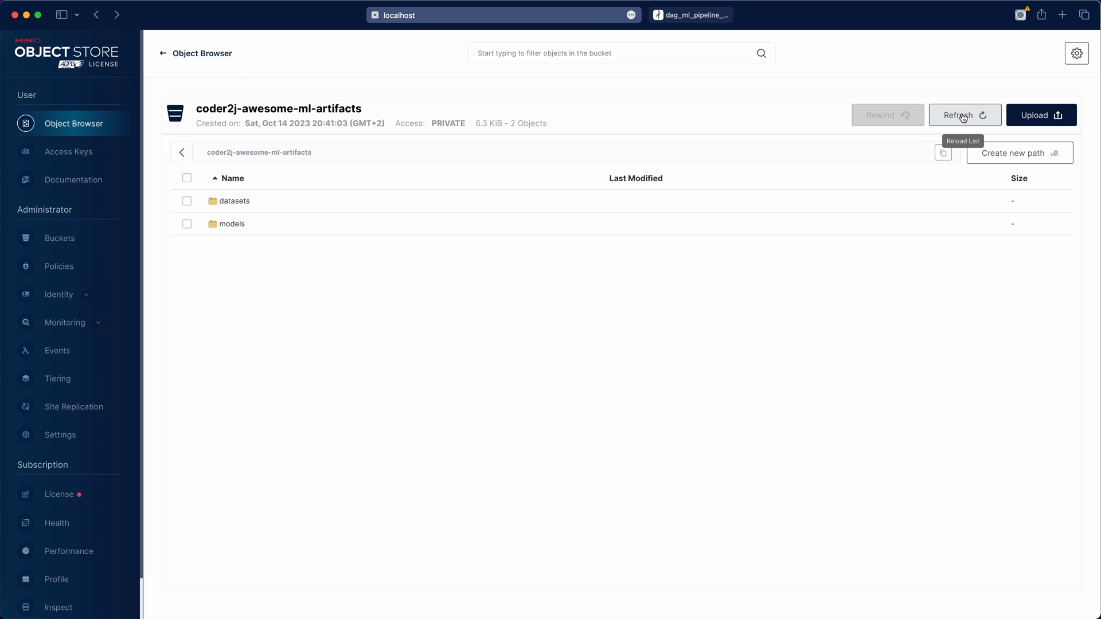
Step: Delete the models folder from the bucket and check datasets still holds data.csv
left_click(187, 223)
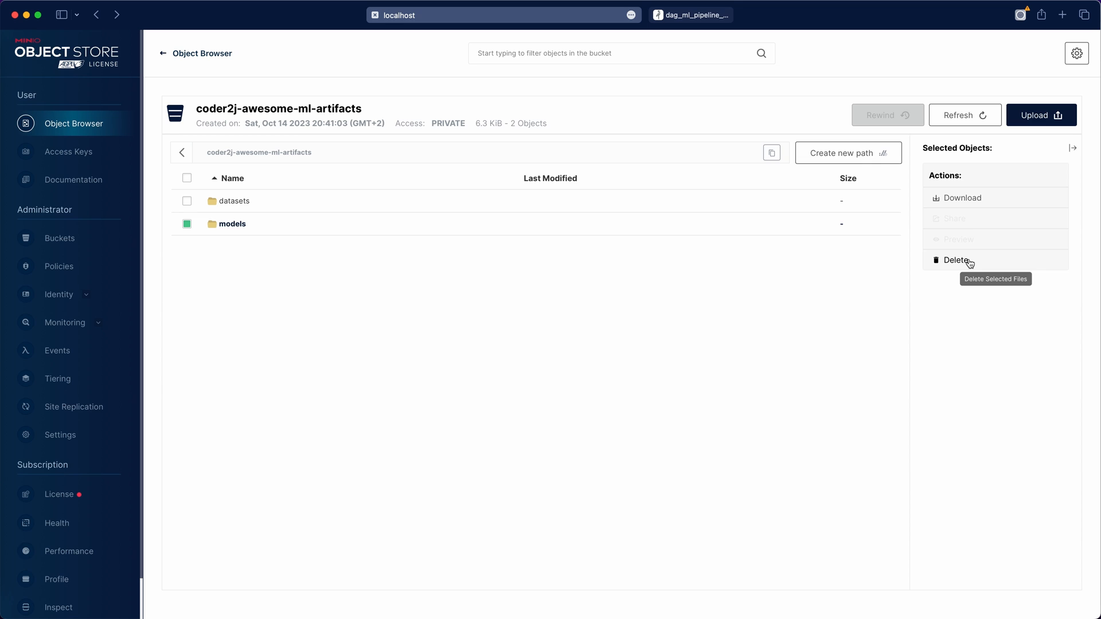
left_click(956, 261)
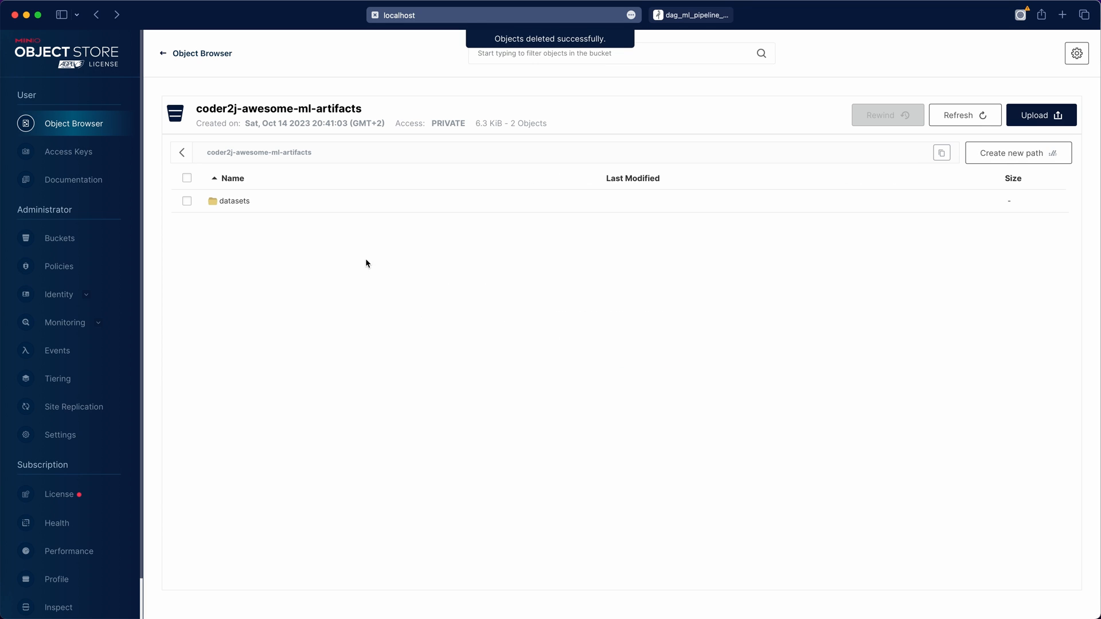
left_click(234, 200)
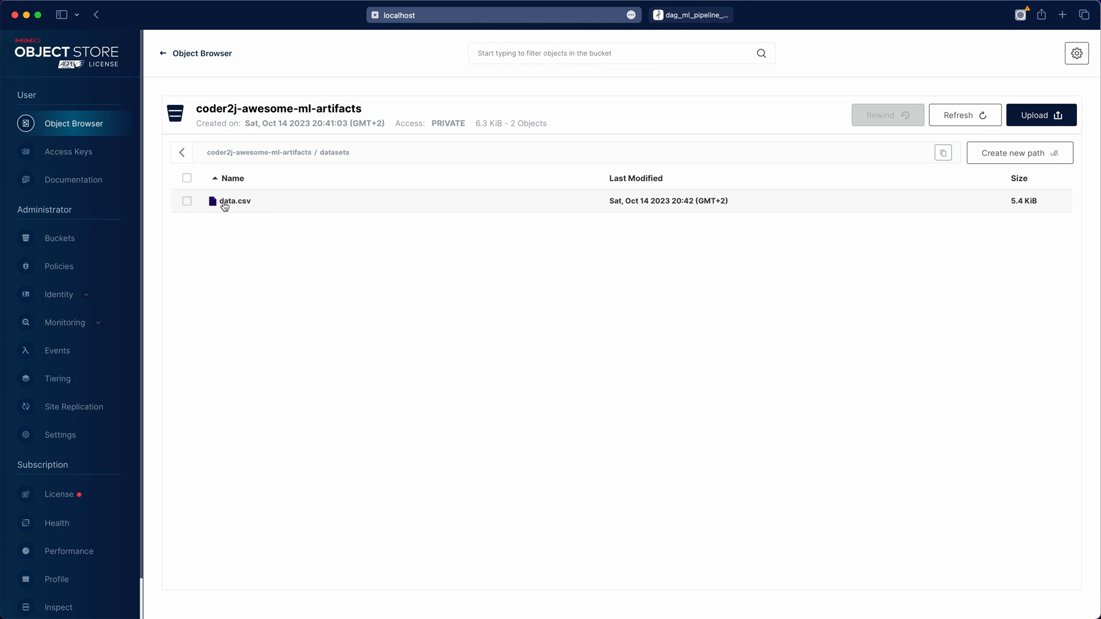
left_click(690, 15)
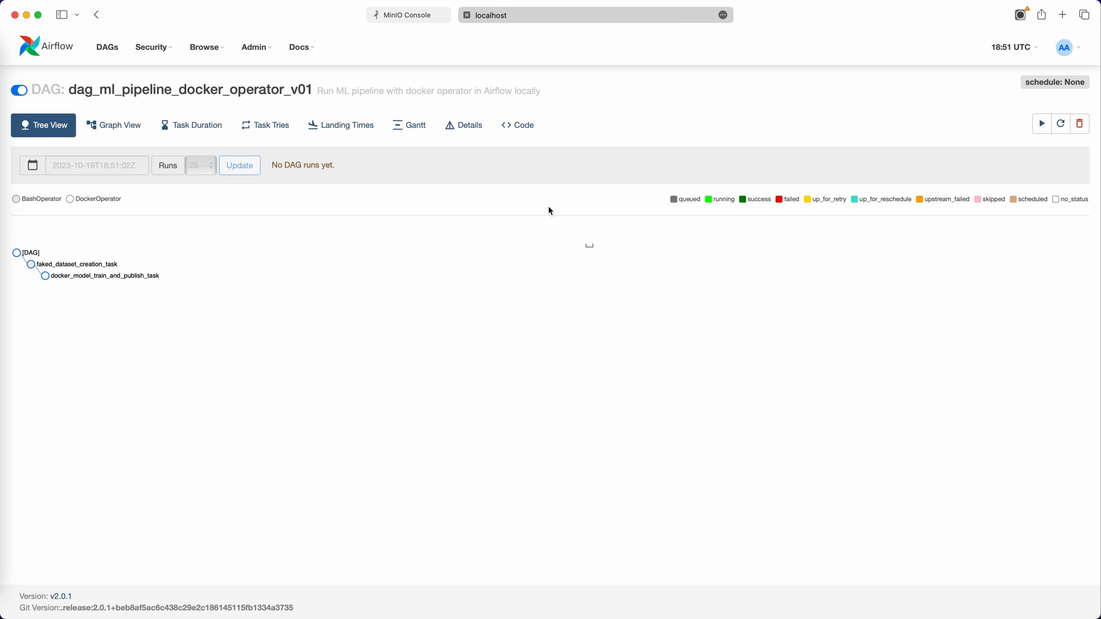
mouse_move(1043, 123)
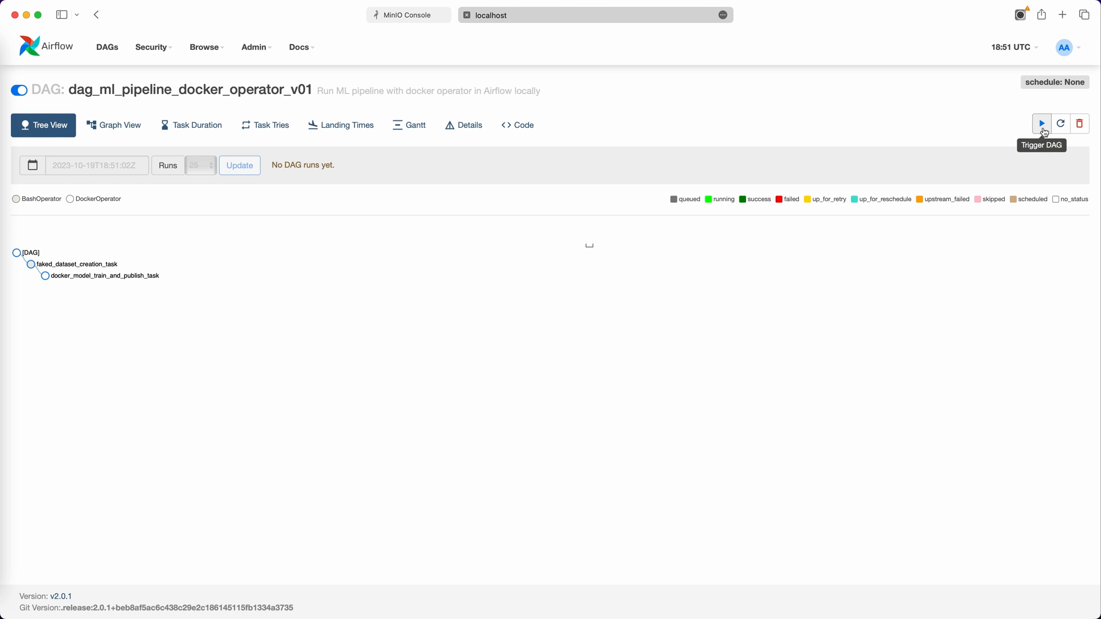
Step: Trigger a manual DAG run, refresh until both tasks succeed, and view the train-and-publish task log
left_click(1041, 124)
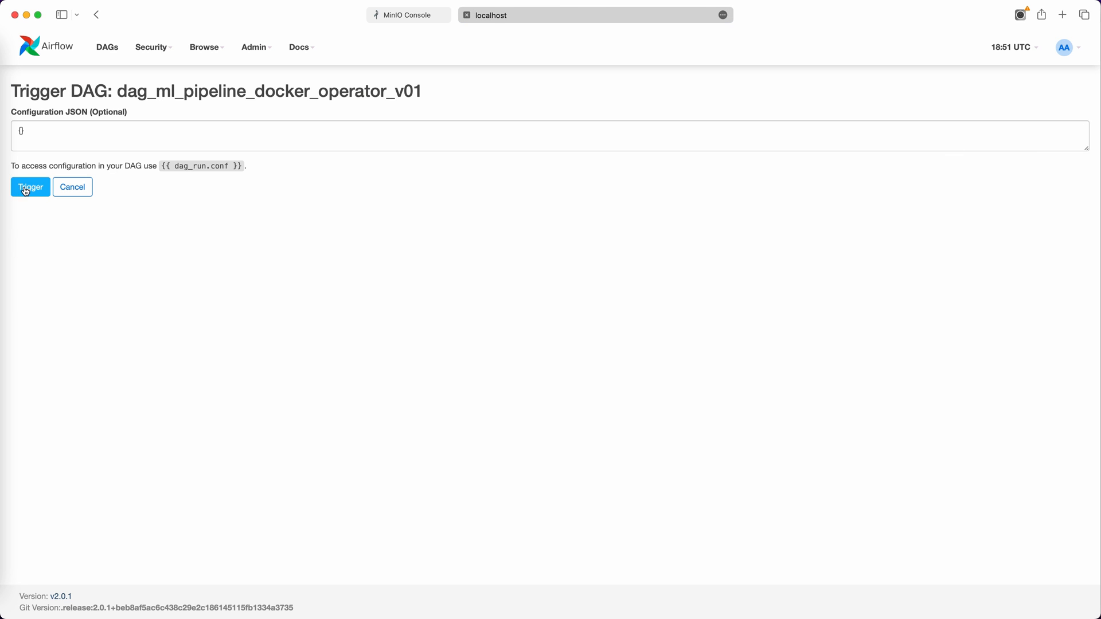
left_click(30, 187)
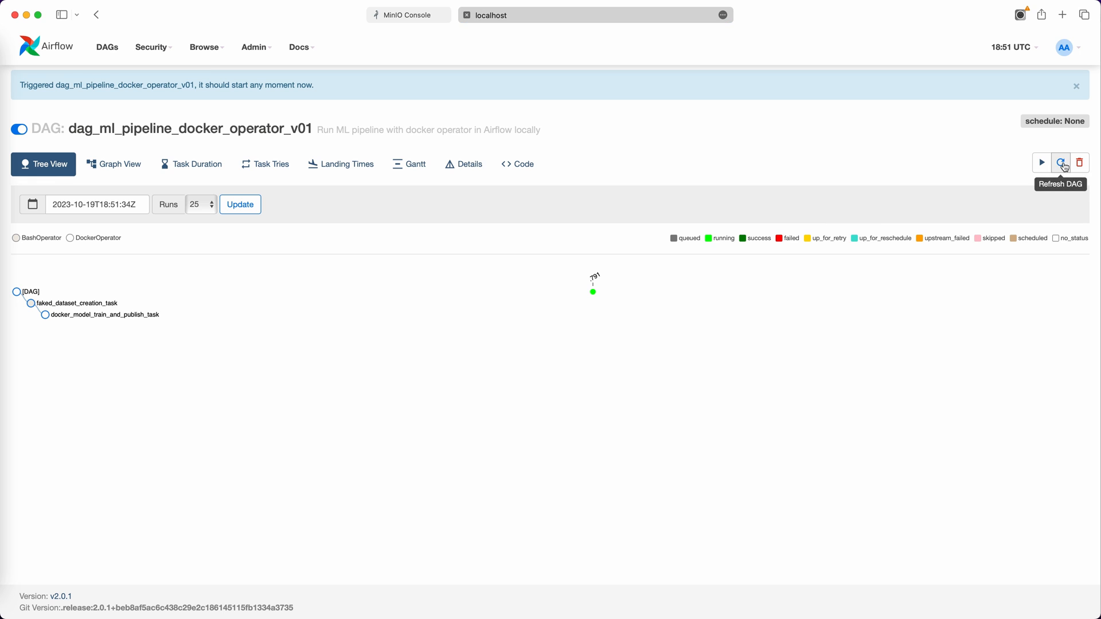
left_click(1060, 162)
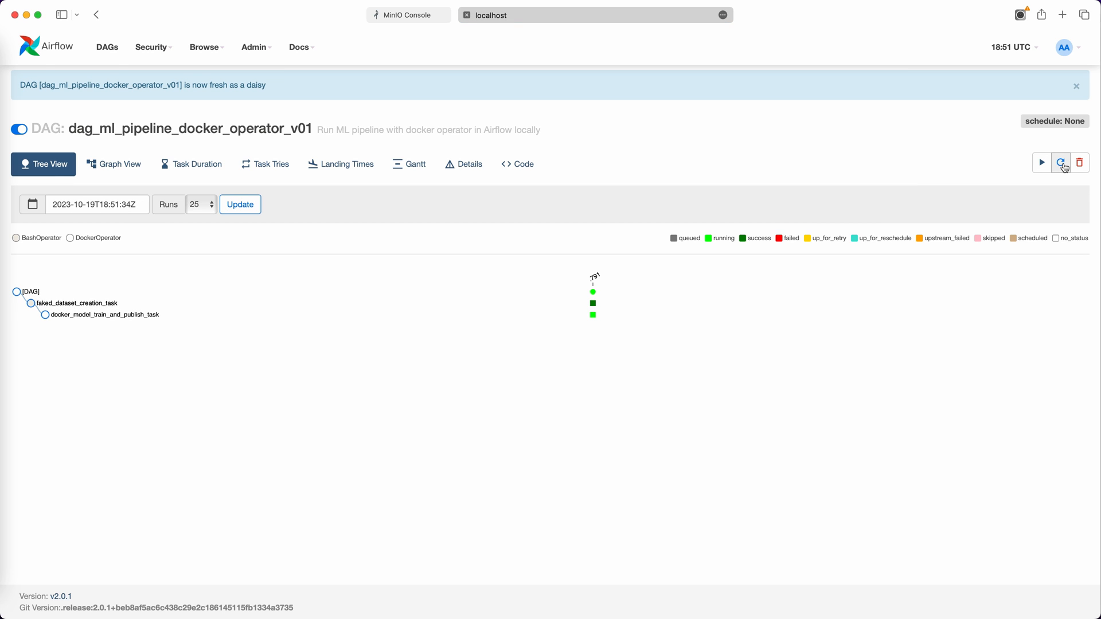
left_click(1060, 162)
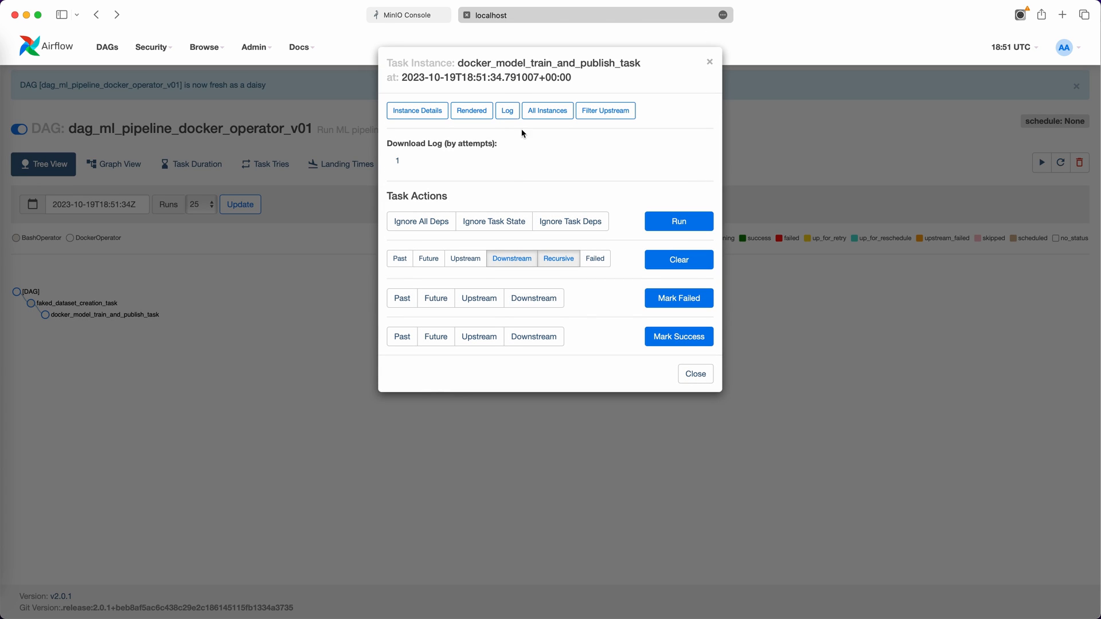
left_click(505, 110)
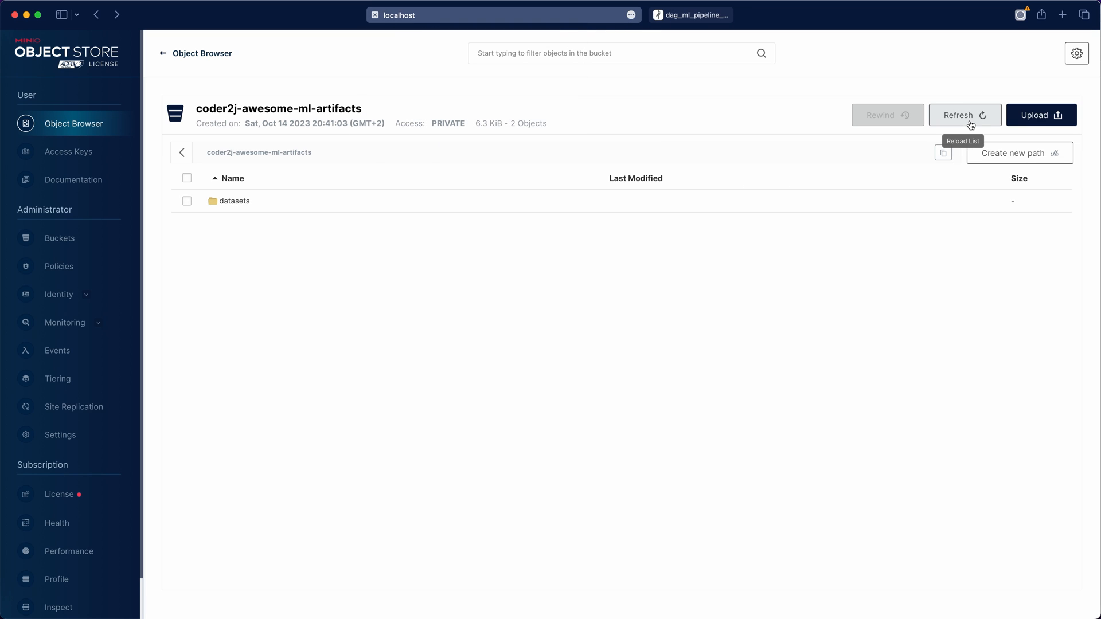
Step: Reload the bucket listing and browse into models to see regression_model.pkl
left_click(965, 115)
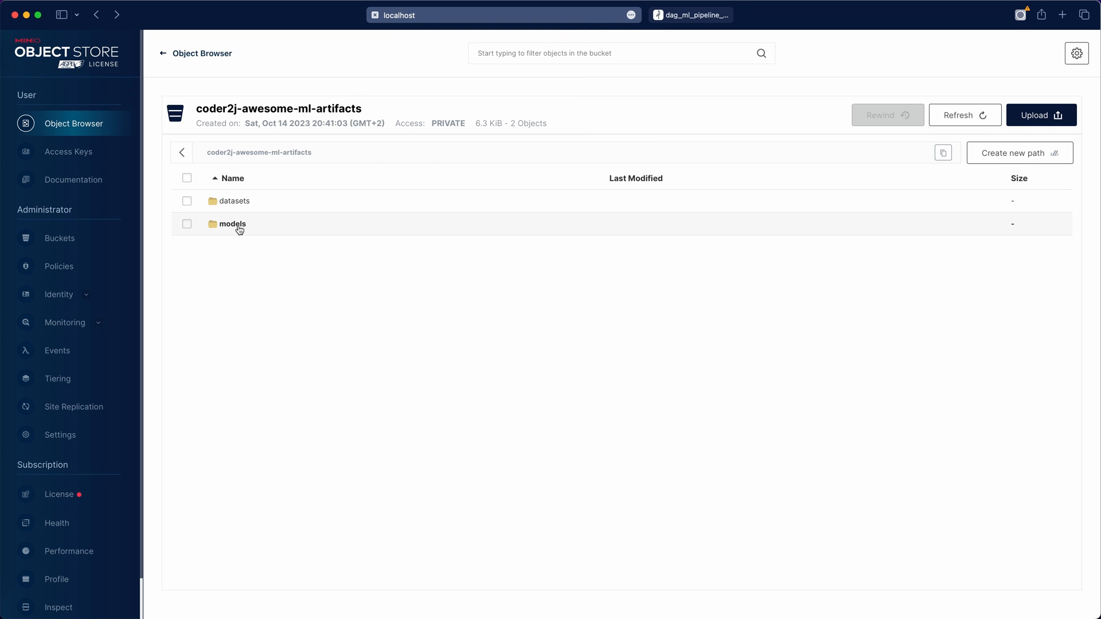
left_click(233, 224)
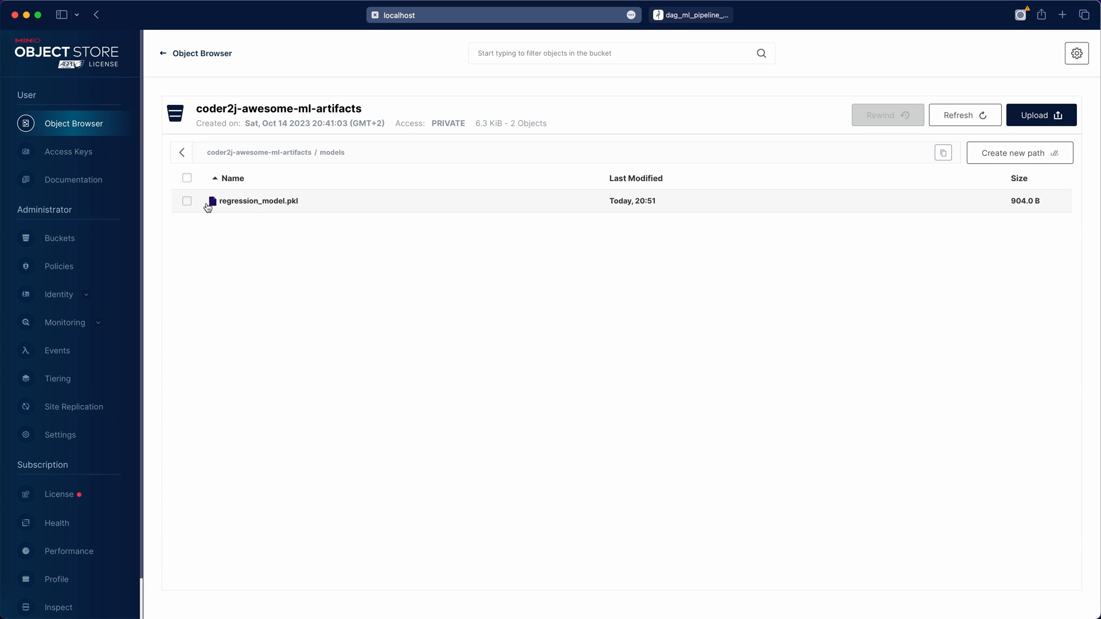